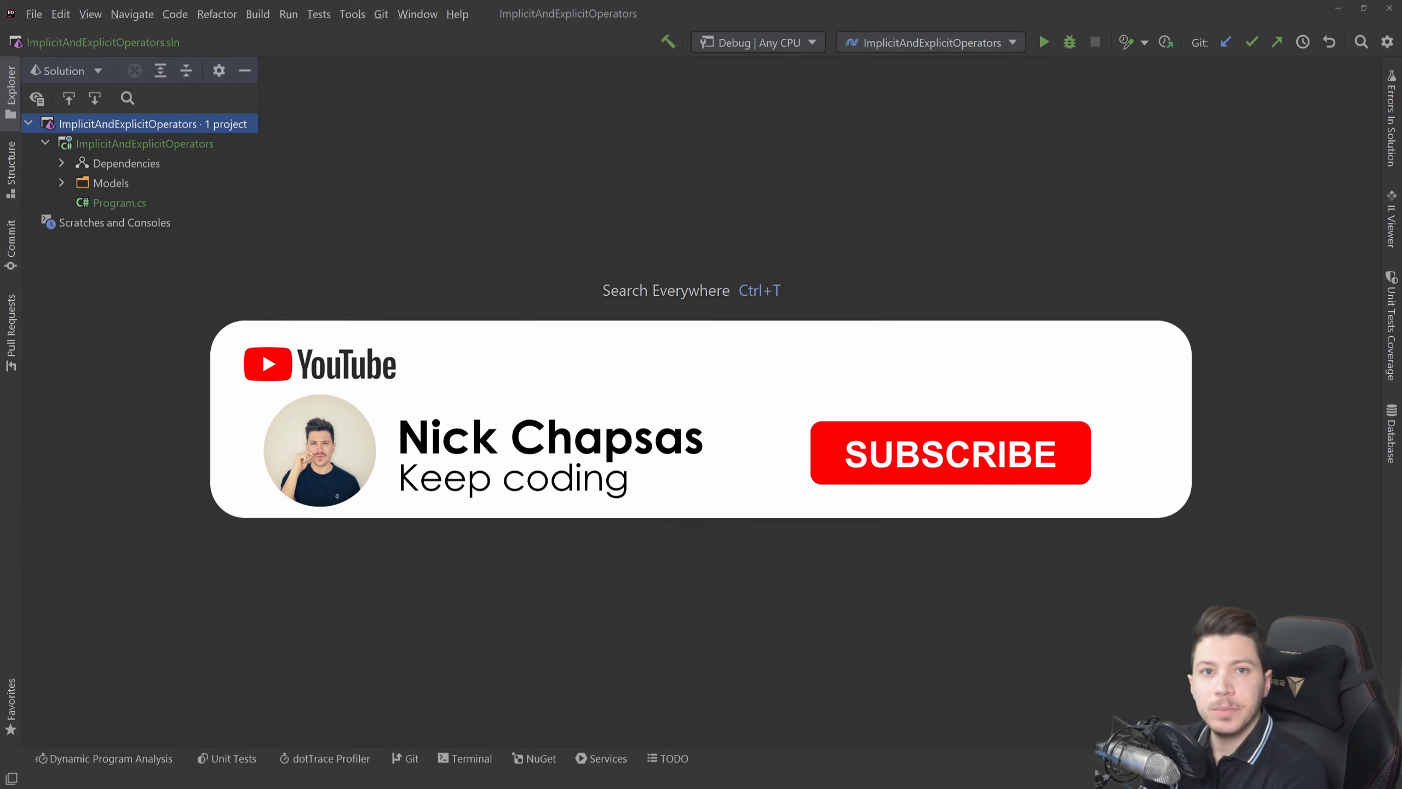
Open the ABP new project form and enter the project name TotallyNotFacebook
click(948, 453)
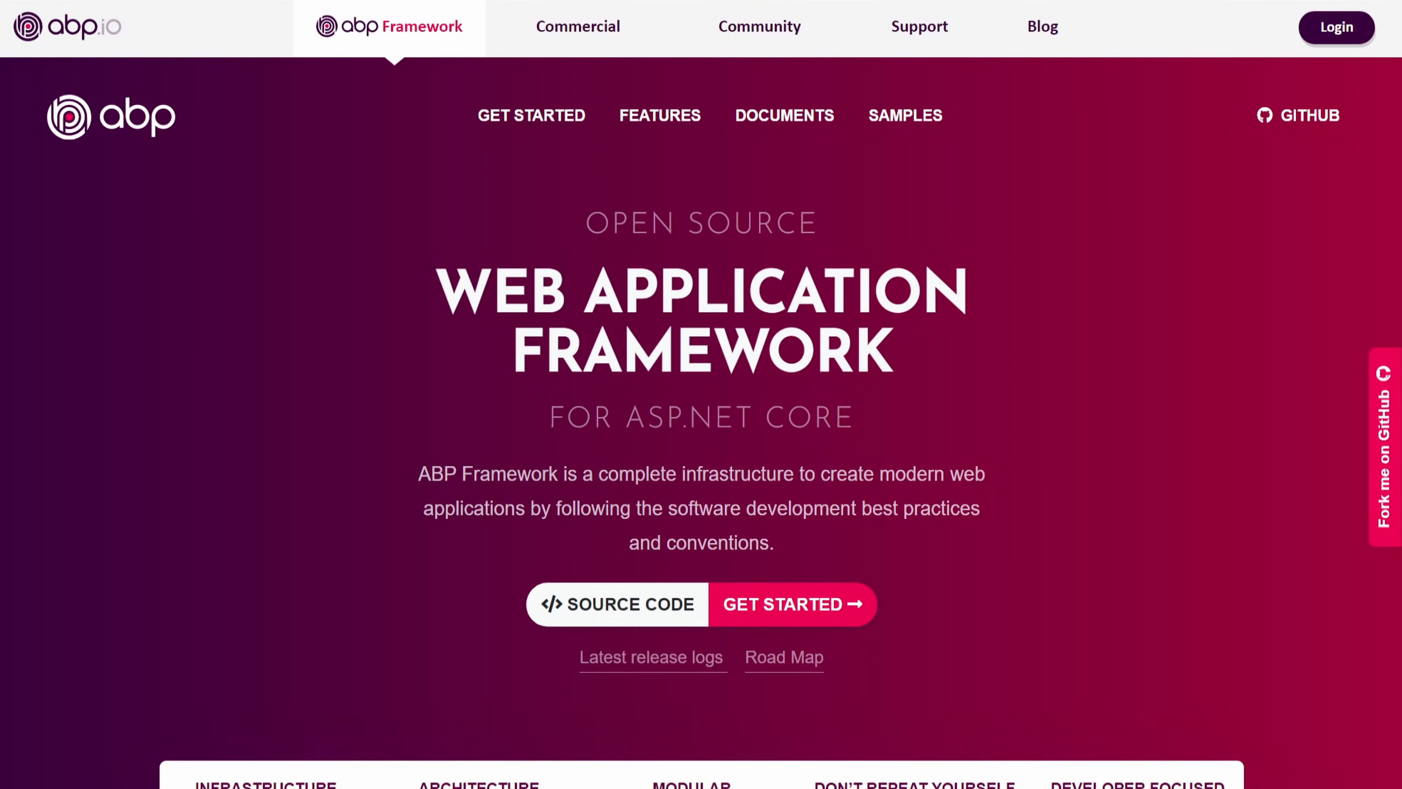
scroll(down, 3)
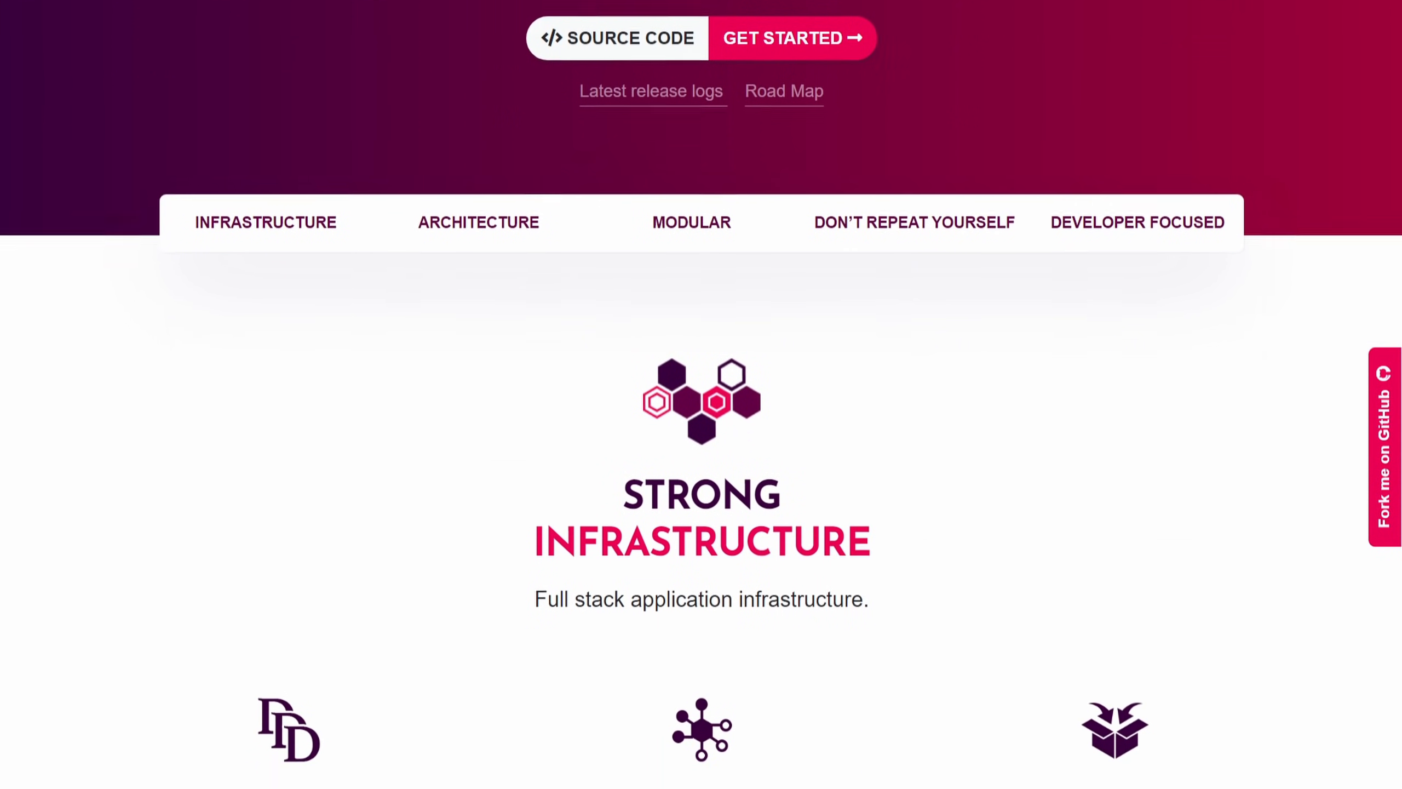
scroll(down, 3)
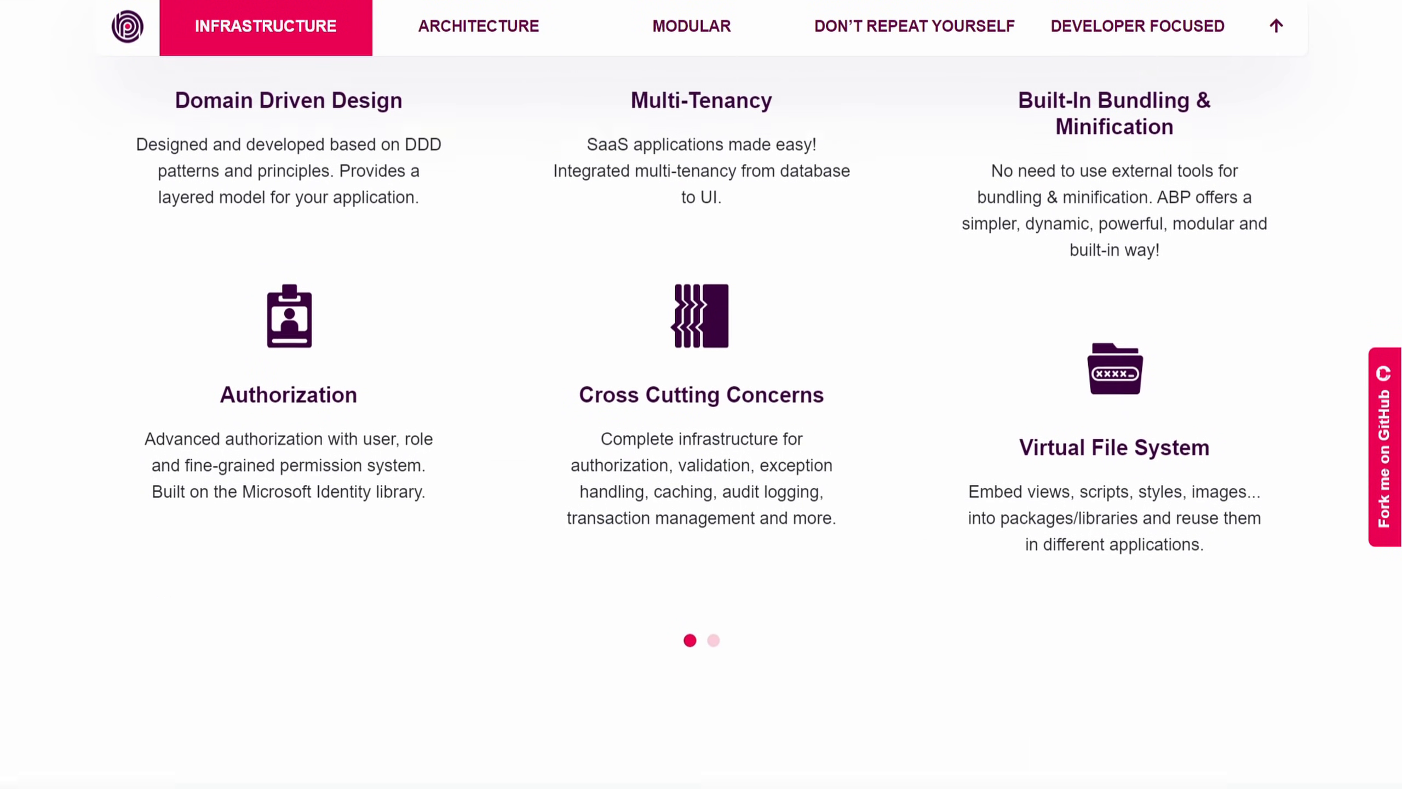
click(478, 25)
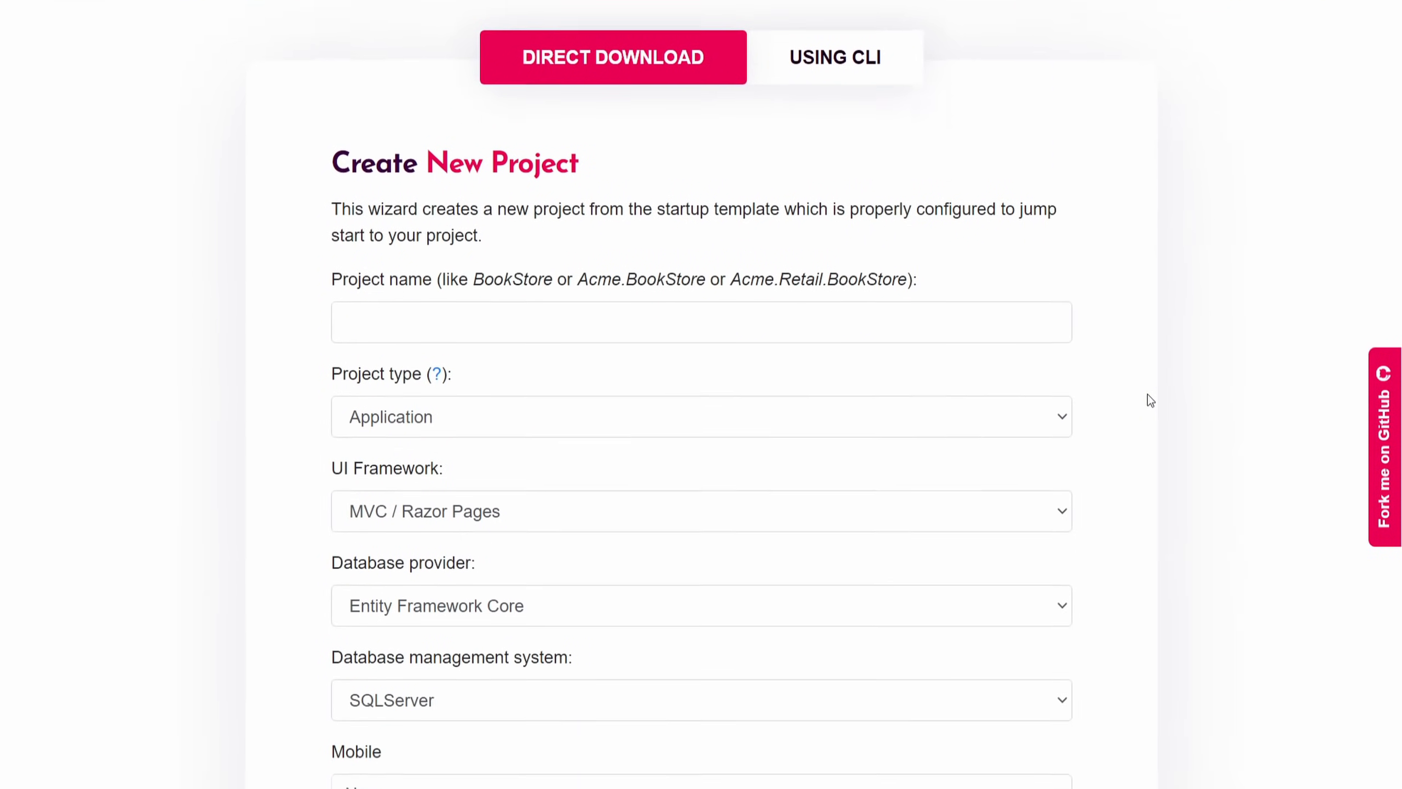
text(TotallyNotFacebook)
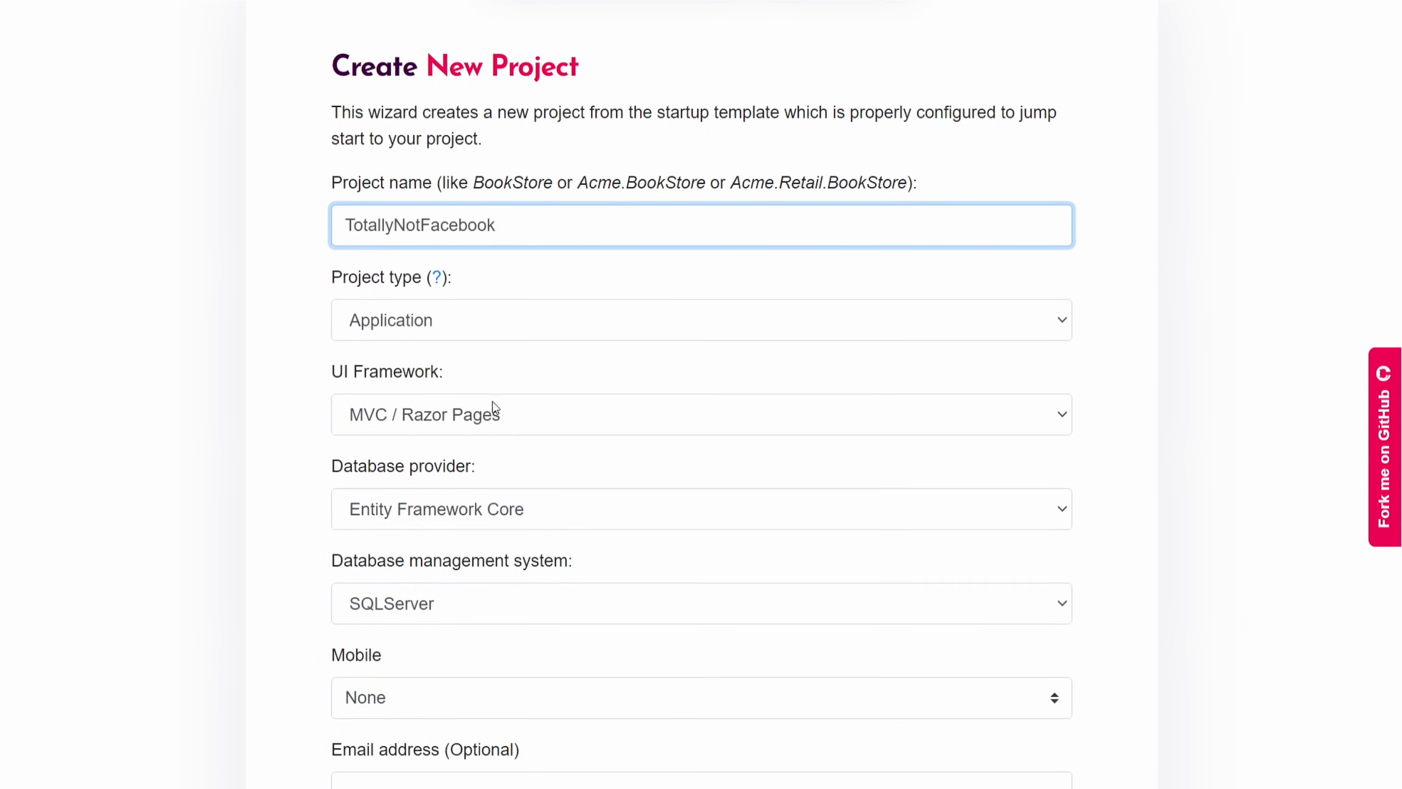
Choose Blazor Server as UI framework, keeping Entity Framework Core as database provider
click(701, 413)
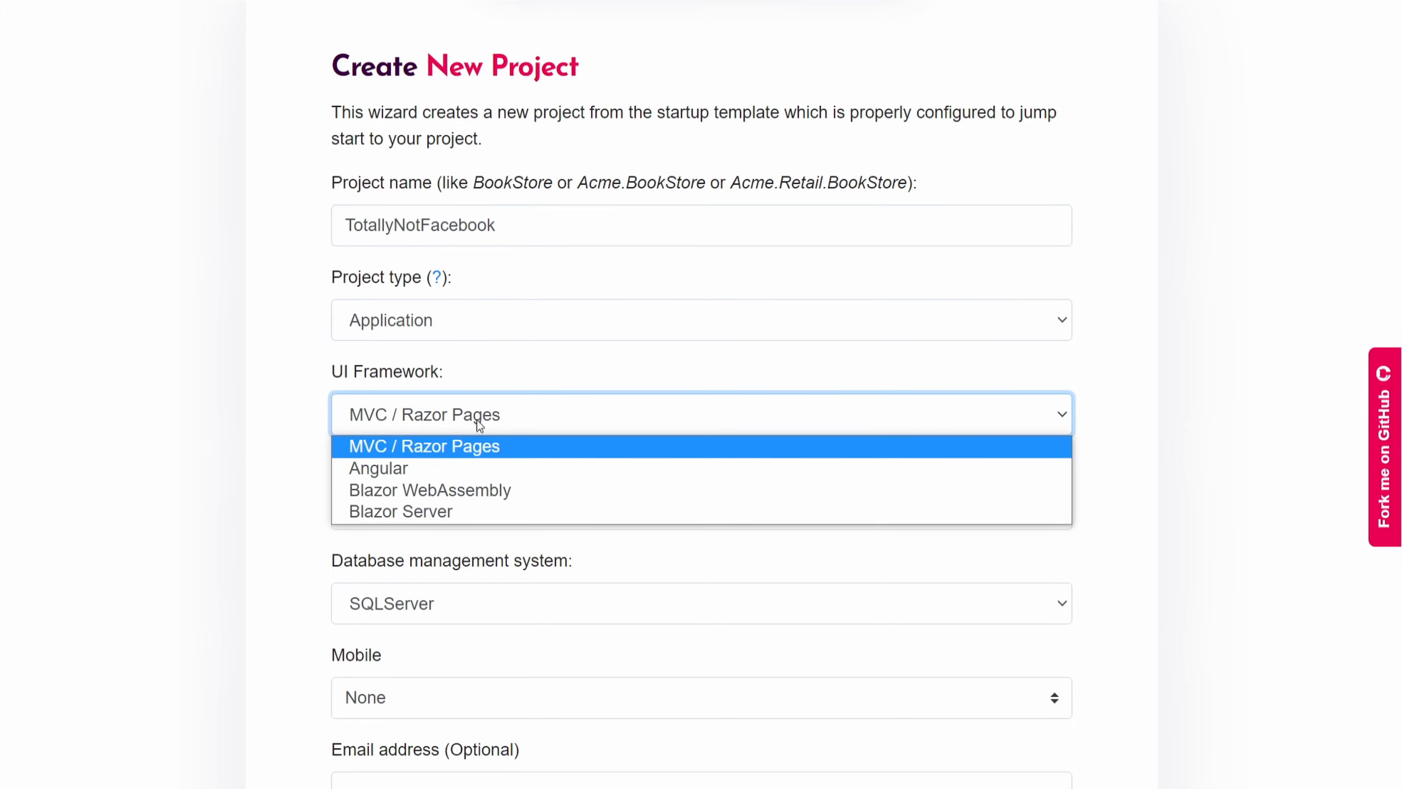
click(400, 510)
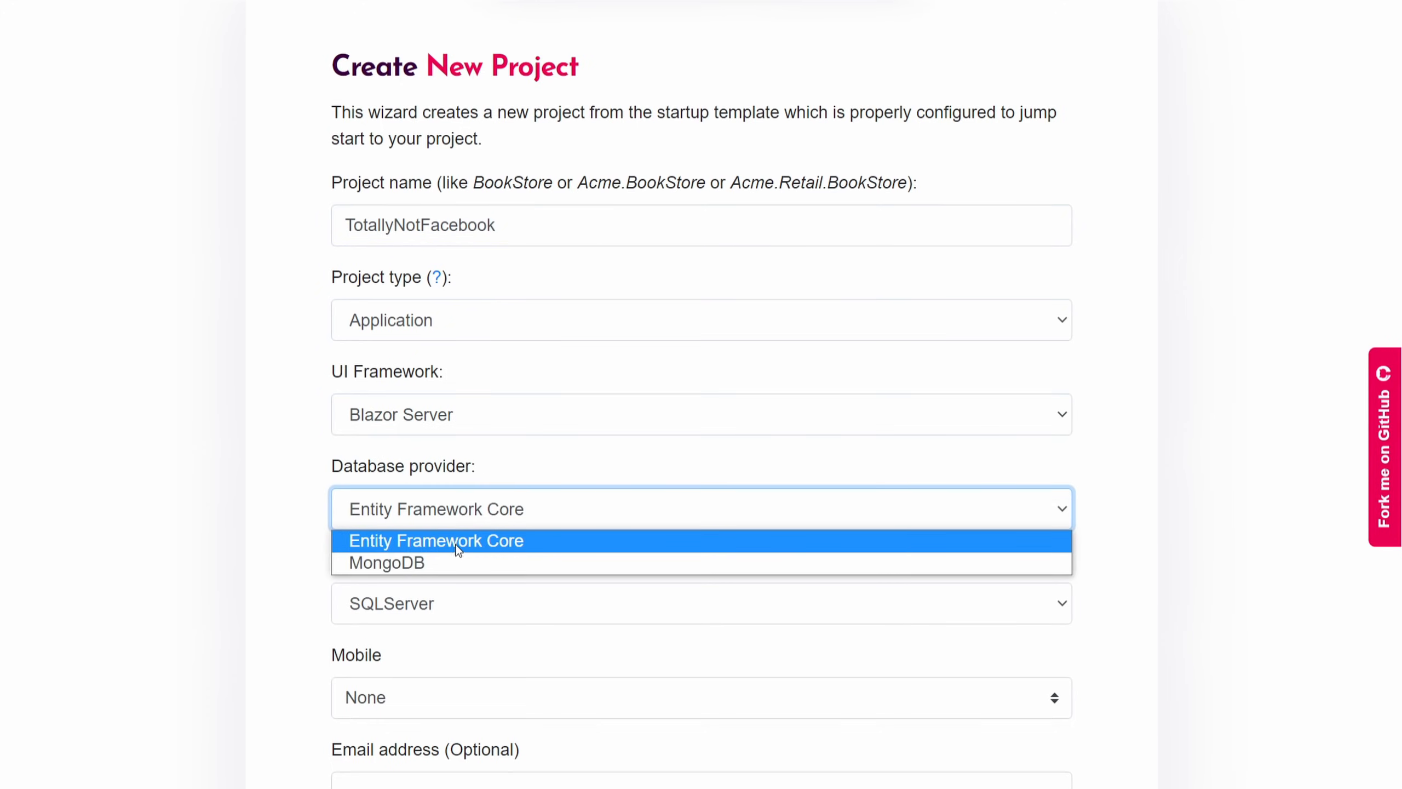
click(436, 540)
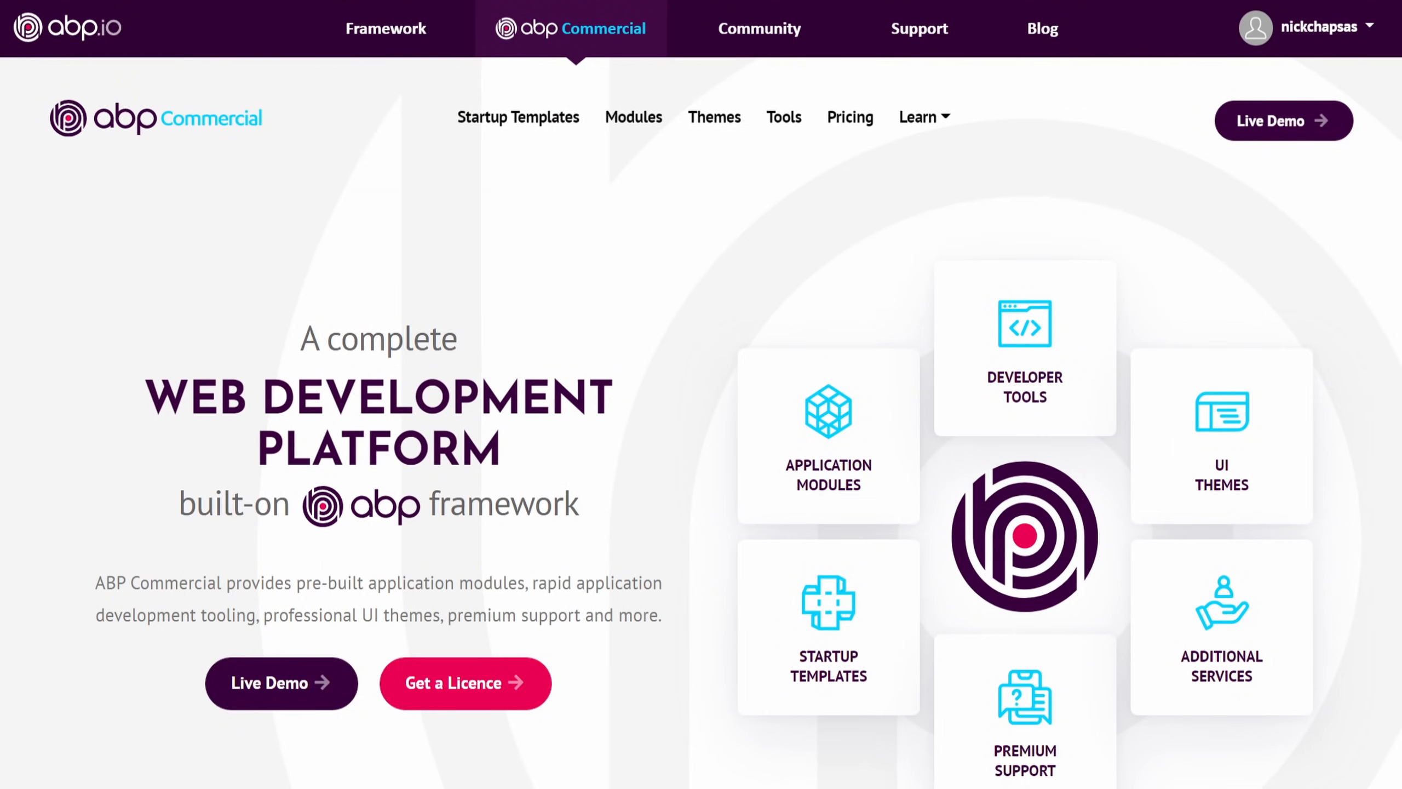
Browse ABP Commercial down to the customer logos, advancing the carousel to Lepton Theme
scroll(down, 3)
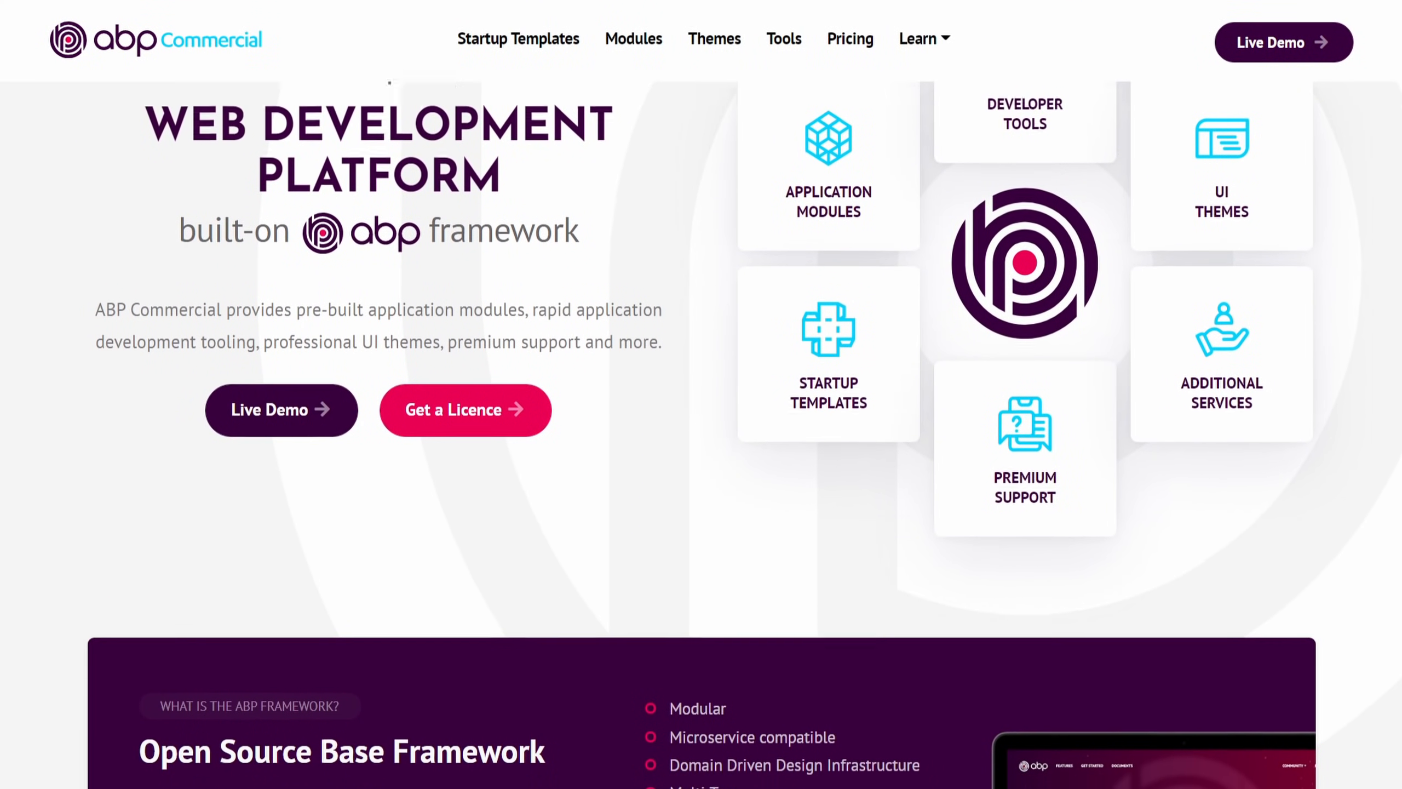
scroll(down, 3)
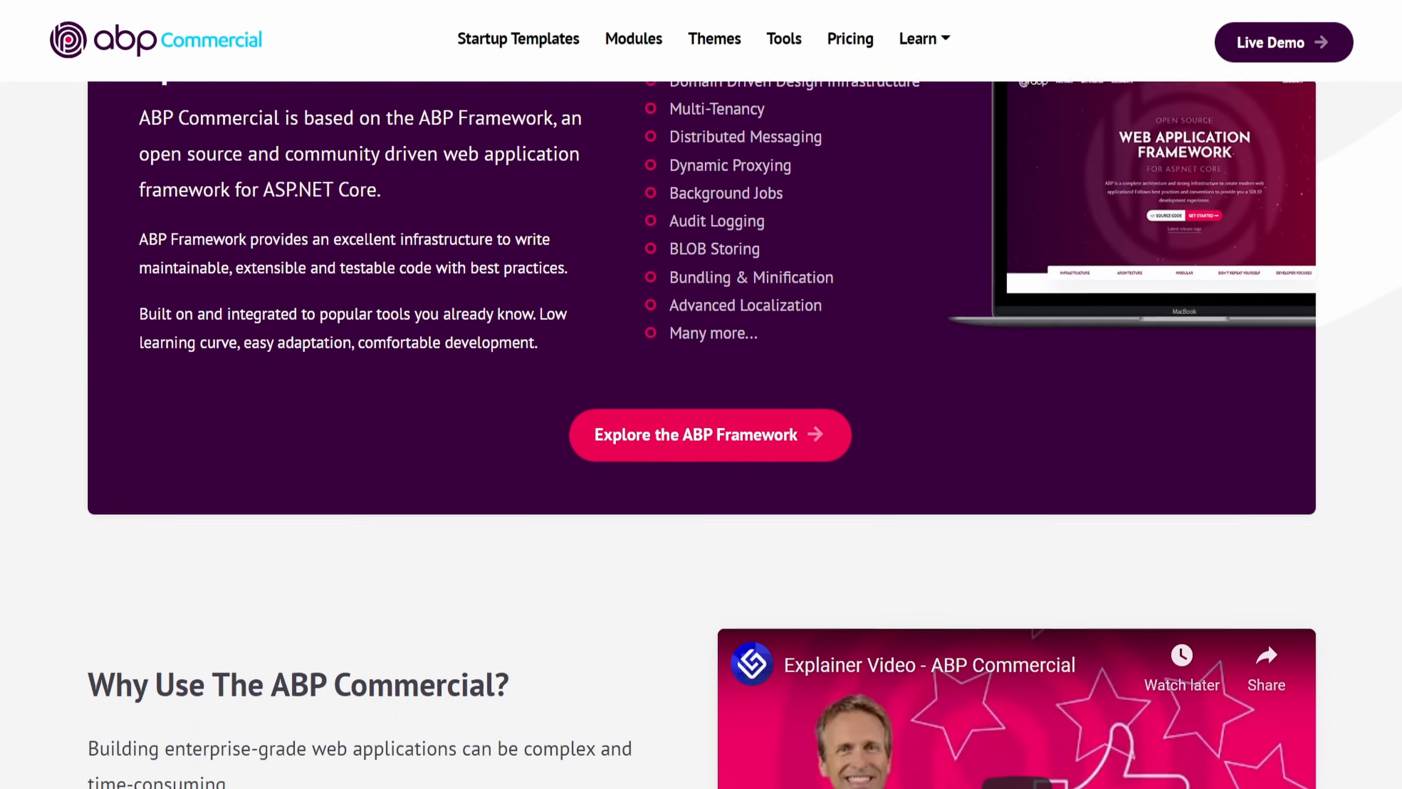
scroll(down, 3)
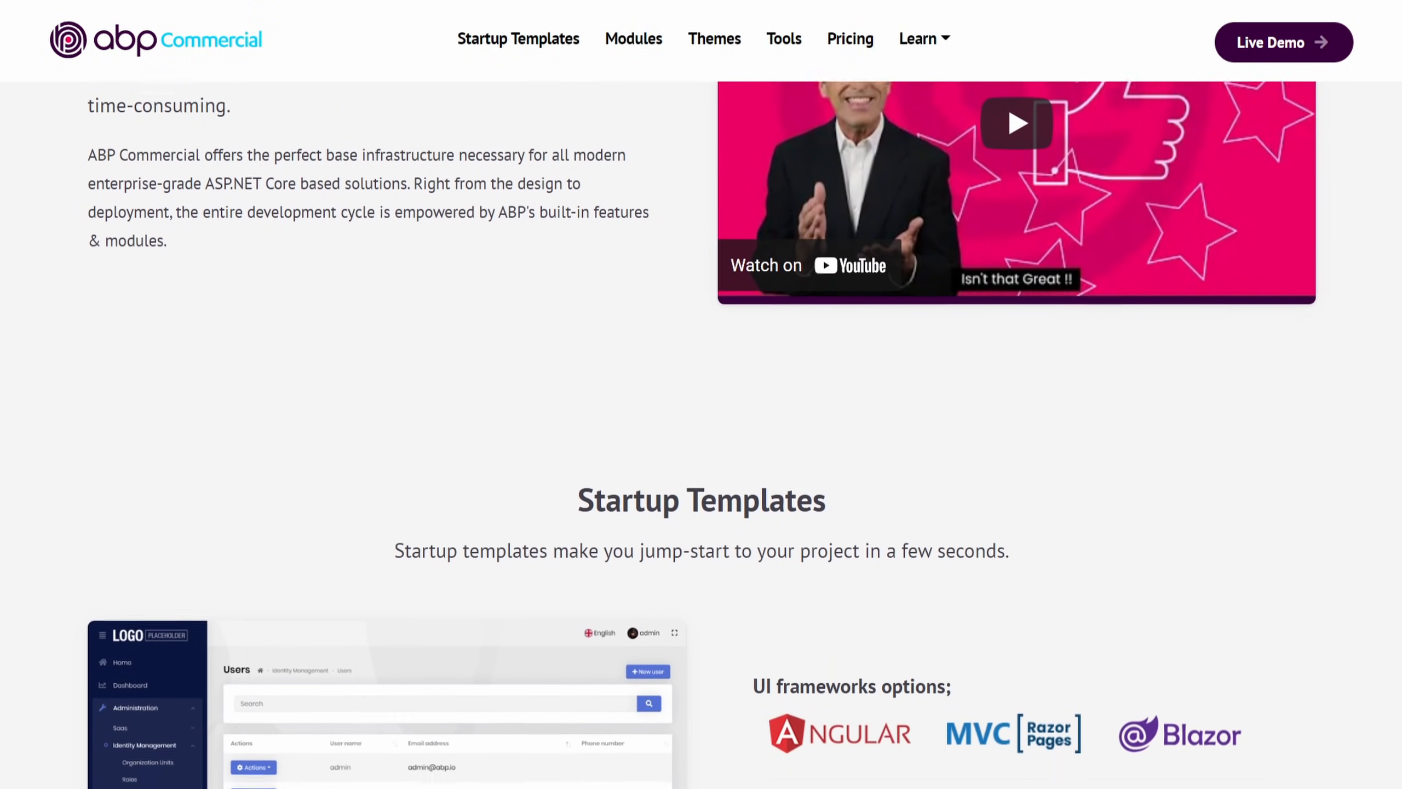
scroll(down, 3)
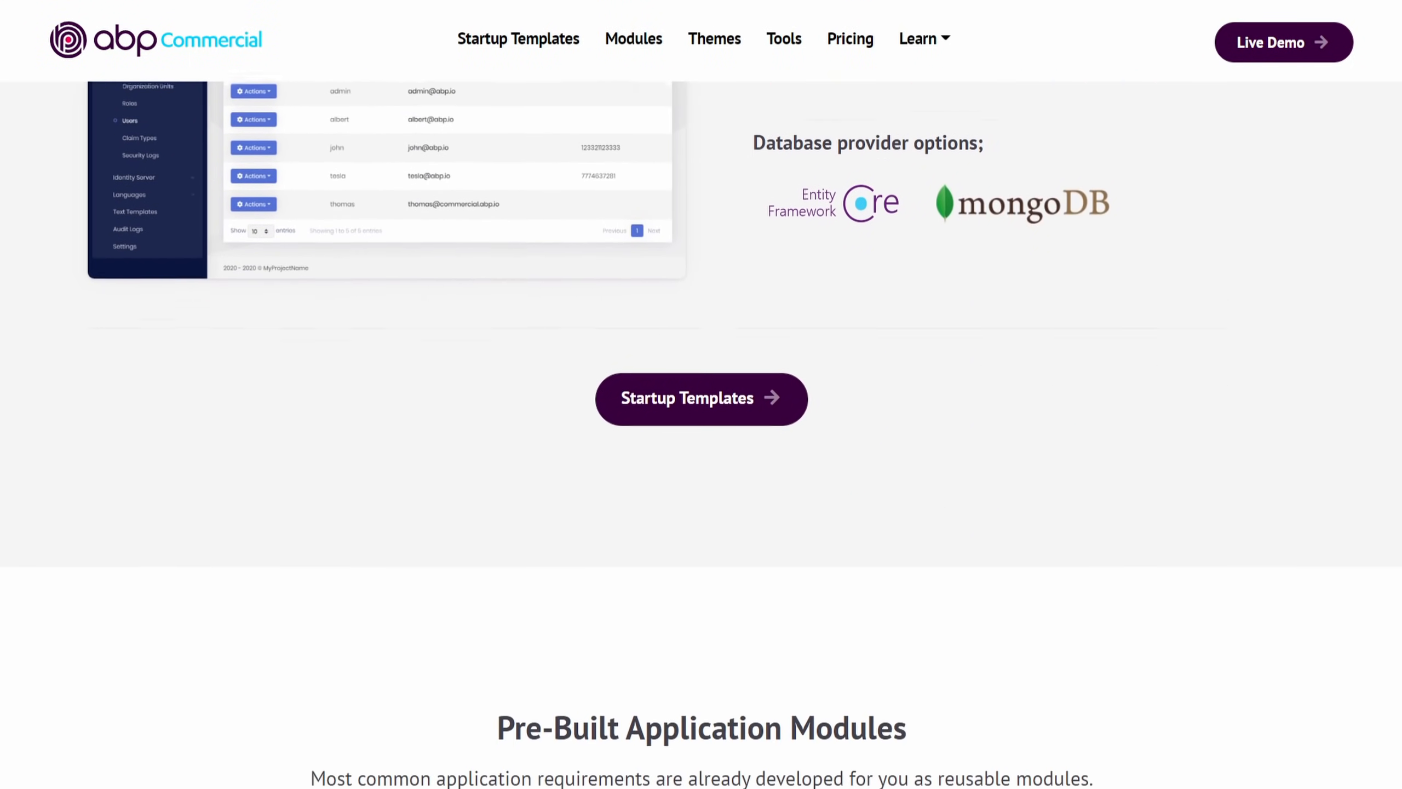
scroll(down, 3)
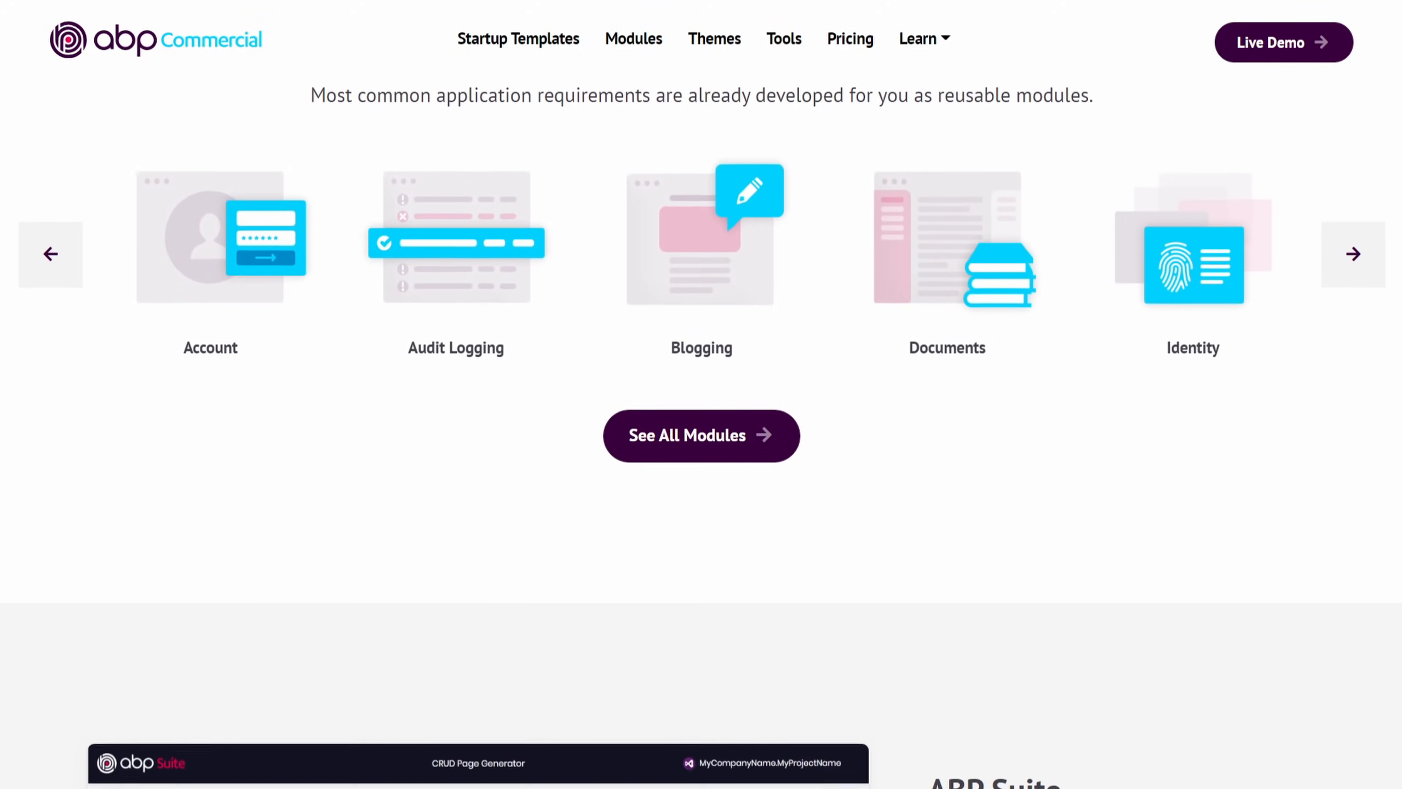
scroll(down, 3)
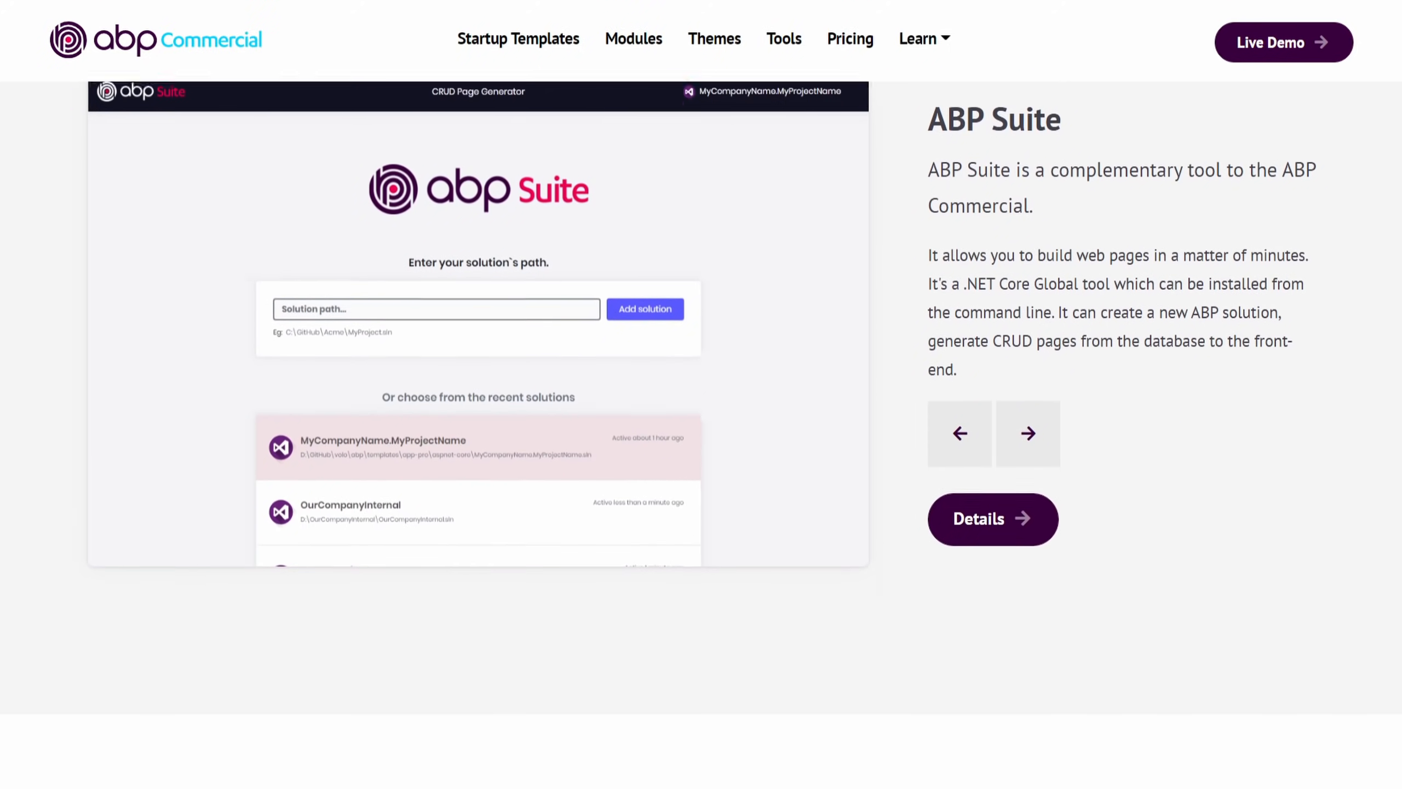
click(1029, 434)
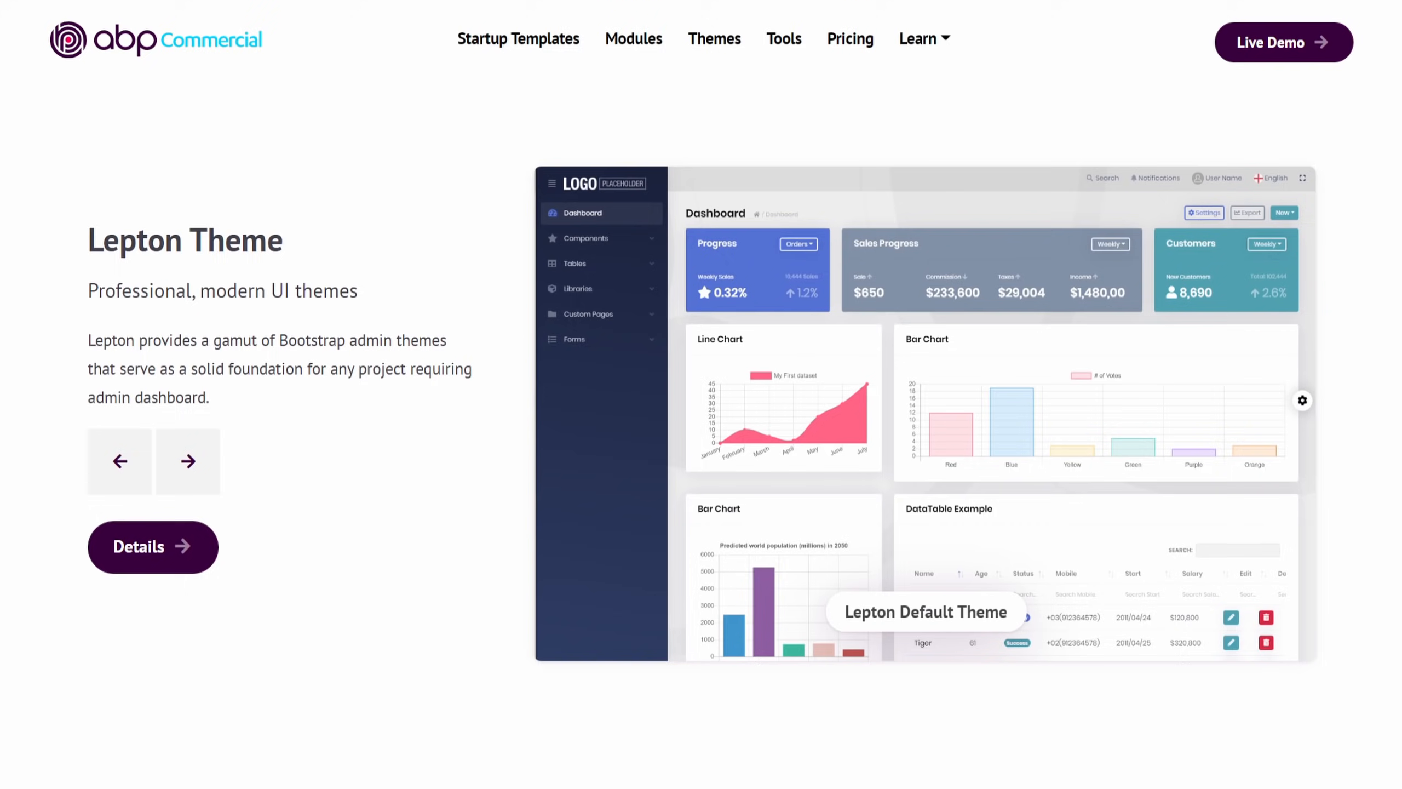
scroll(down, 3)
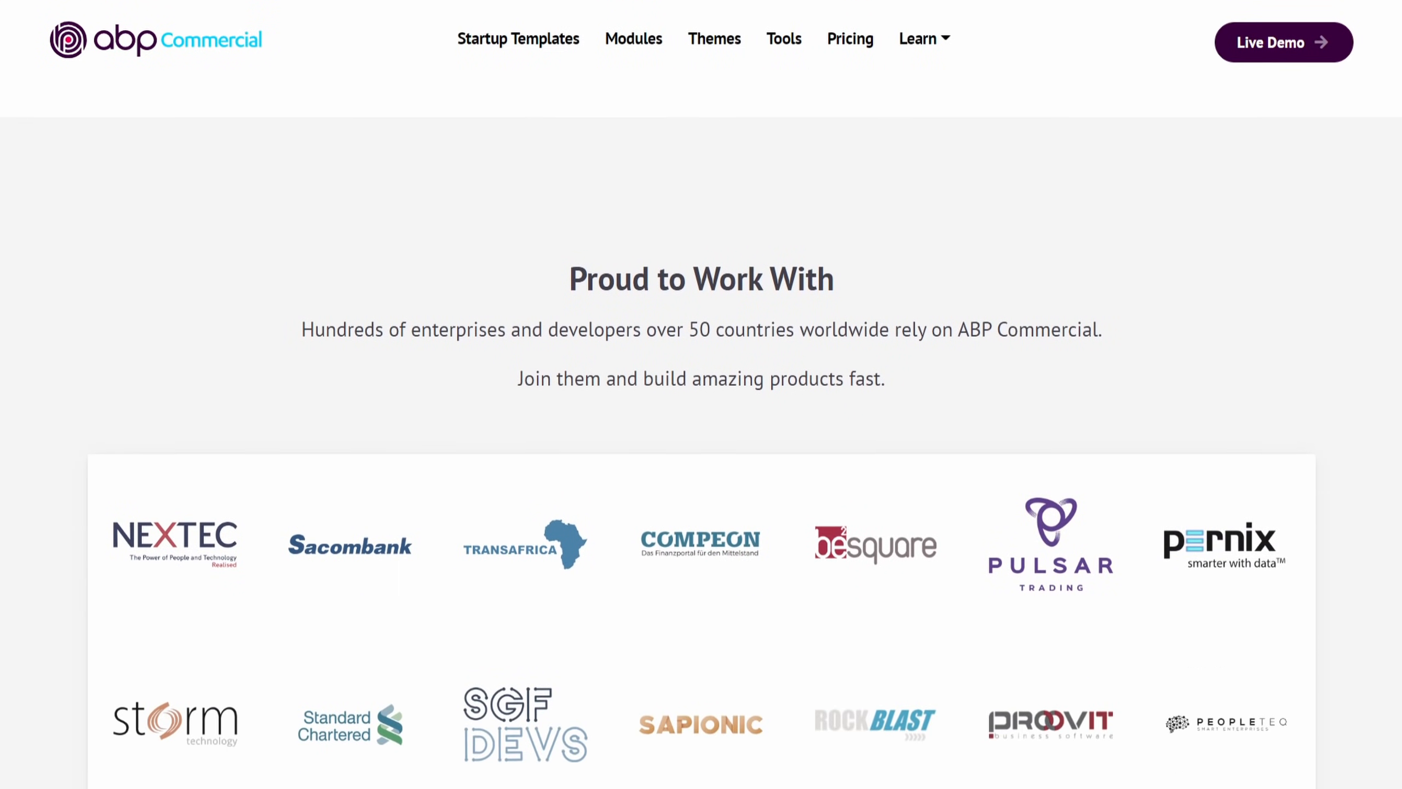
scroll(down, 3)
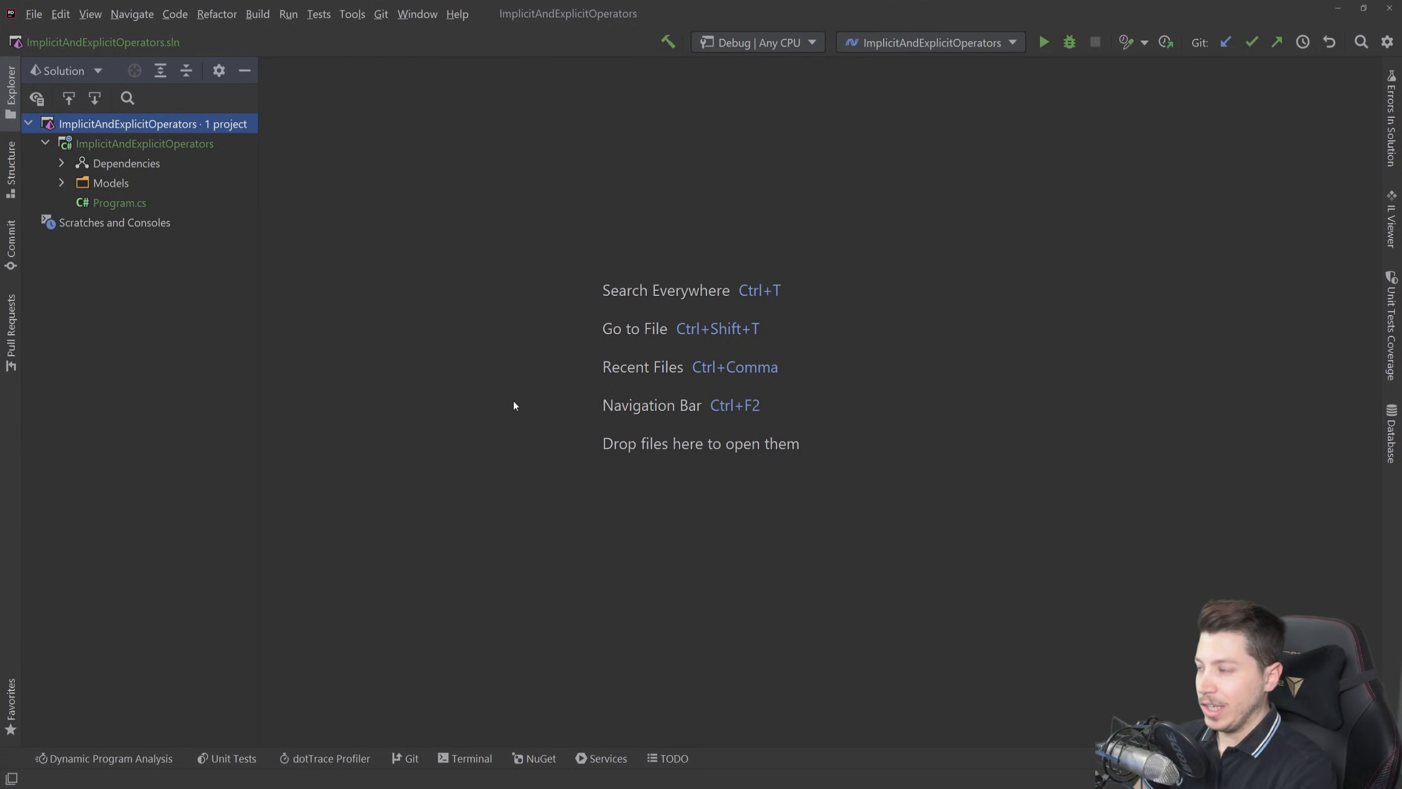
Open Program.cs, where Main declares id = Guid.NewGuid()
double_click(119, 202)
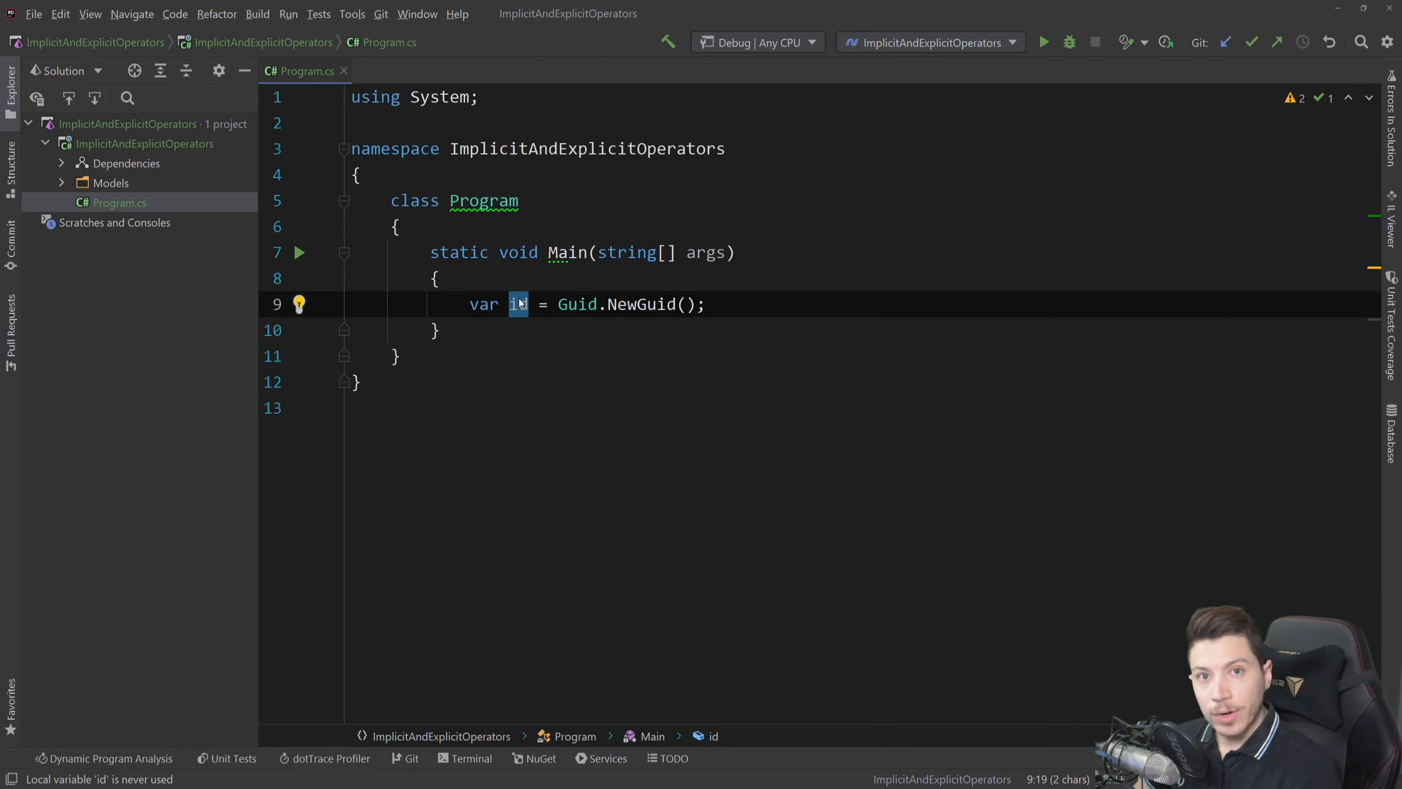
Add class UserId with a get-only Guid Value and constructor UserId(Guid value)
right_click(144, 143)
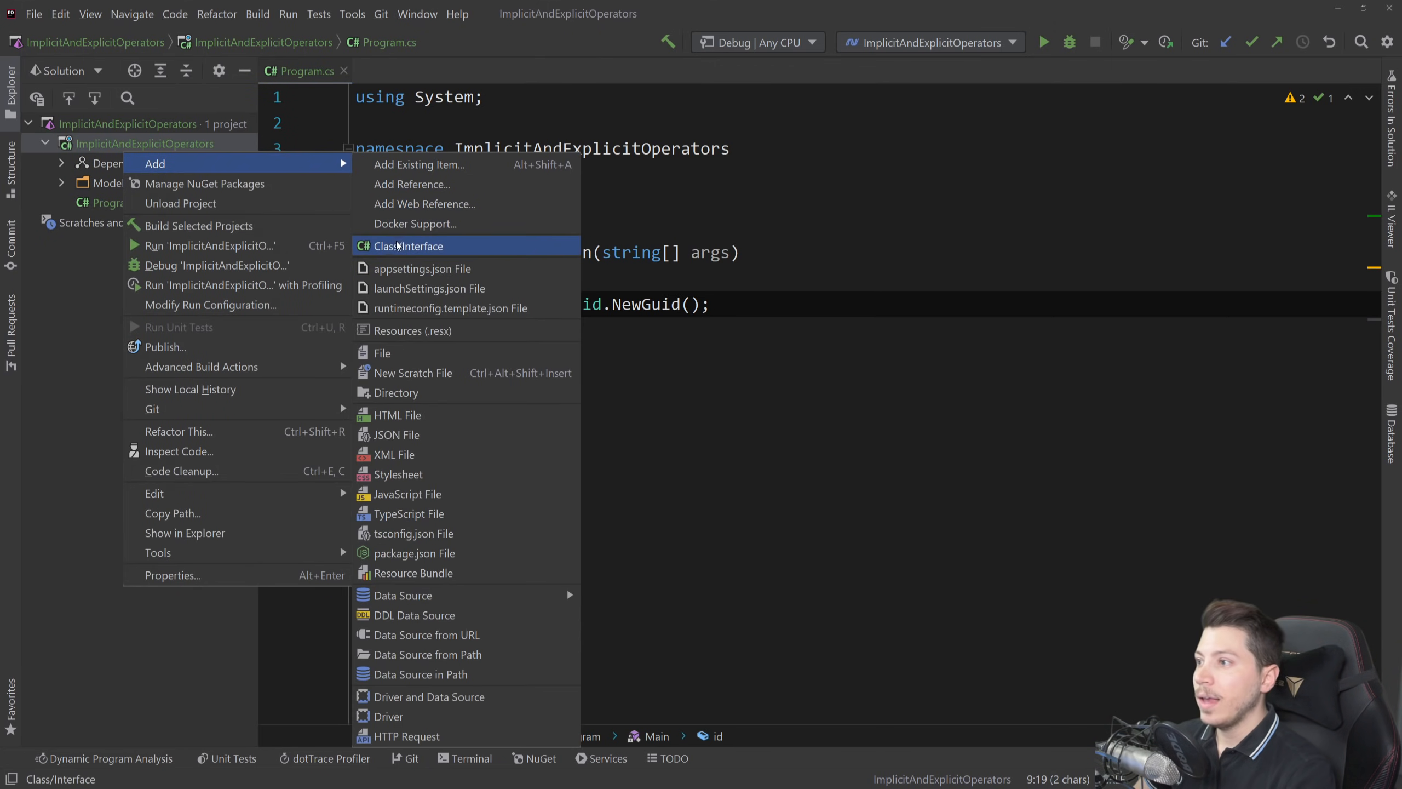
click(409, 246)
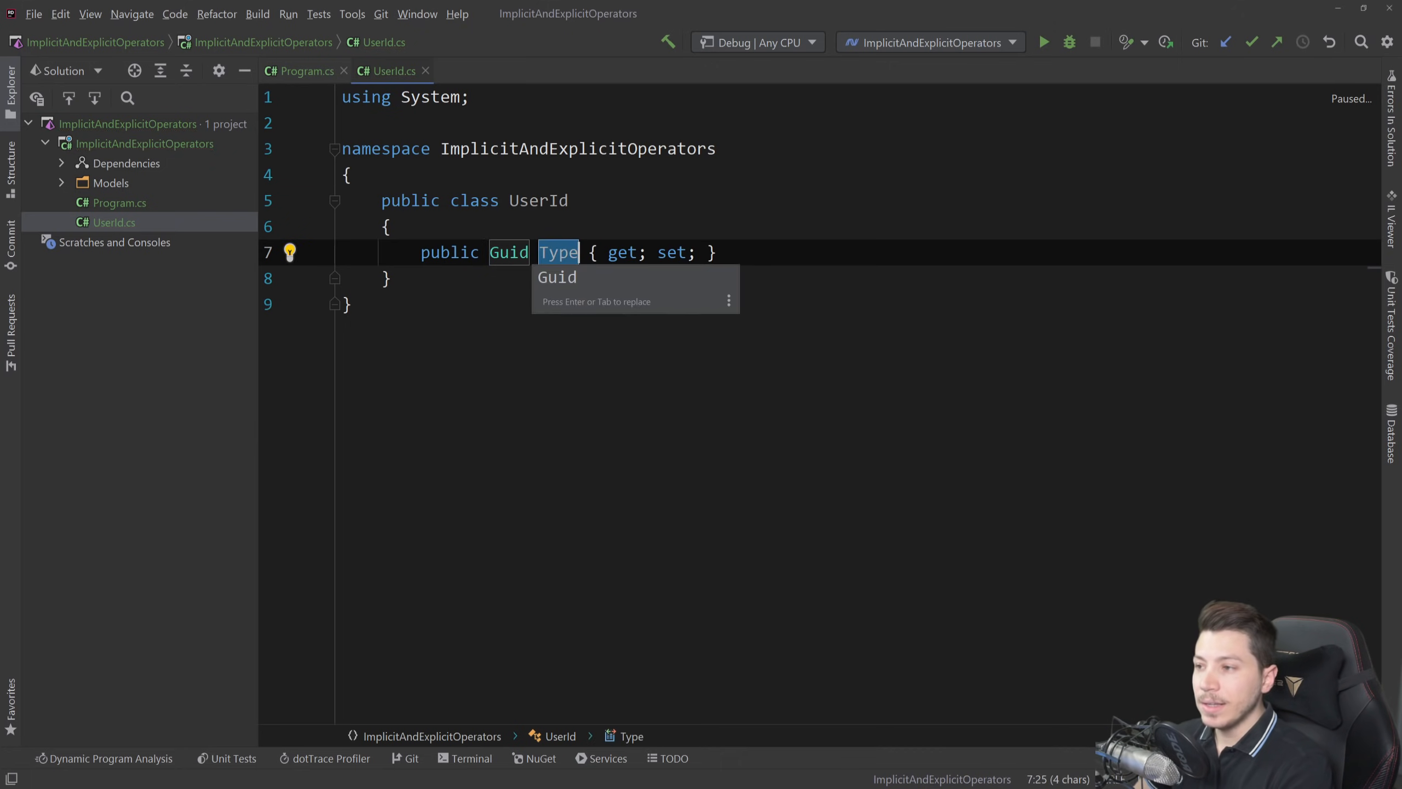
text(Value)
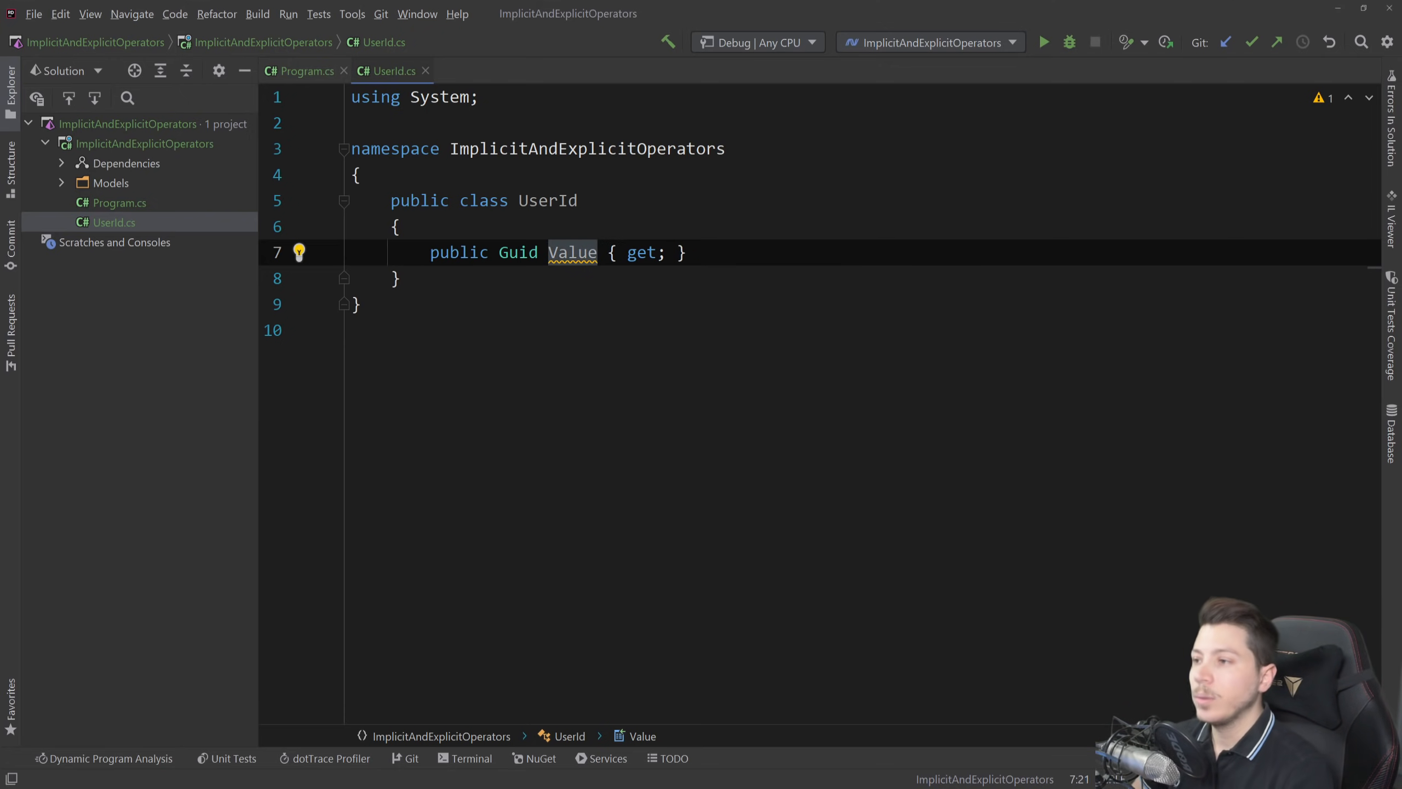
text(public UserId(Guid value))
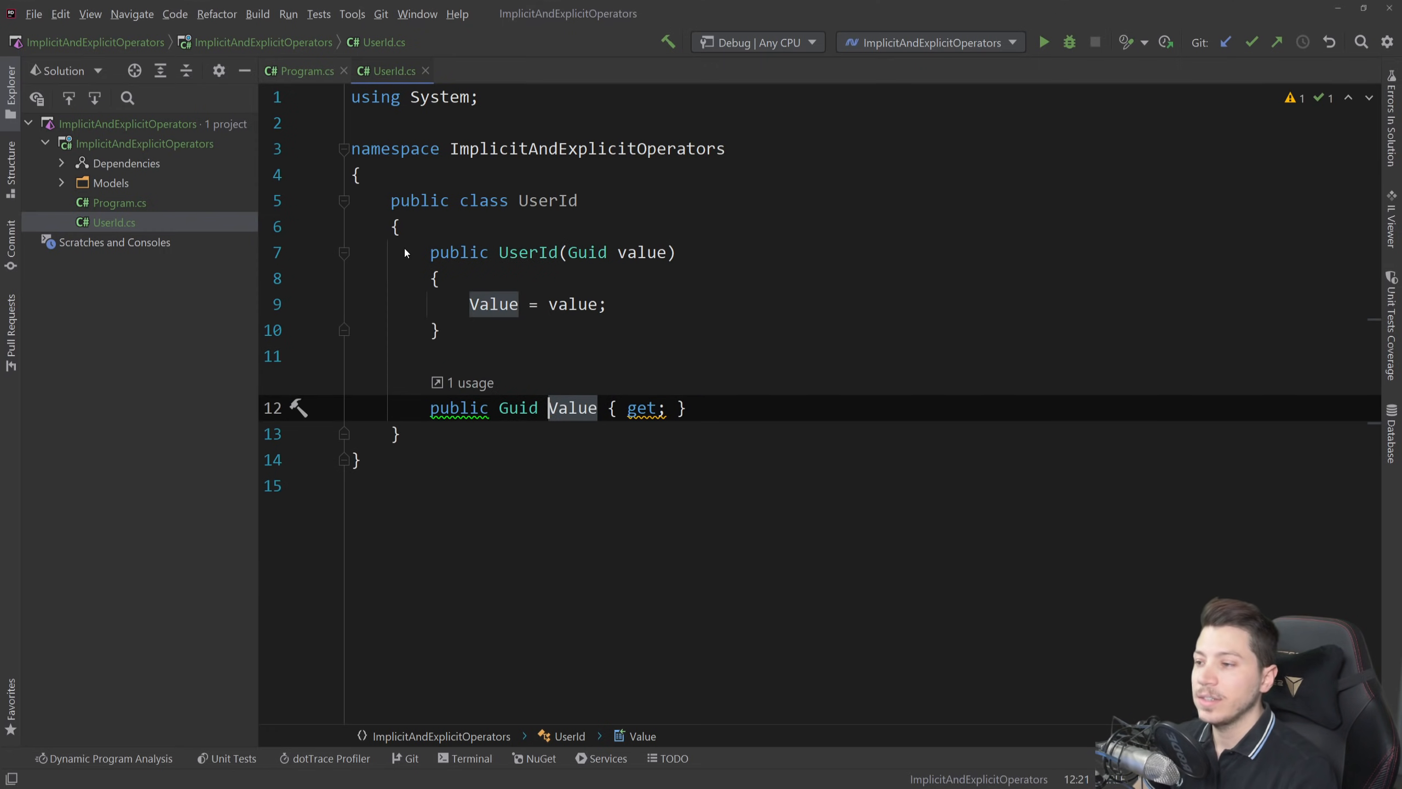
mouse_move(242, 193)
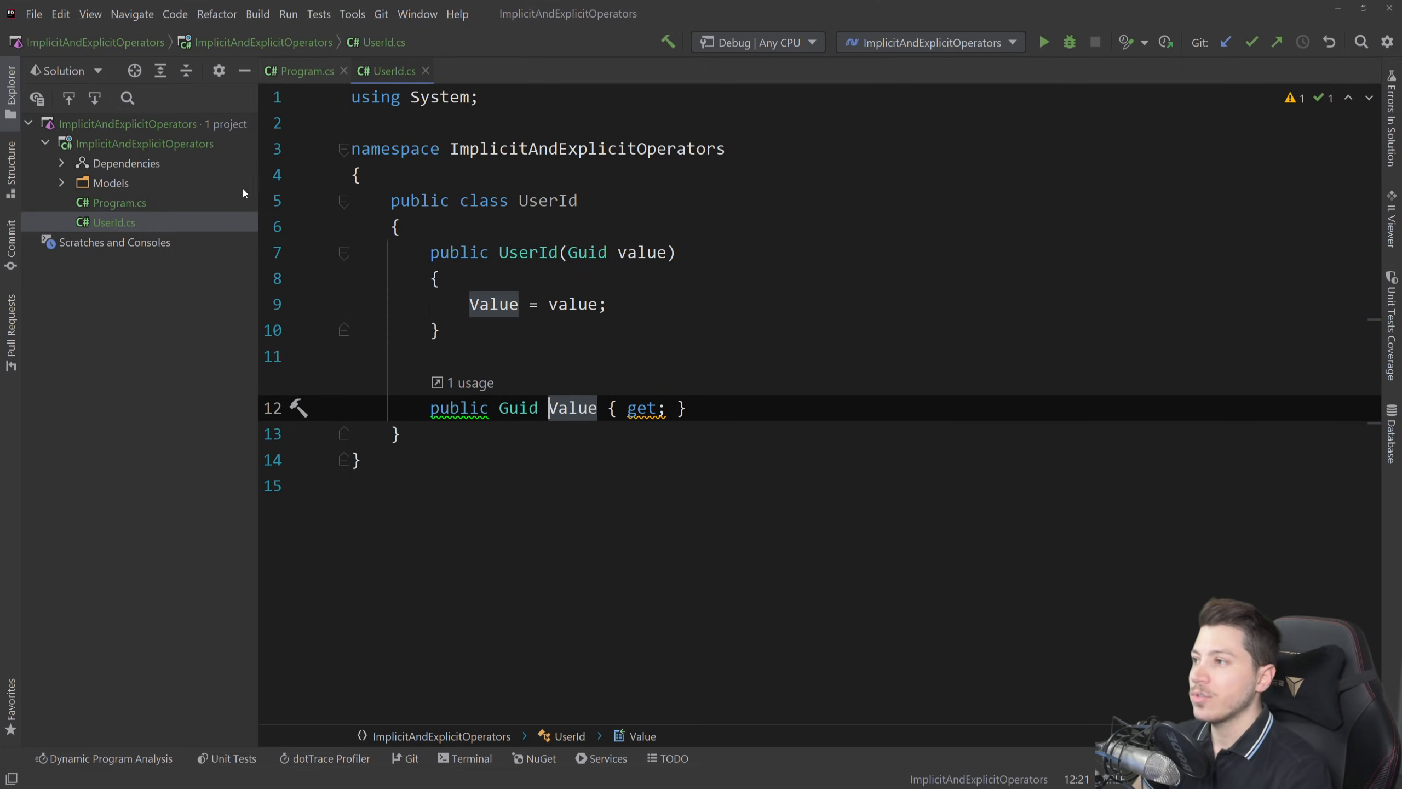
click(304, 71)
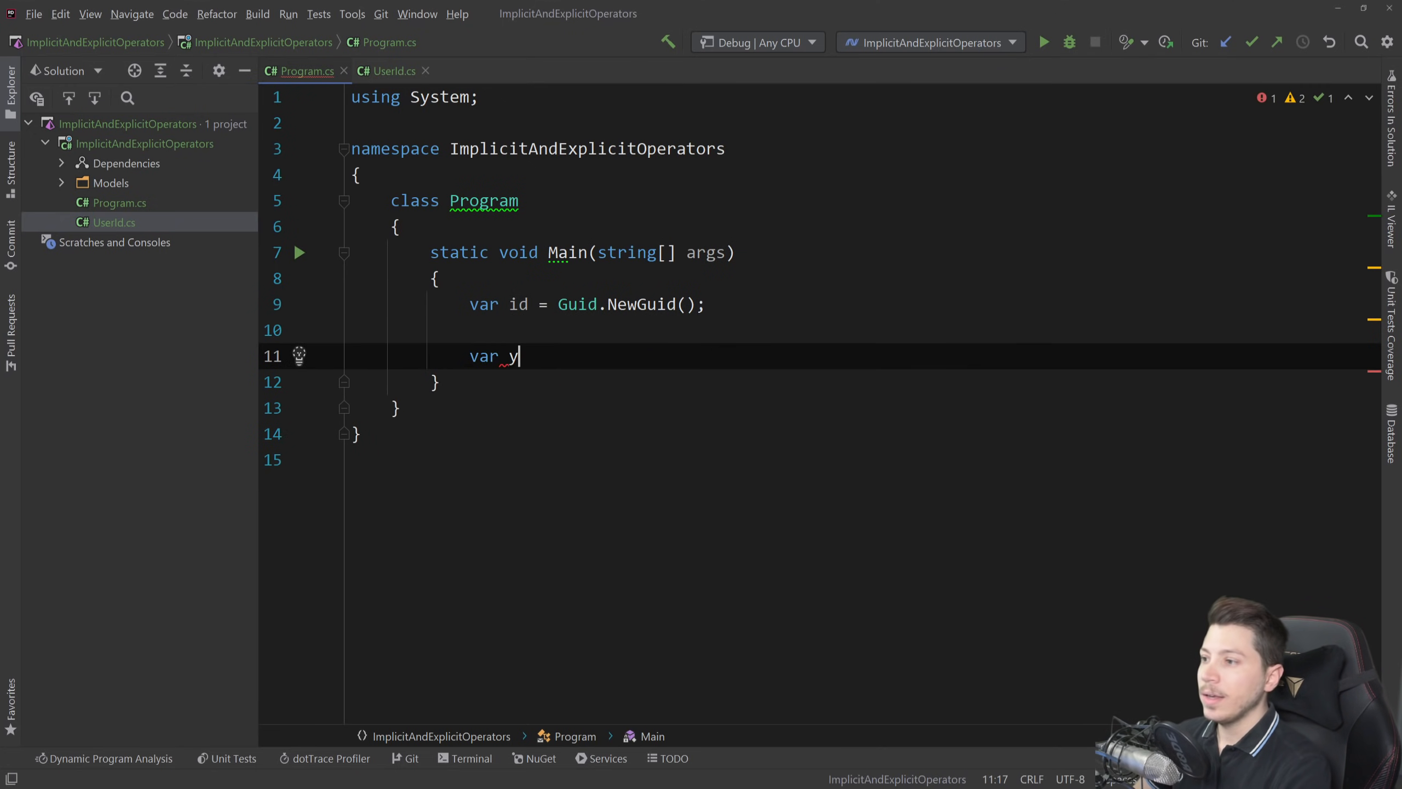
Add 'var userId = new UserId(id);' and make all variable types explicit in the file
text(serId)
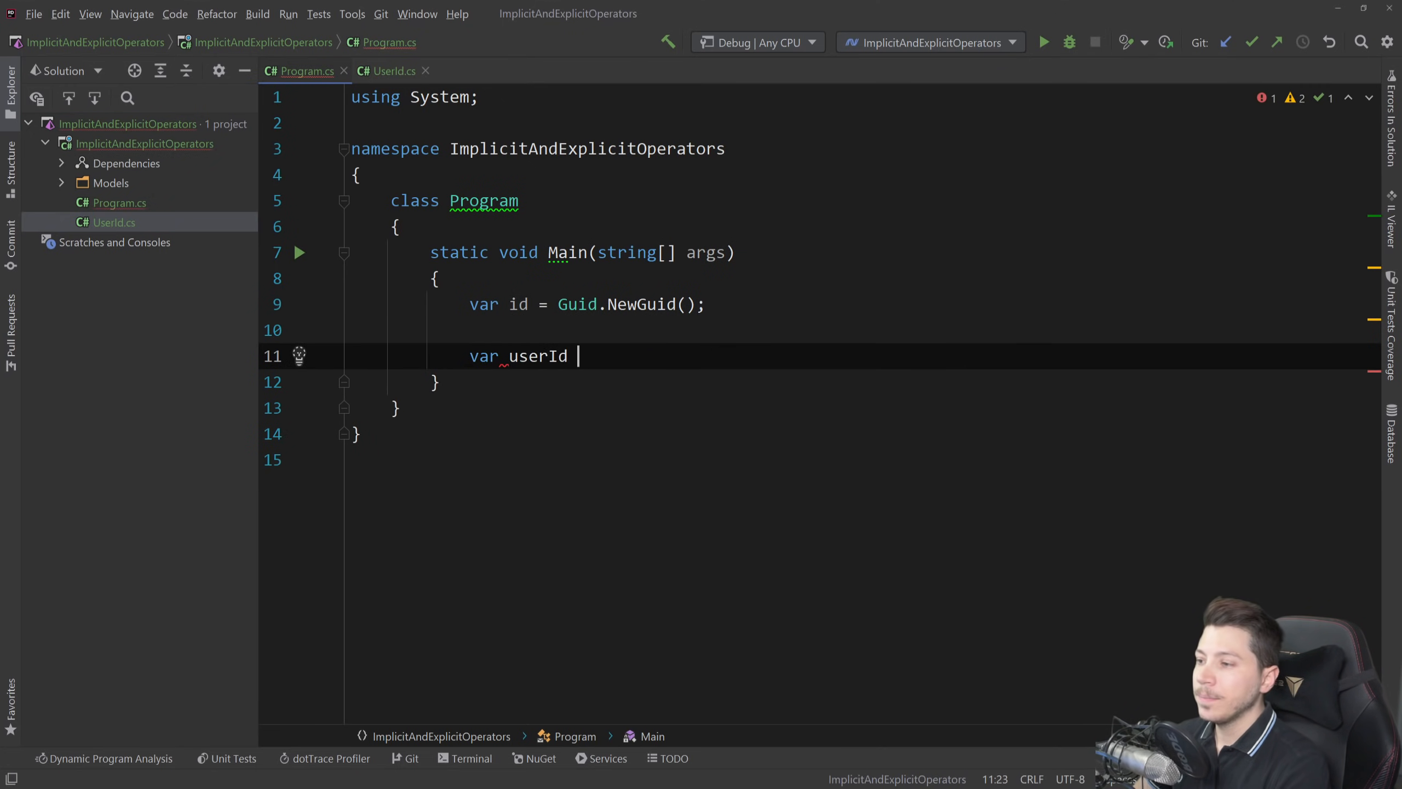
text(= new)
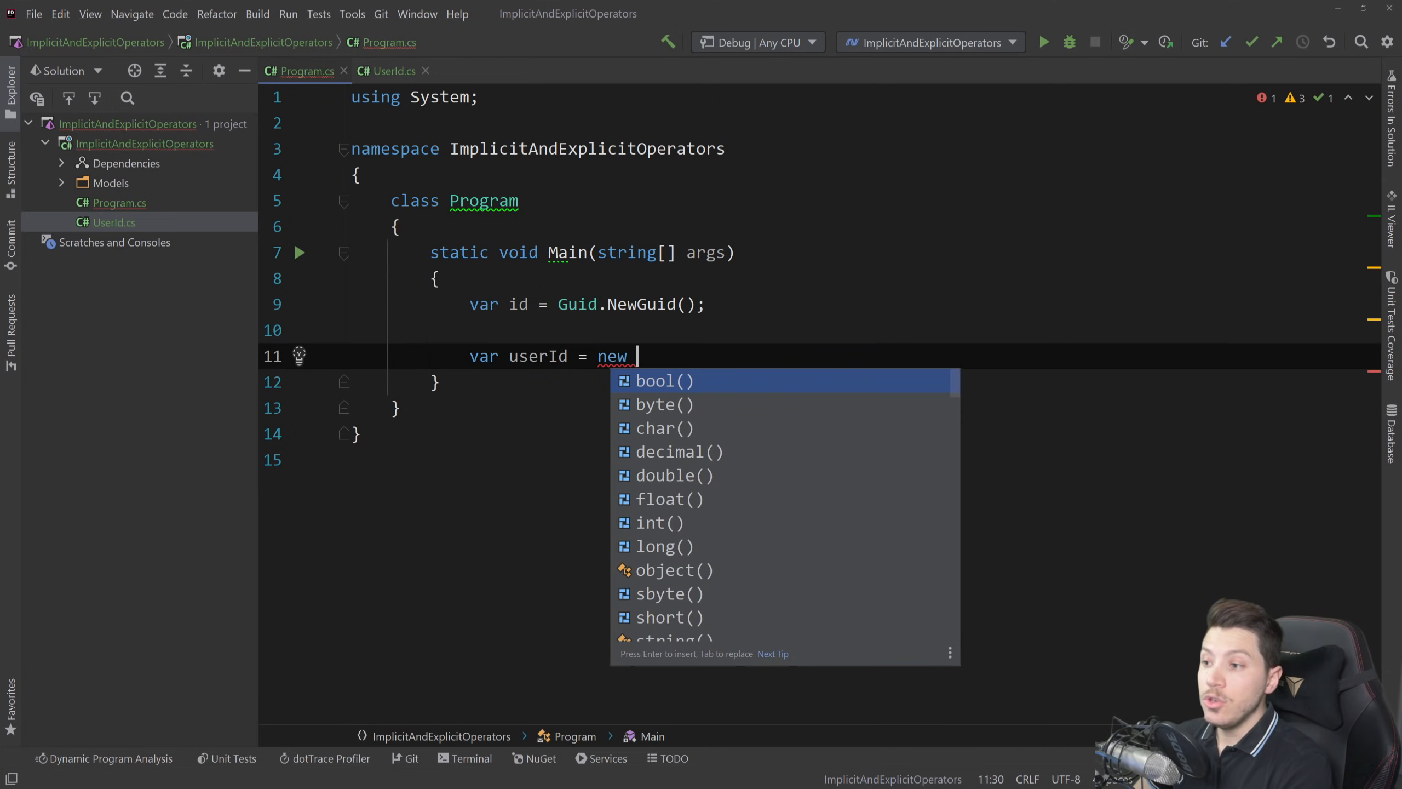
text(UserId(id)
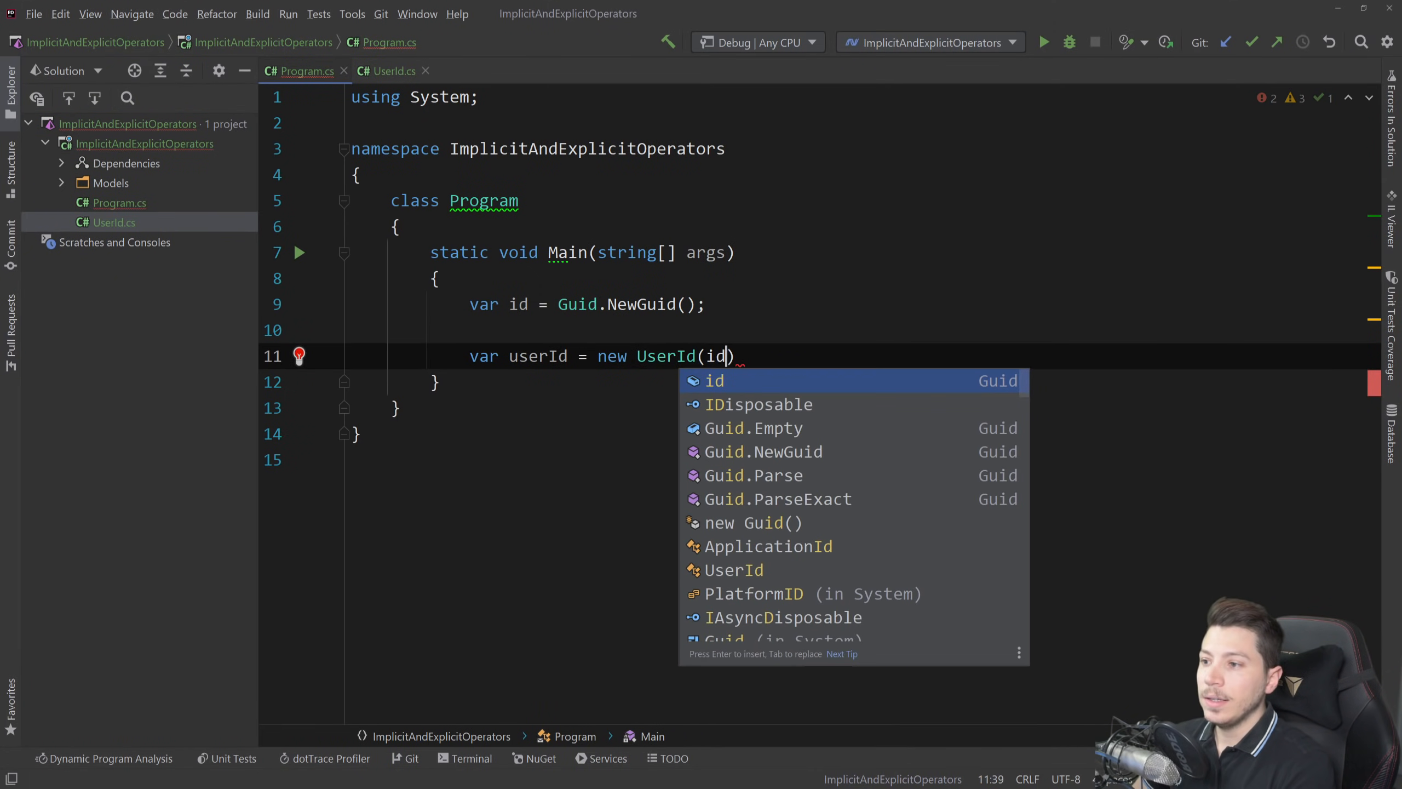
text(;)
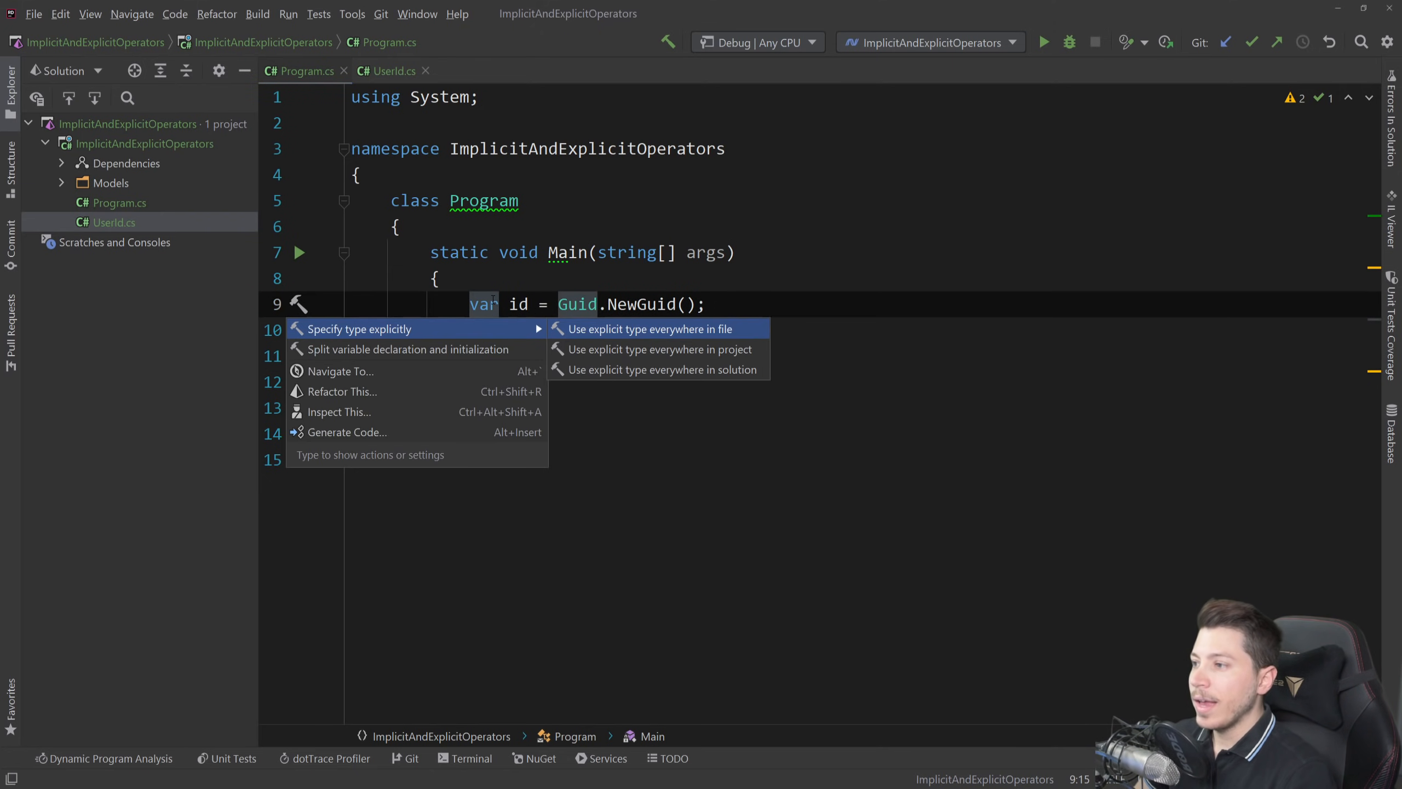
click(649, 328)
text(UserId userId = new UserId(id);)
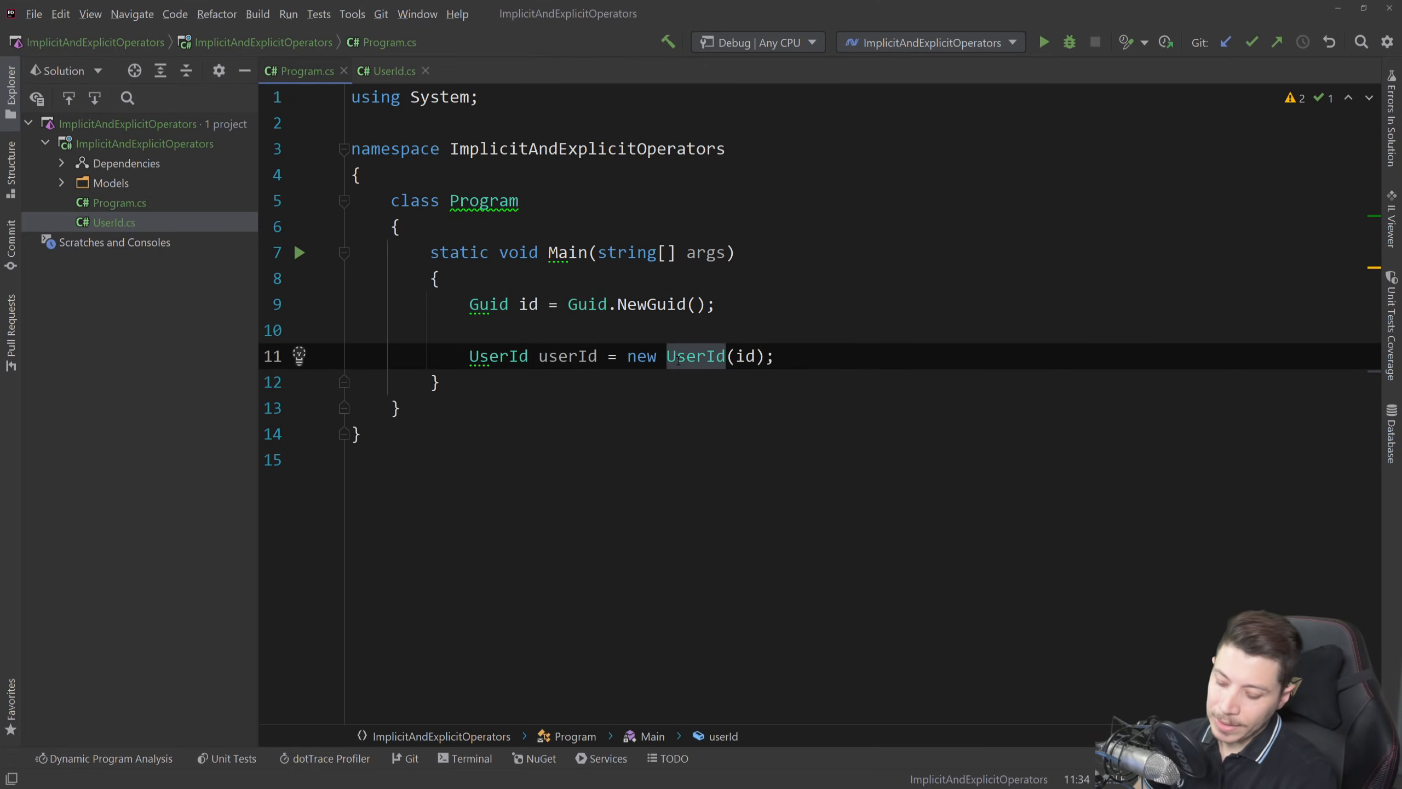
Add 'public static implicit operator UserId(Guid guid)' returning new UserId(guid)
click(390, 71)
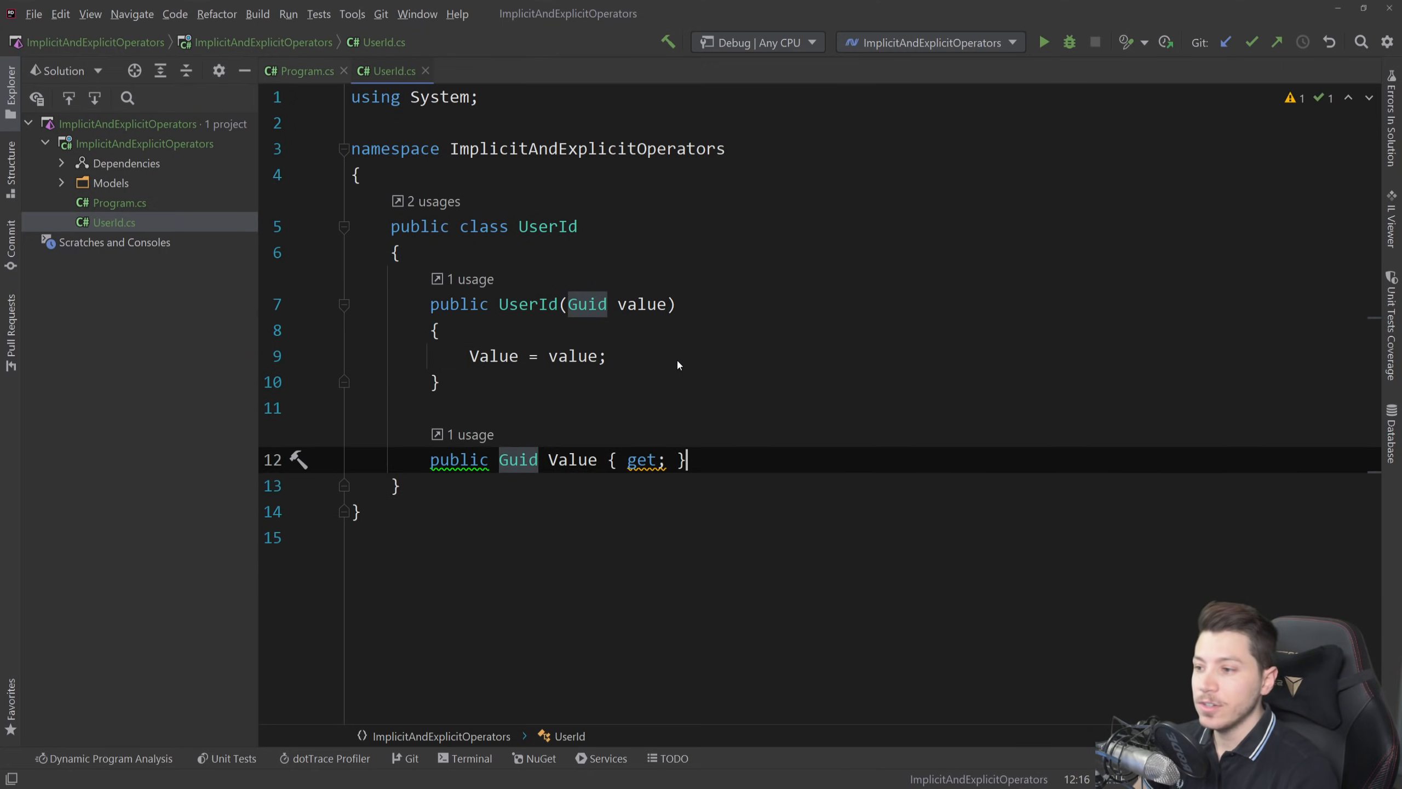
text(public static implicit operator)
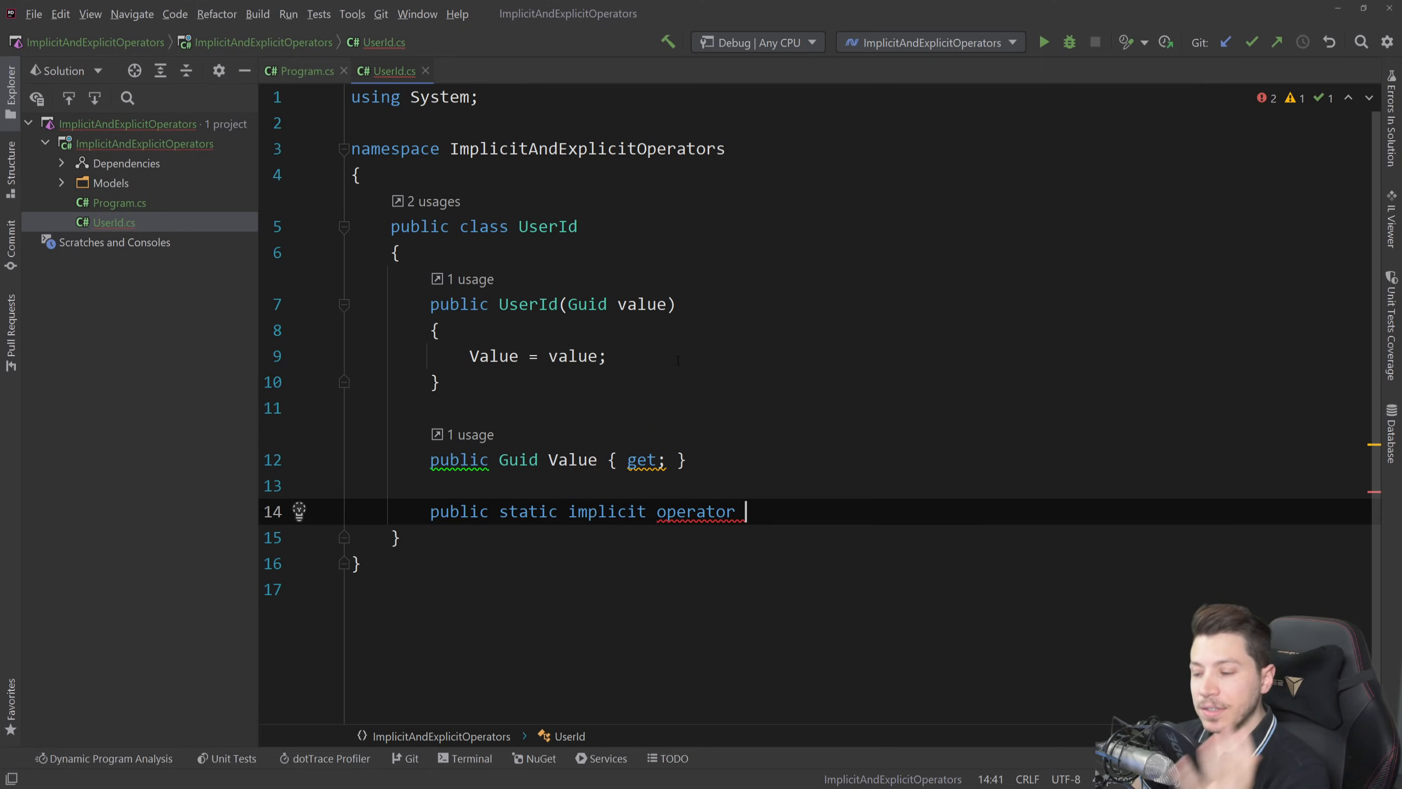
text(UserId(Guid)
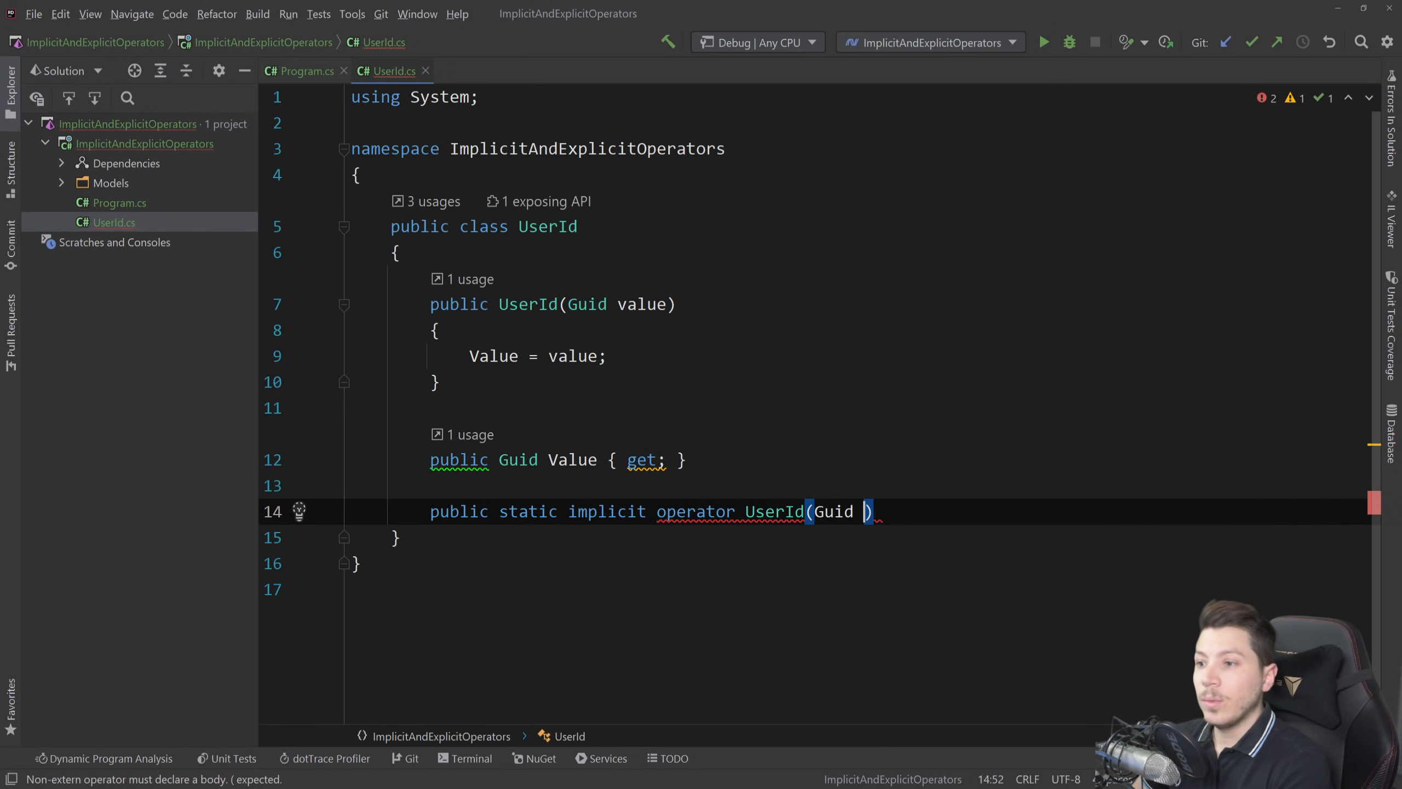
text(guid)
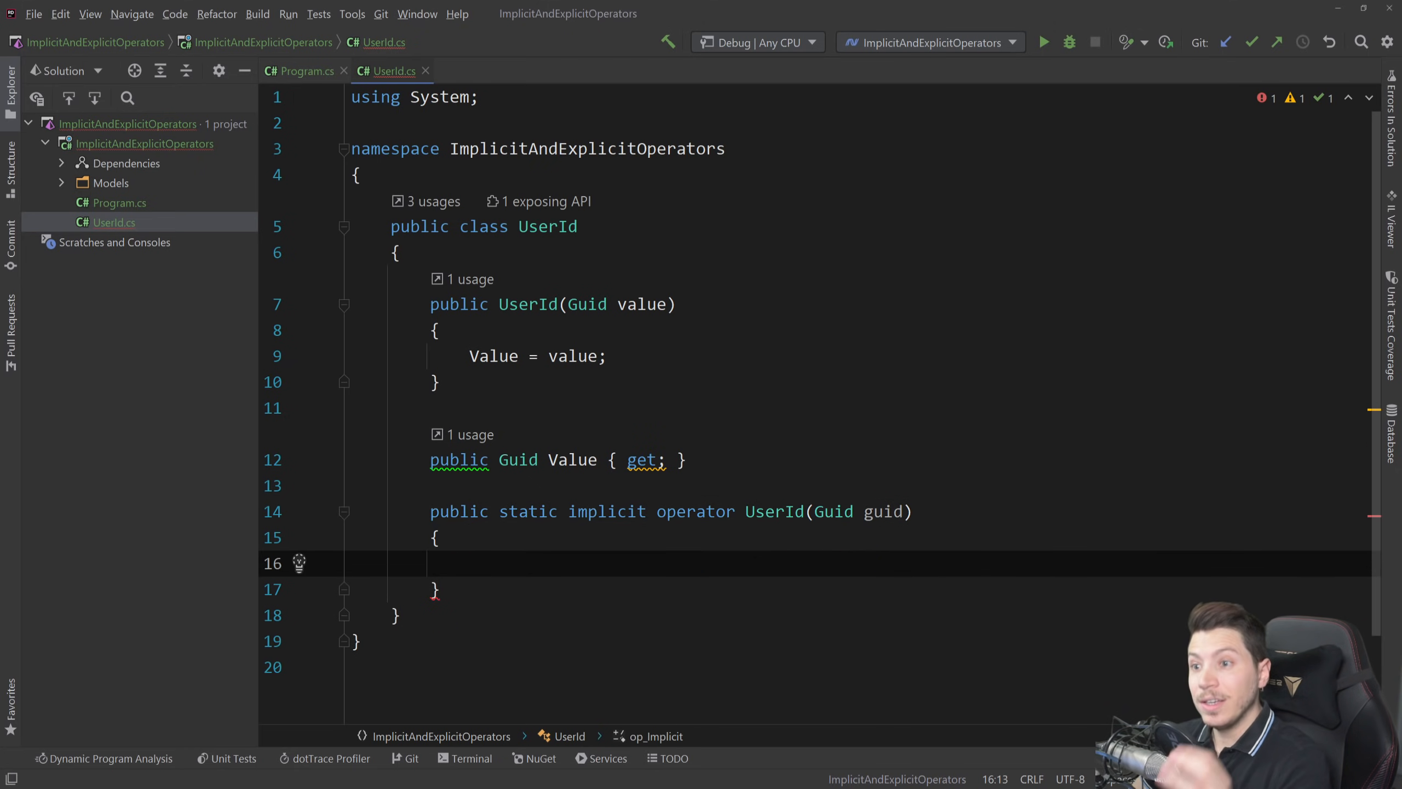
text(return new)
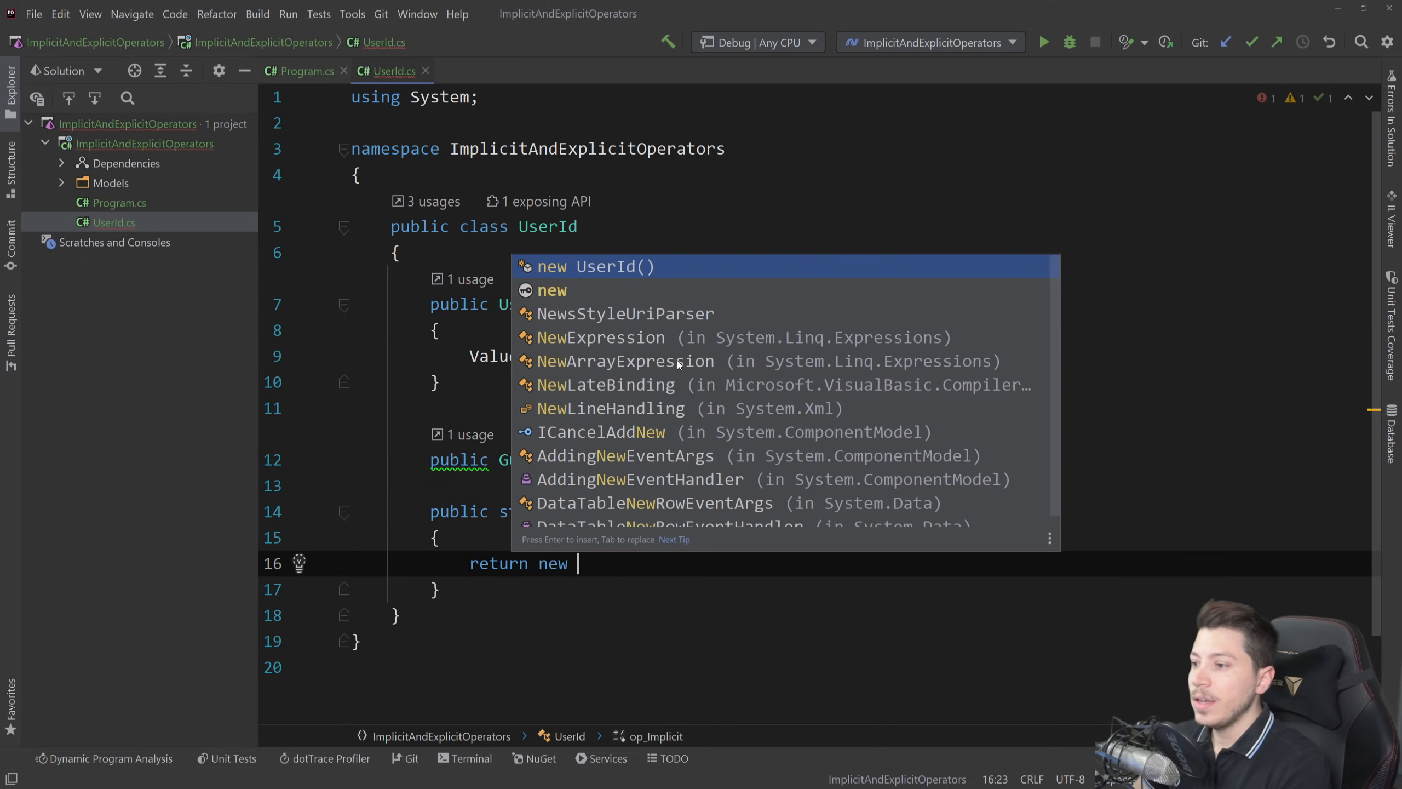
text(UserId(guid))
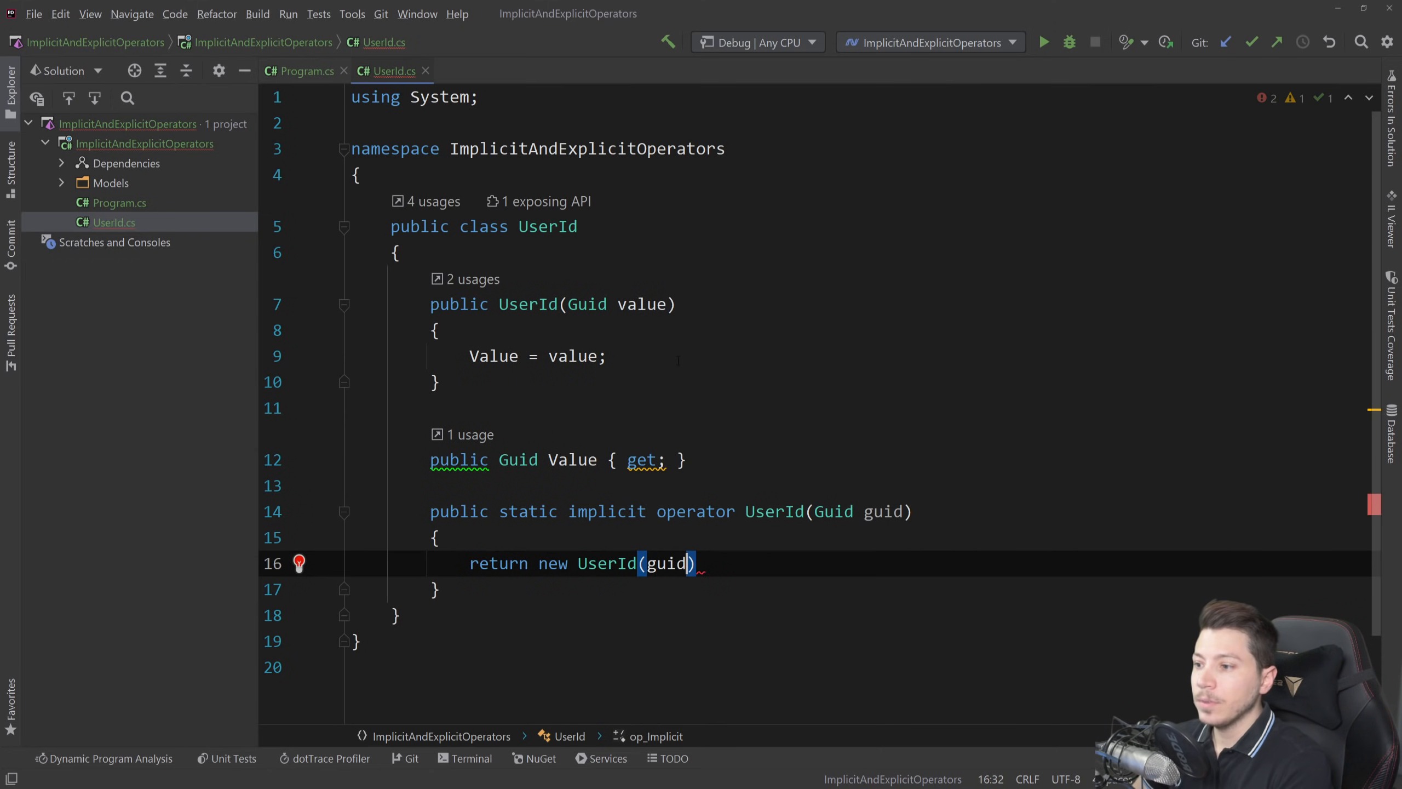
text(;)
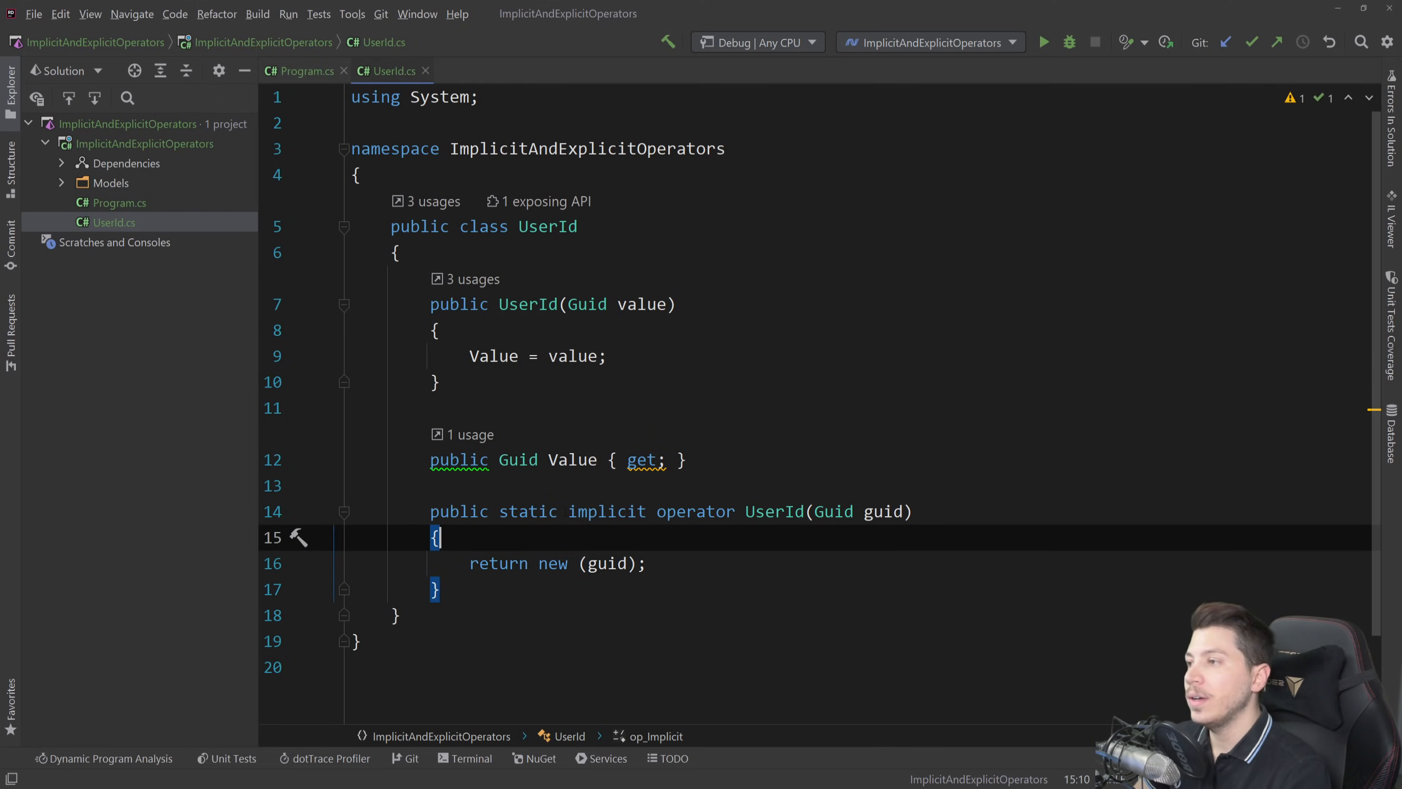
Review Main's id-to-userId assignment against the UserId class definition
click(301, 71)
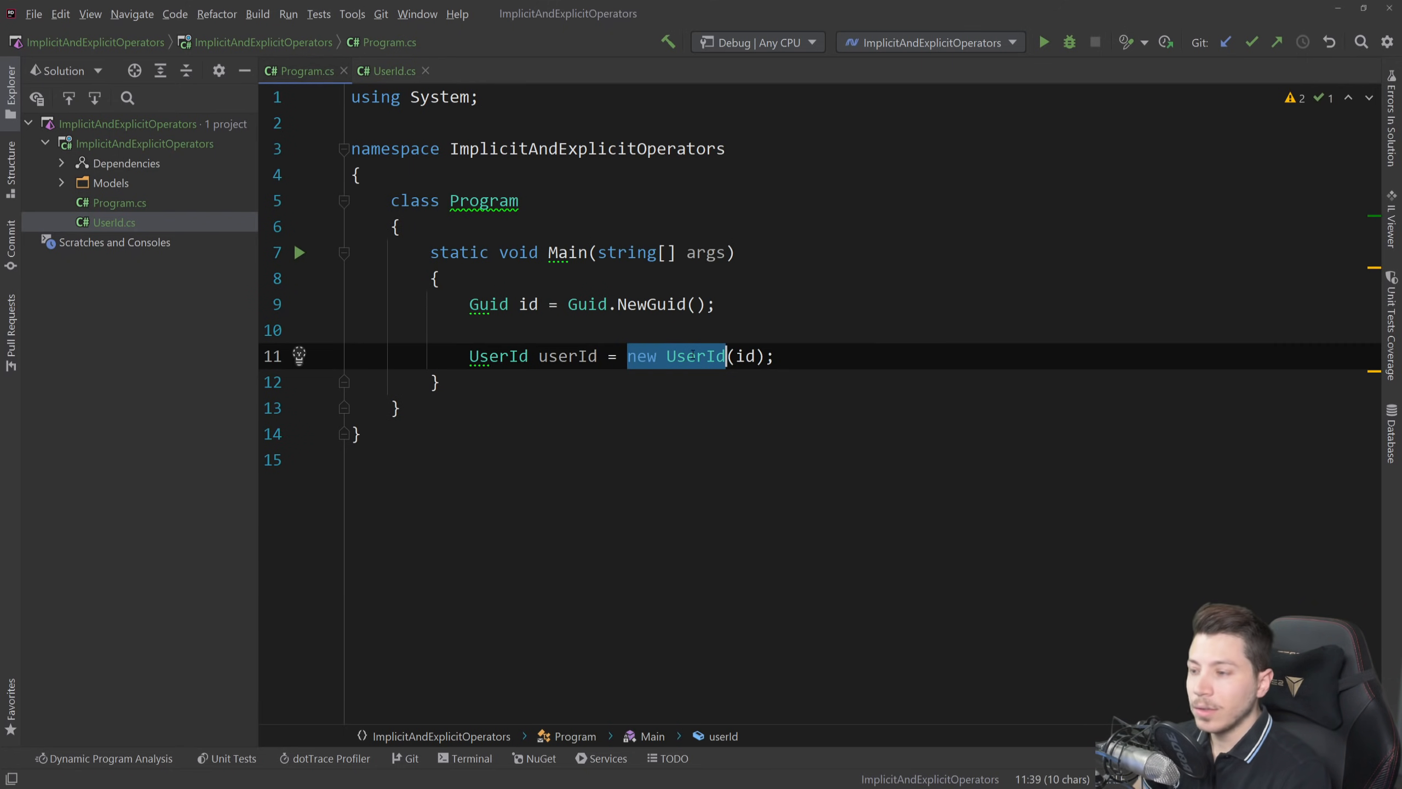
mouse_move(691, 355)
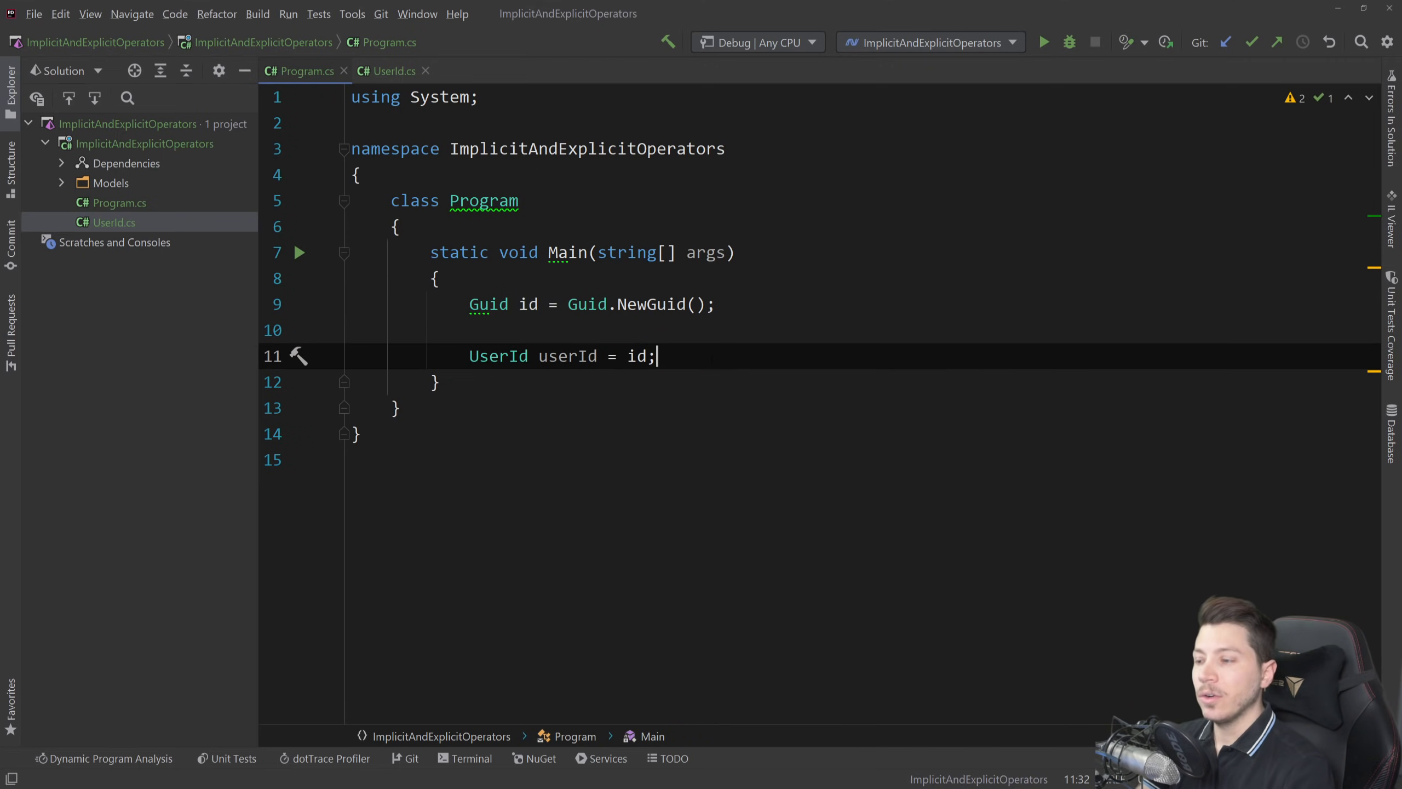
double_click(568, 356)
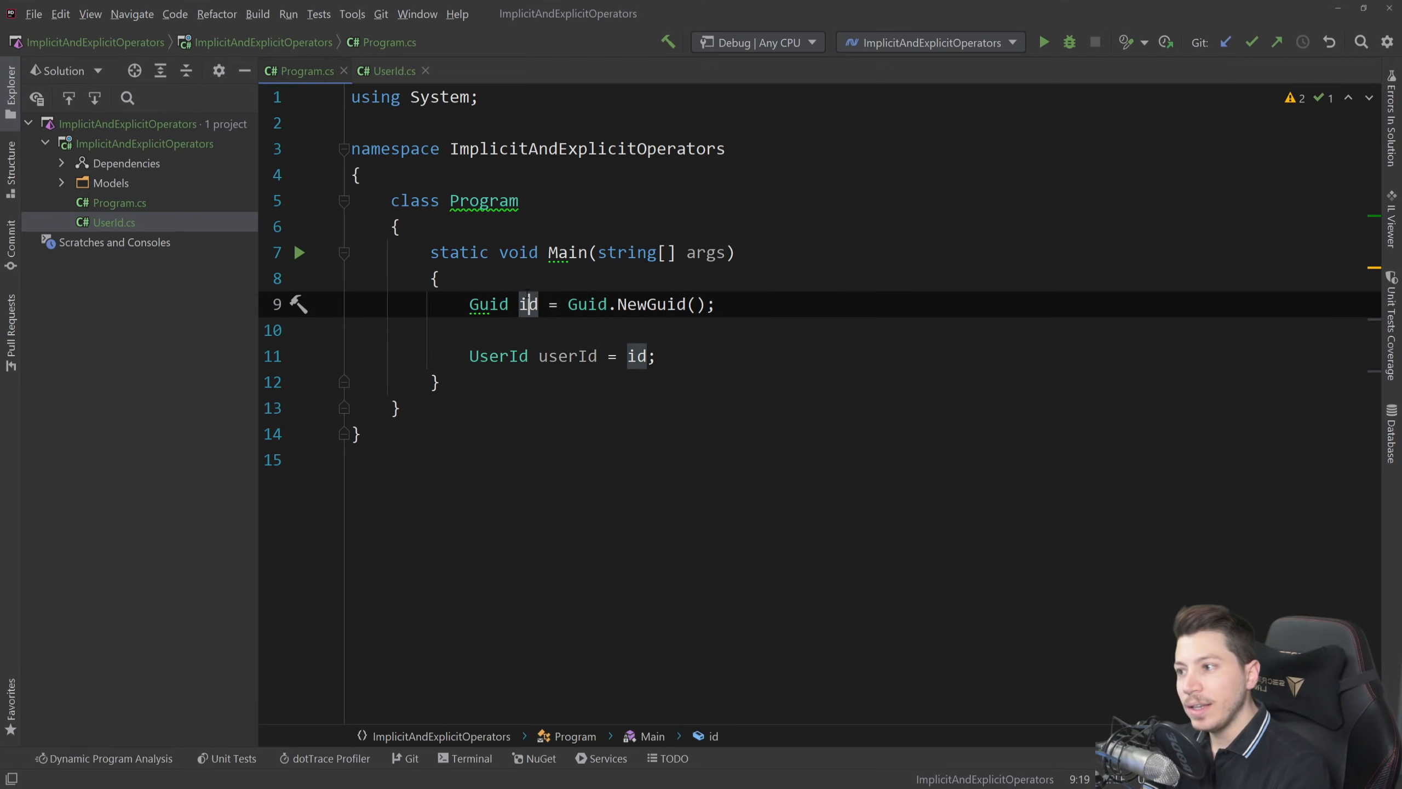
mouse_move(529, 304)
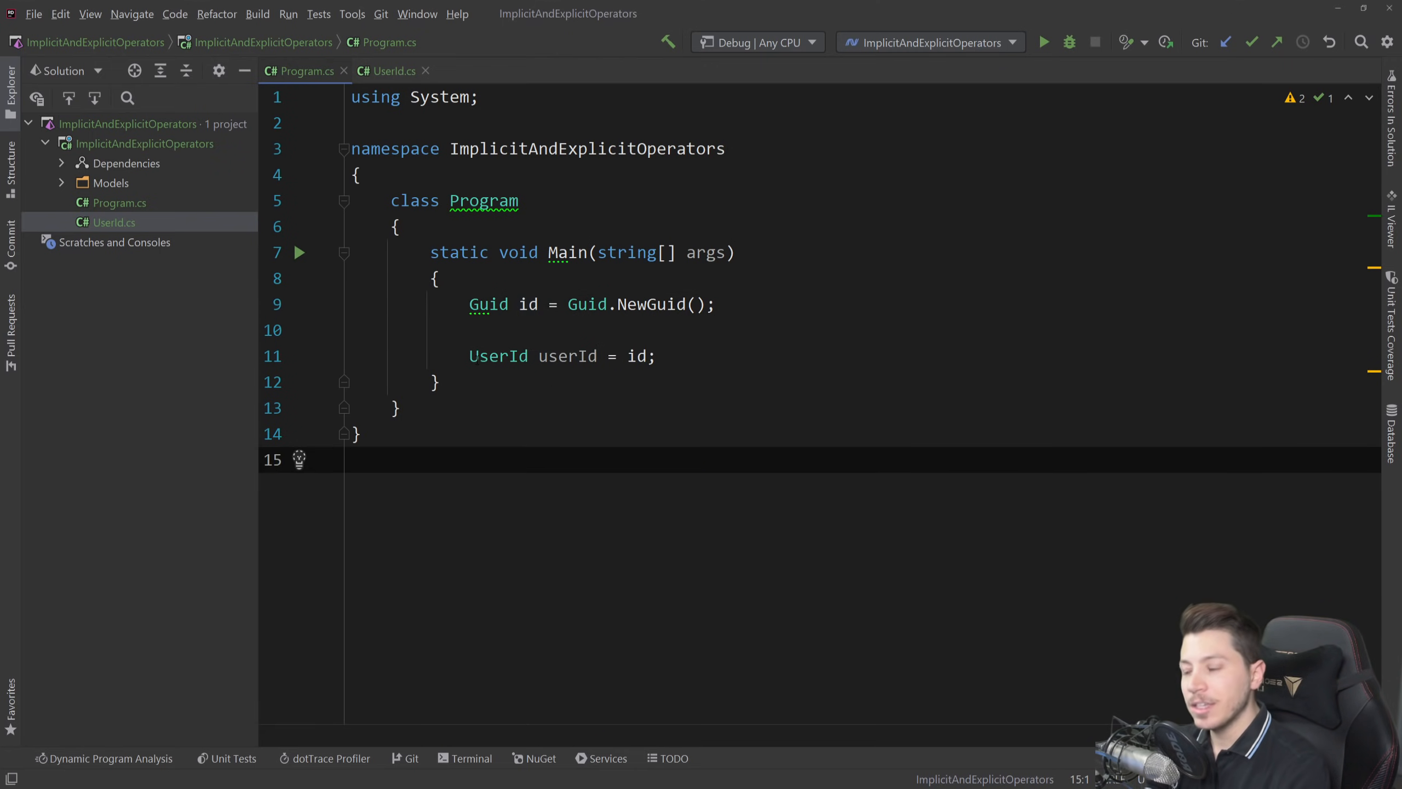
double_click(498, 355)
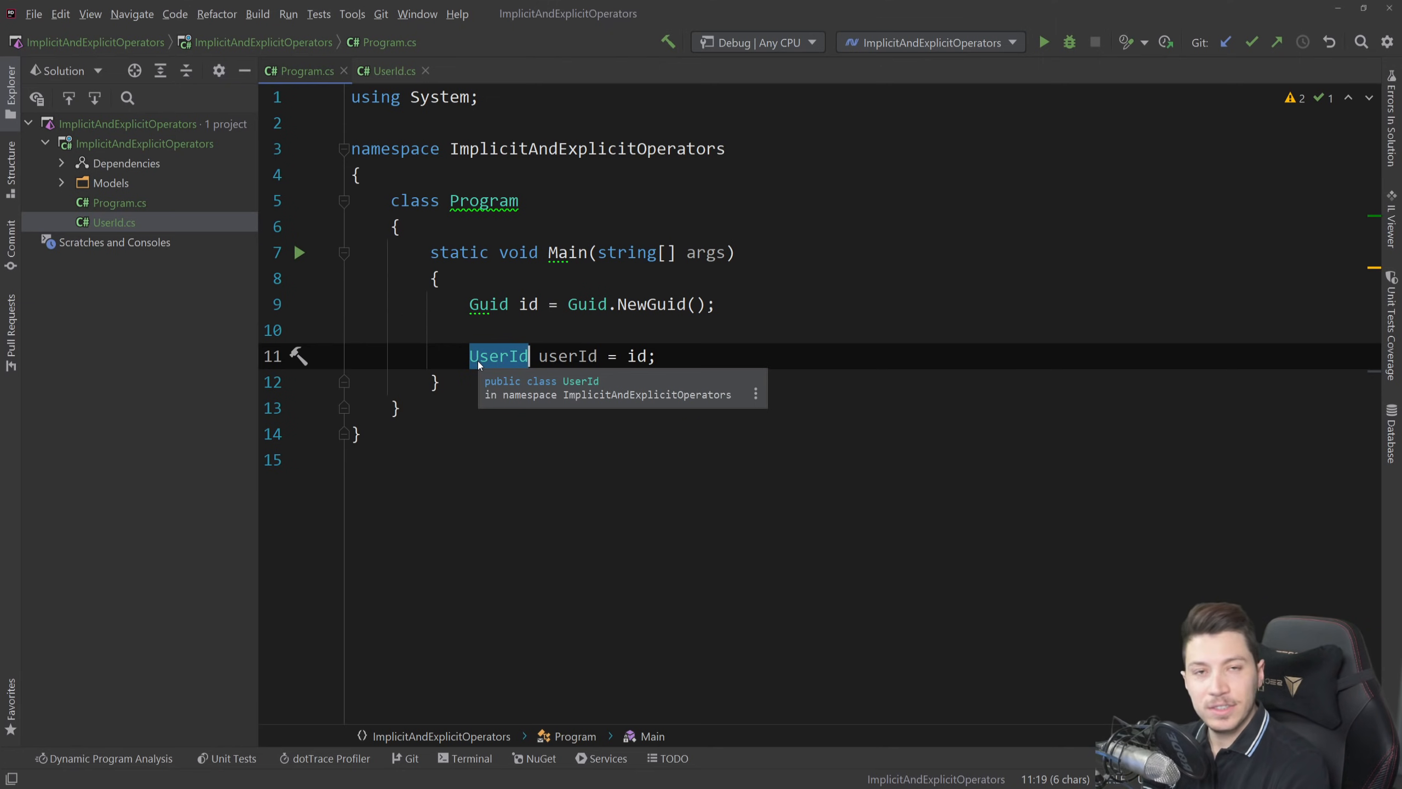
click(389, 71)
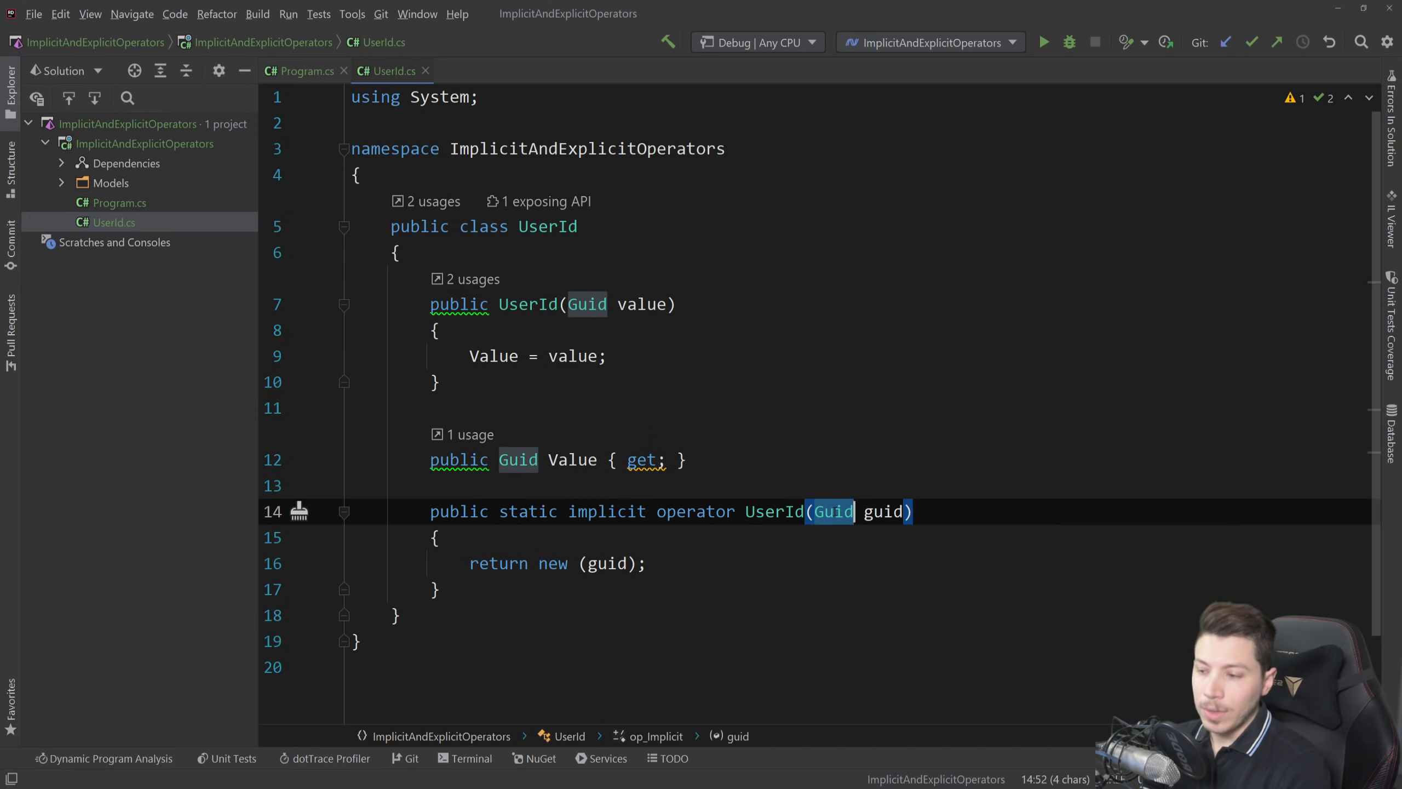
click(301, 71)
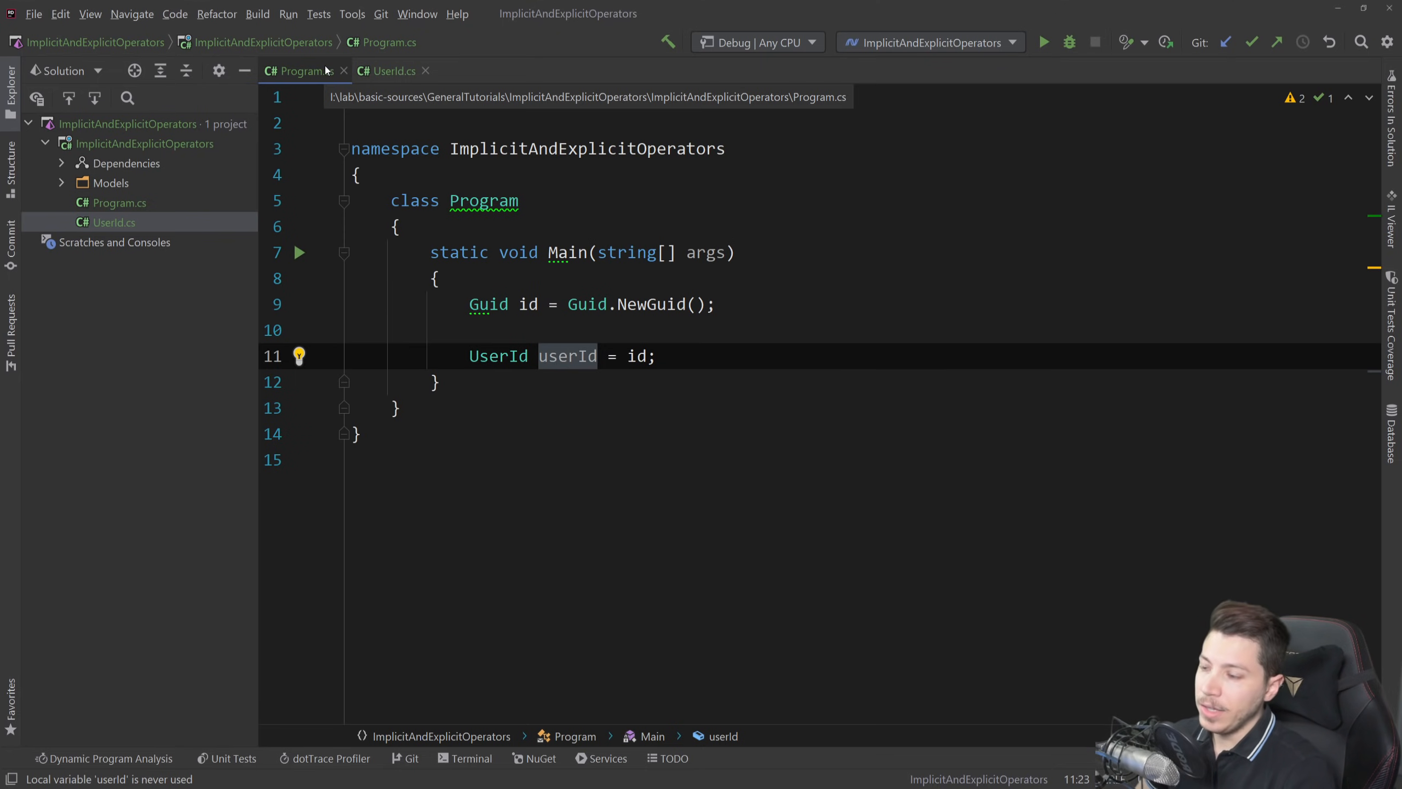
Add 'Guid userIdConverted = userId;' to Main
text(Guid)
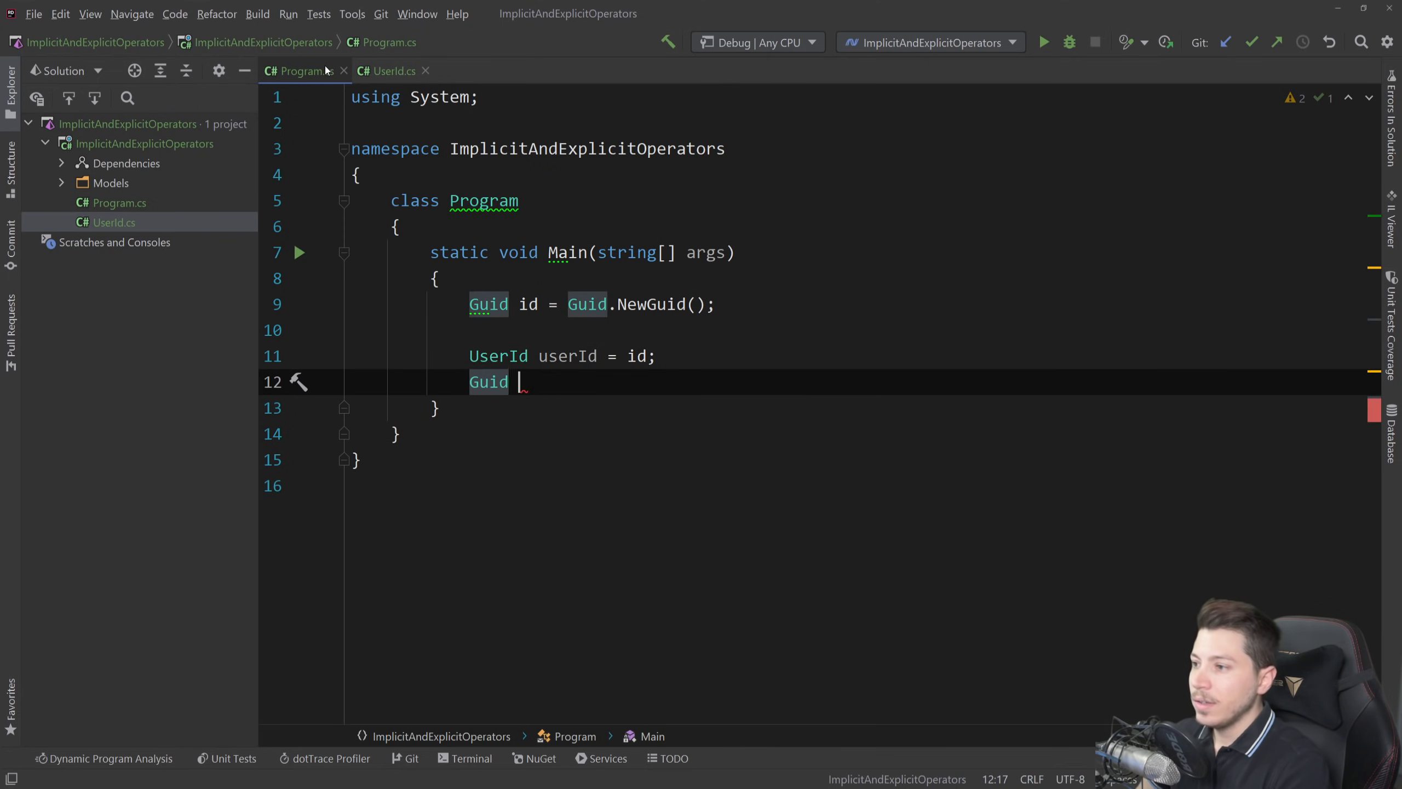
text(use)
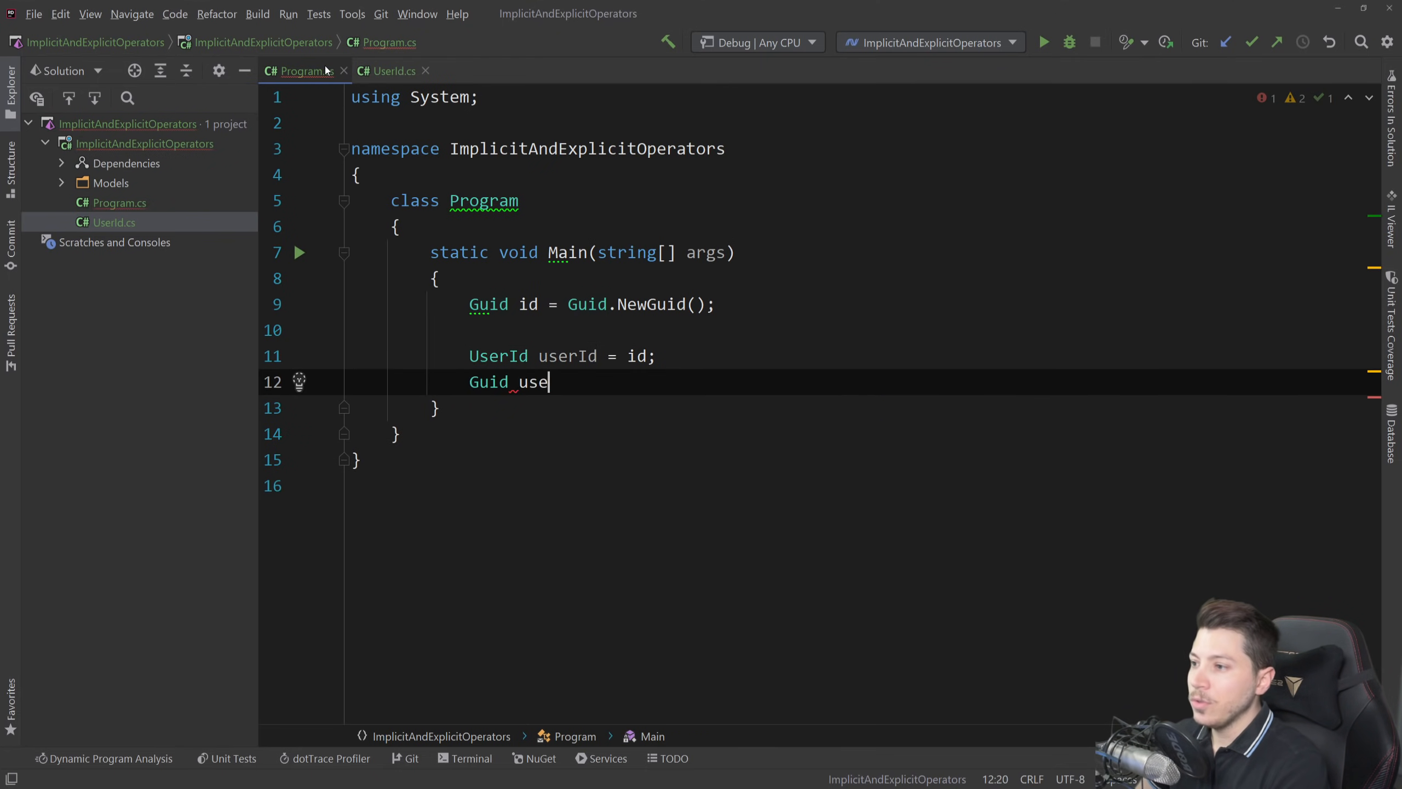
text(rIdConverted = u)
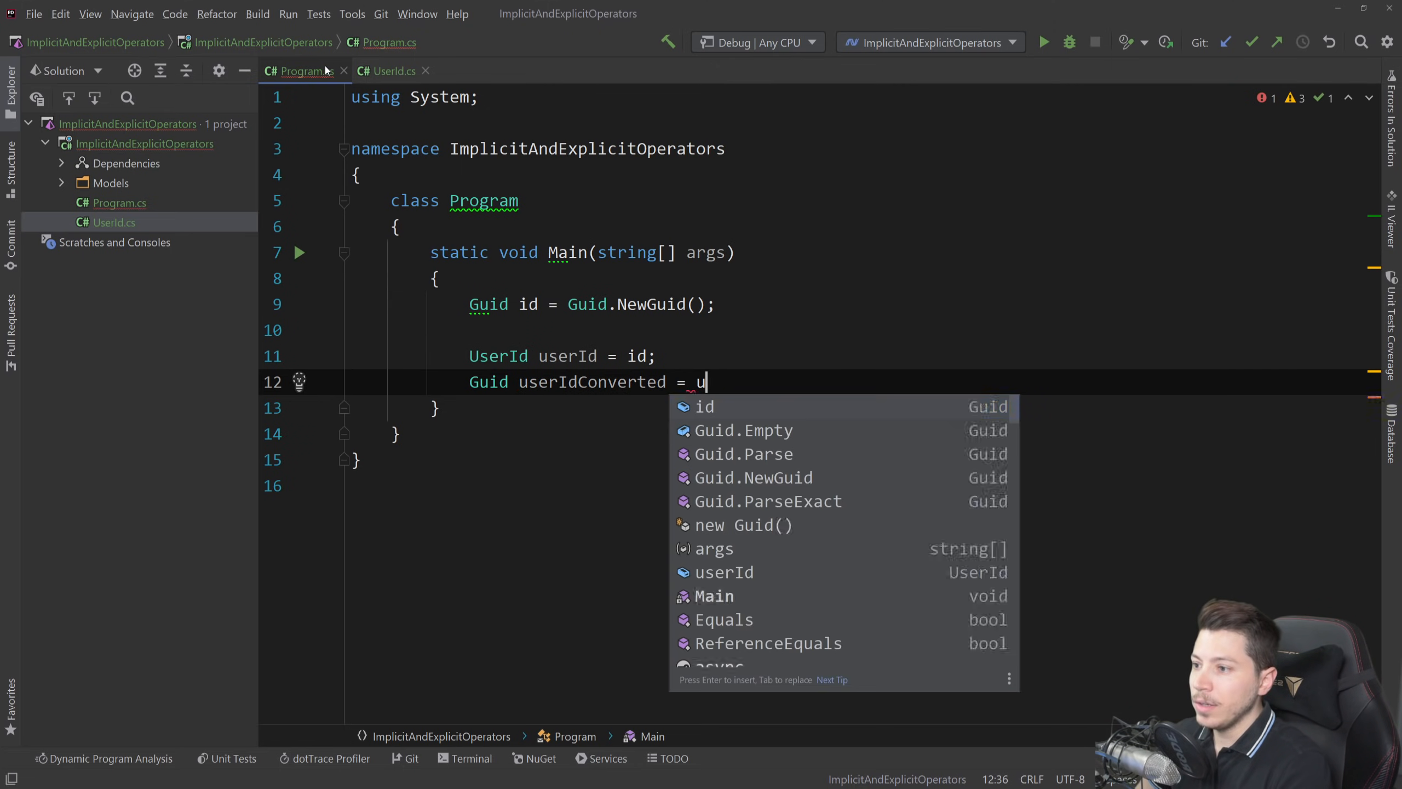
text(serId;)
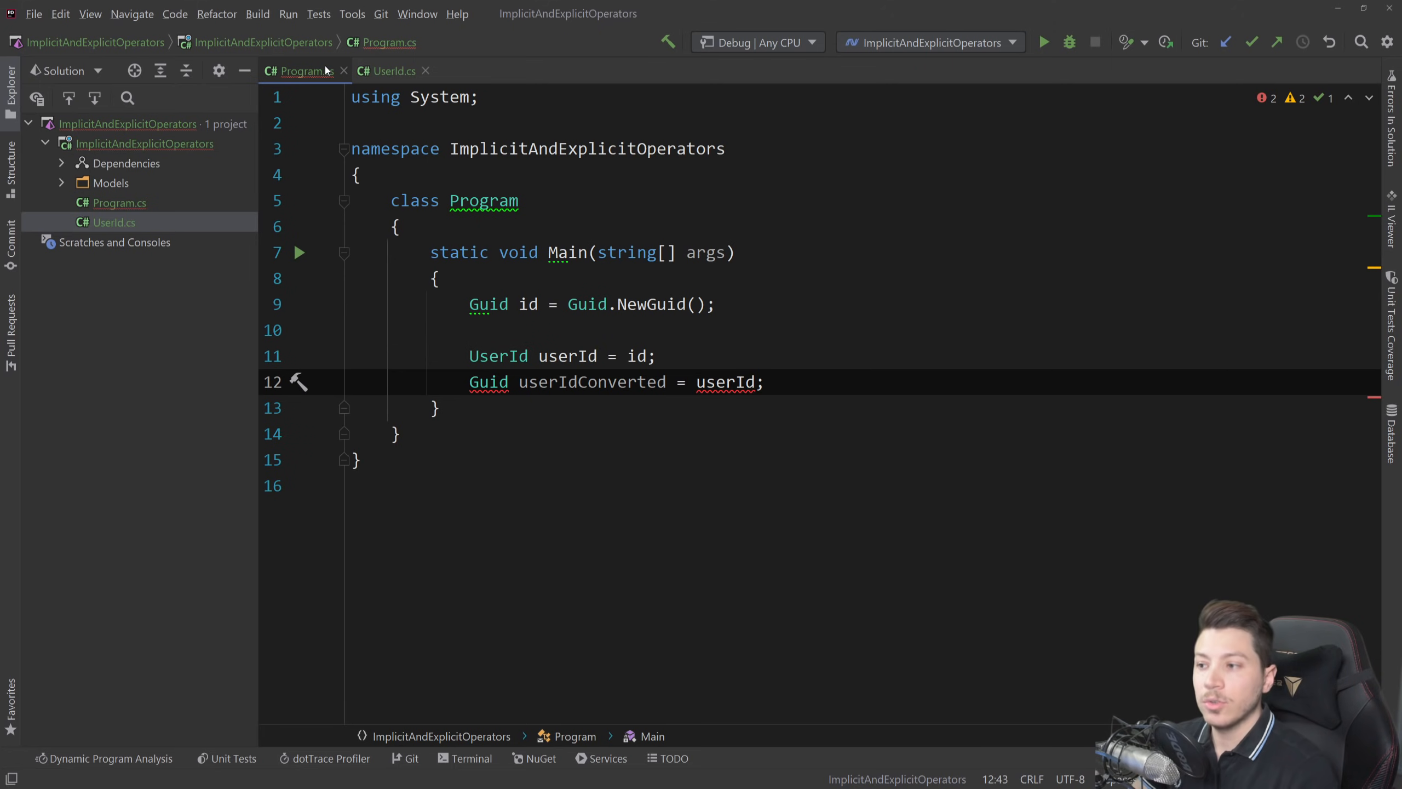
Compare the conversion lines with UserId to begin an implicit UserId-to-Guid operator
click(388, 71)
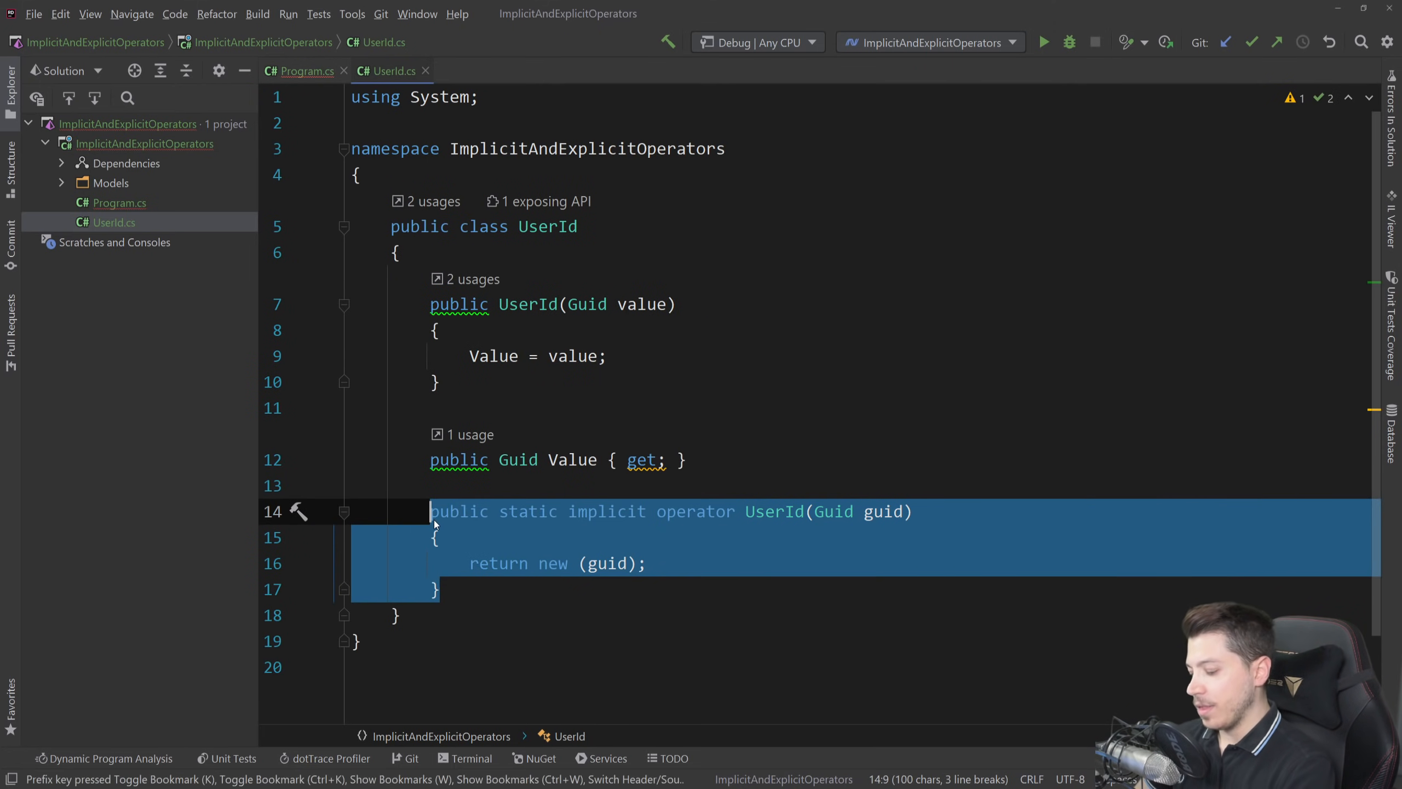
click(307, 71)
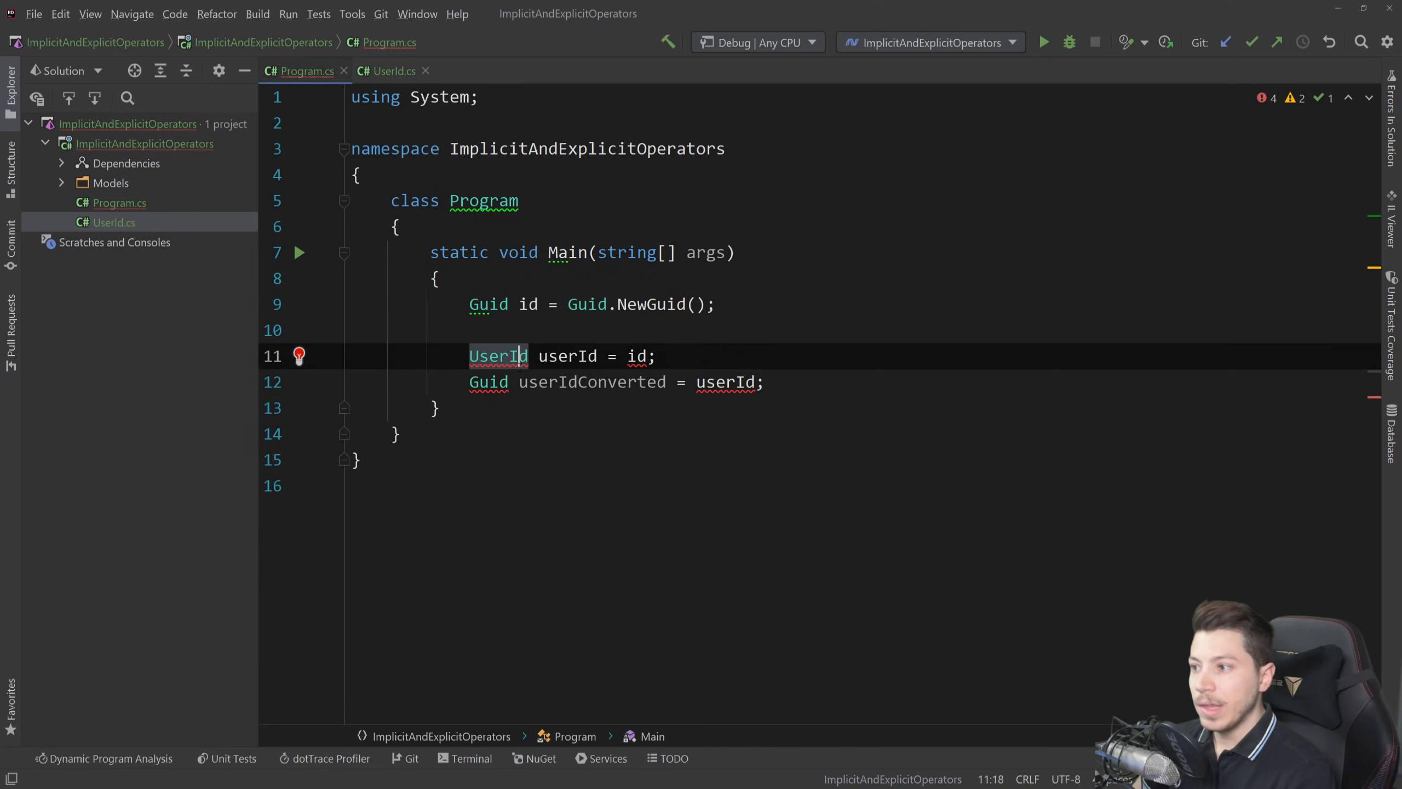
click(390, 71)
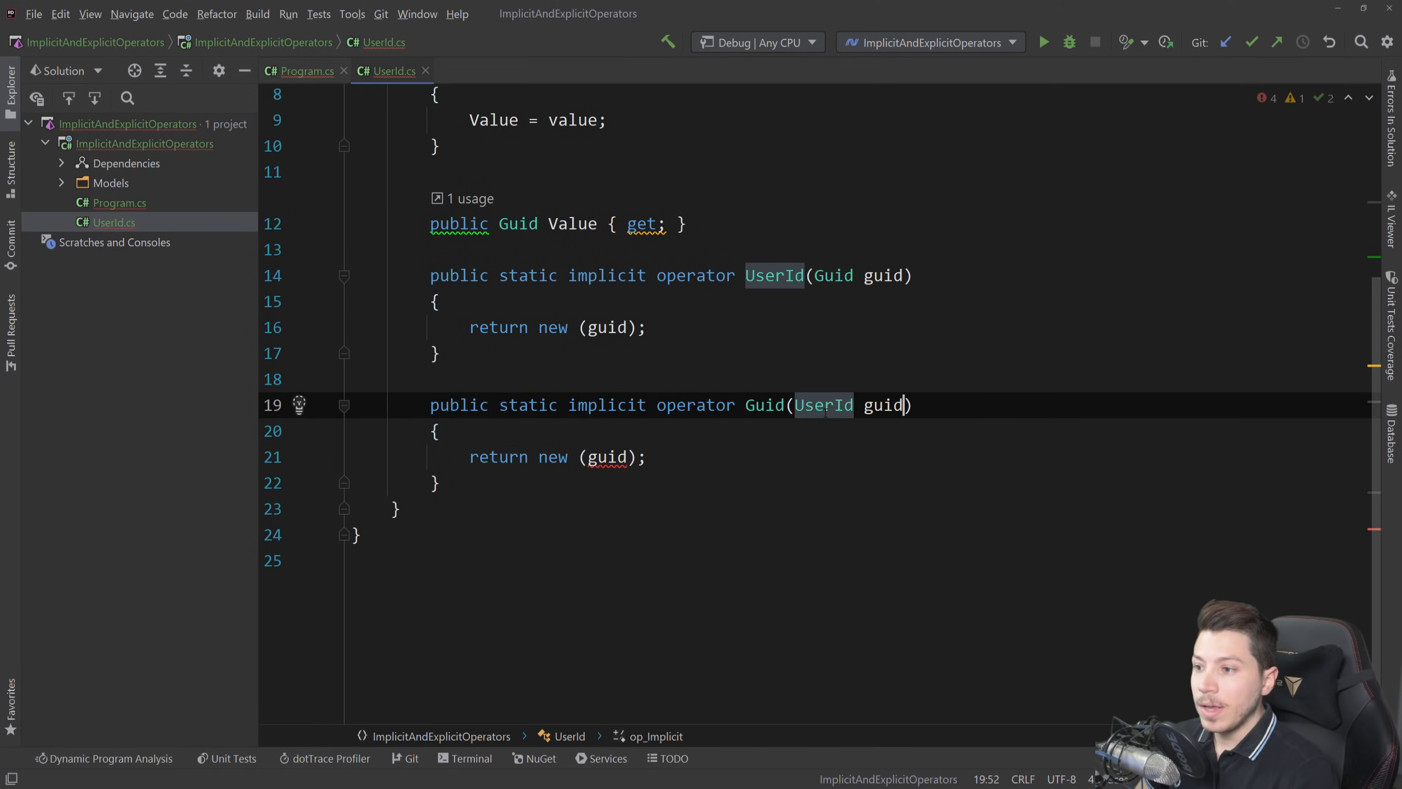
Make the implicit Guid operator return userId.Value, then recheck Program.cs
text(userI)
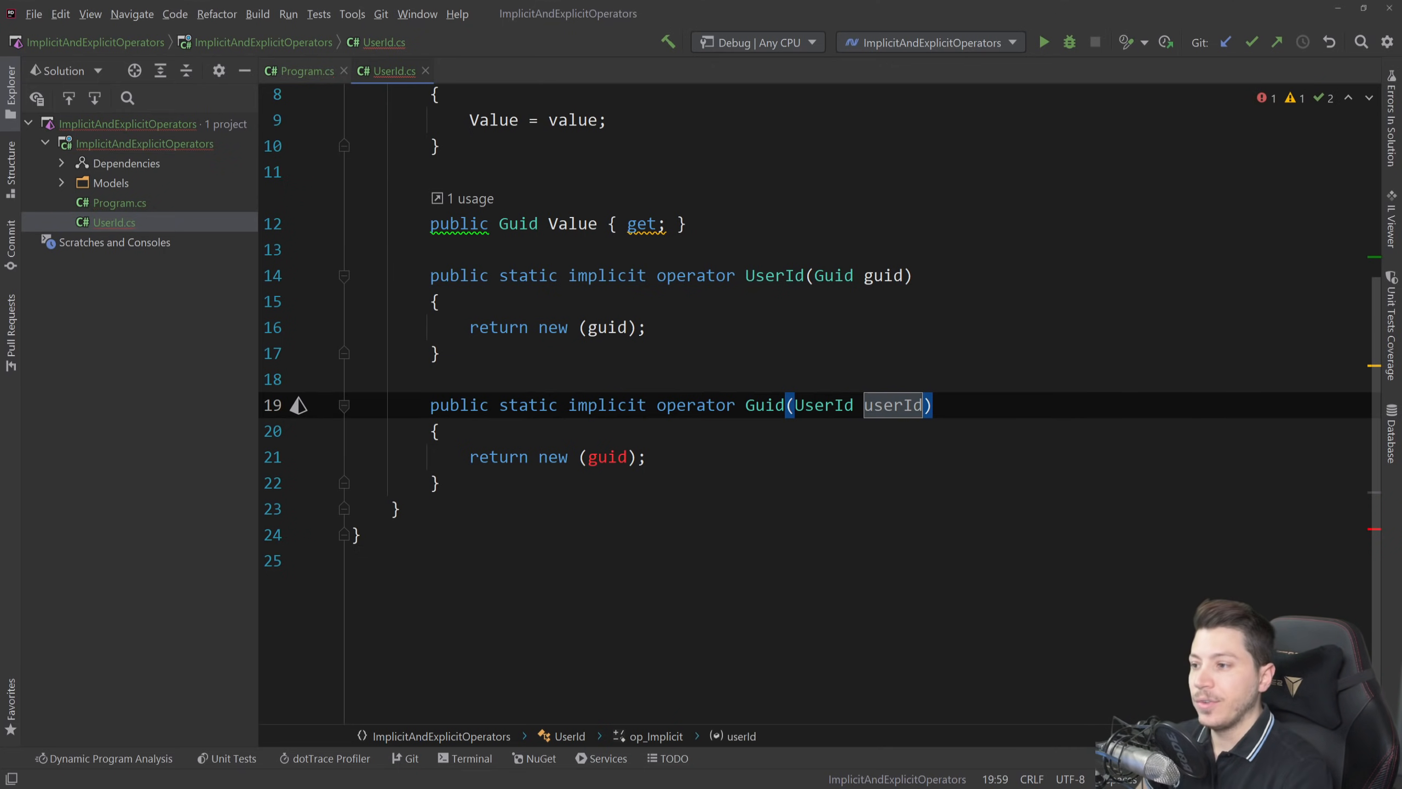
text(u)
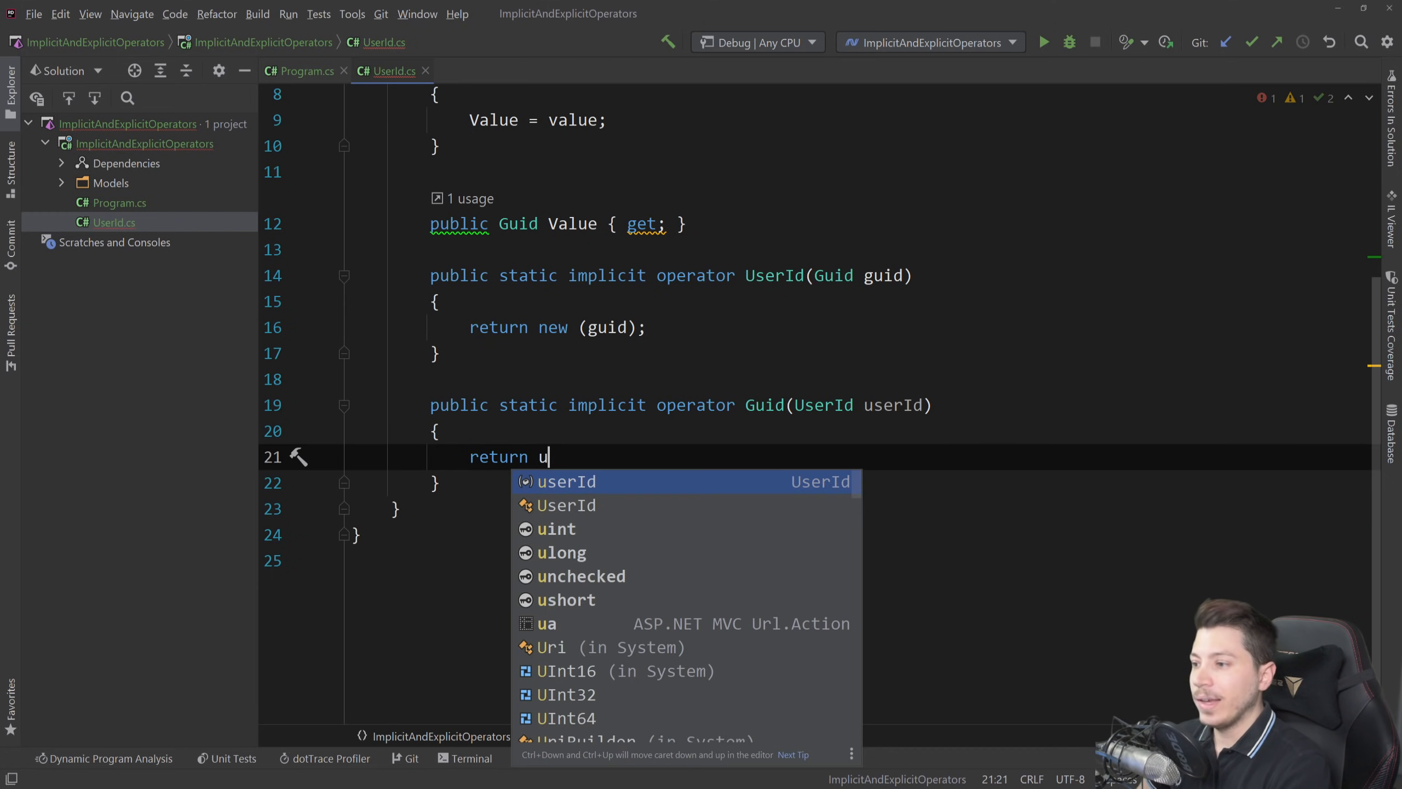
text(serId.Value;)
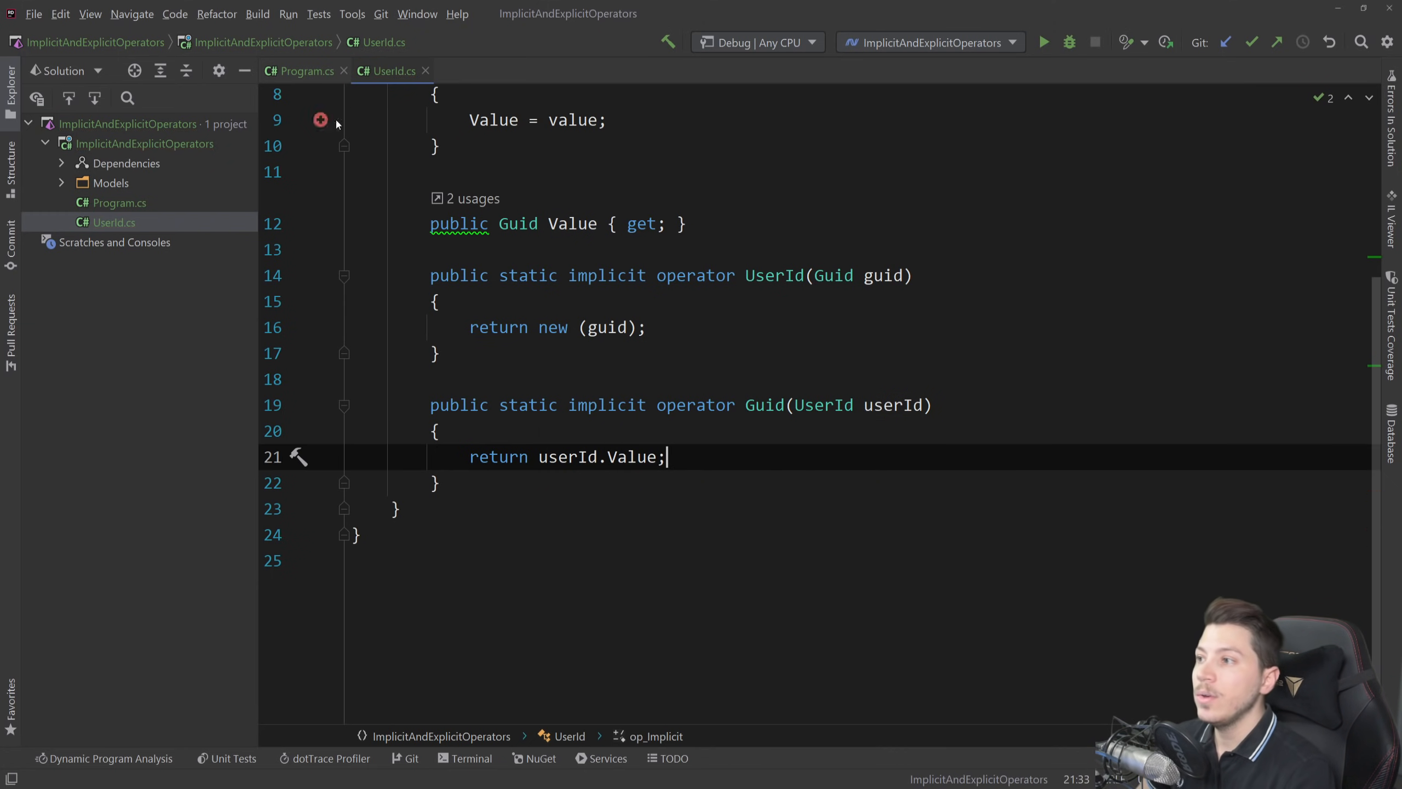
click(303, 71)
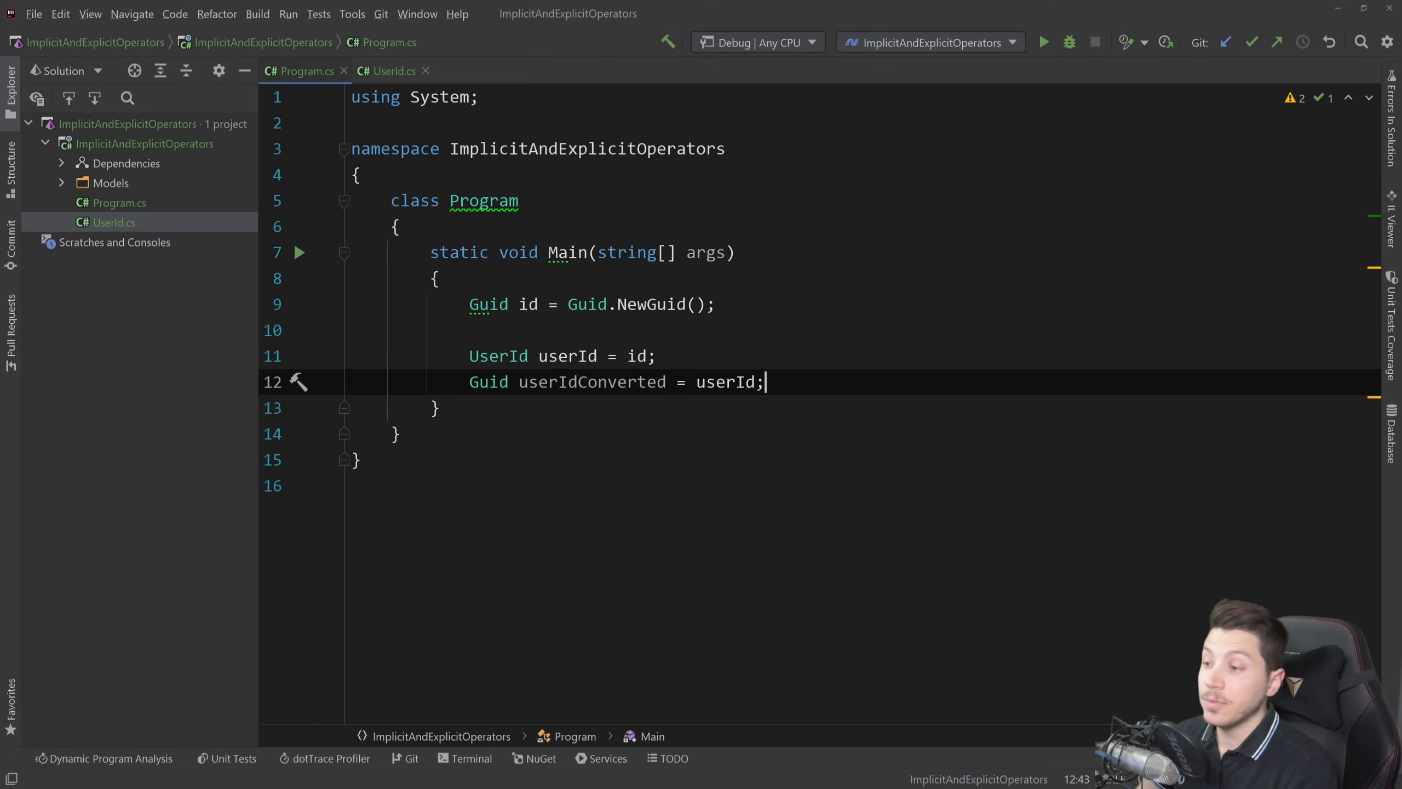
Declare 'int someInt = 420;' and 'long biggerInt = someInt;' in Main
text(int)
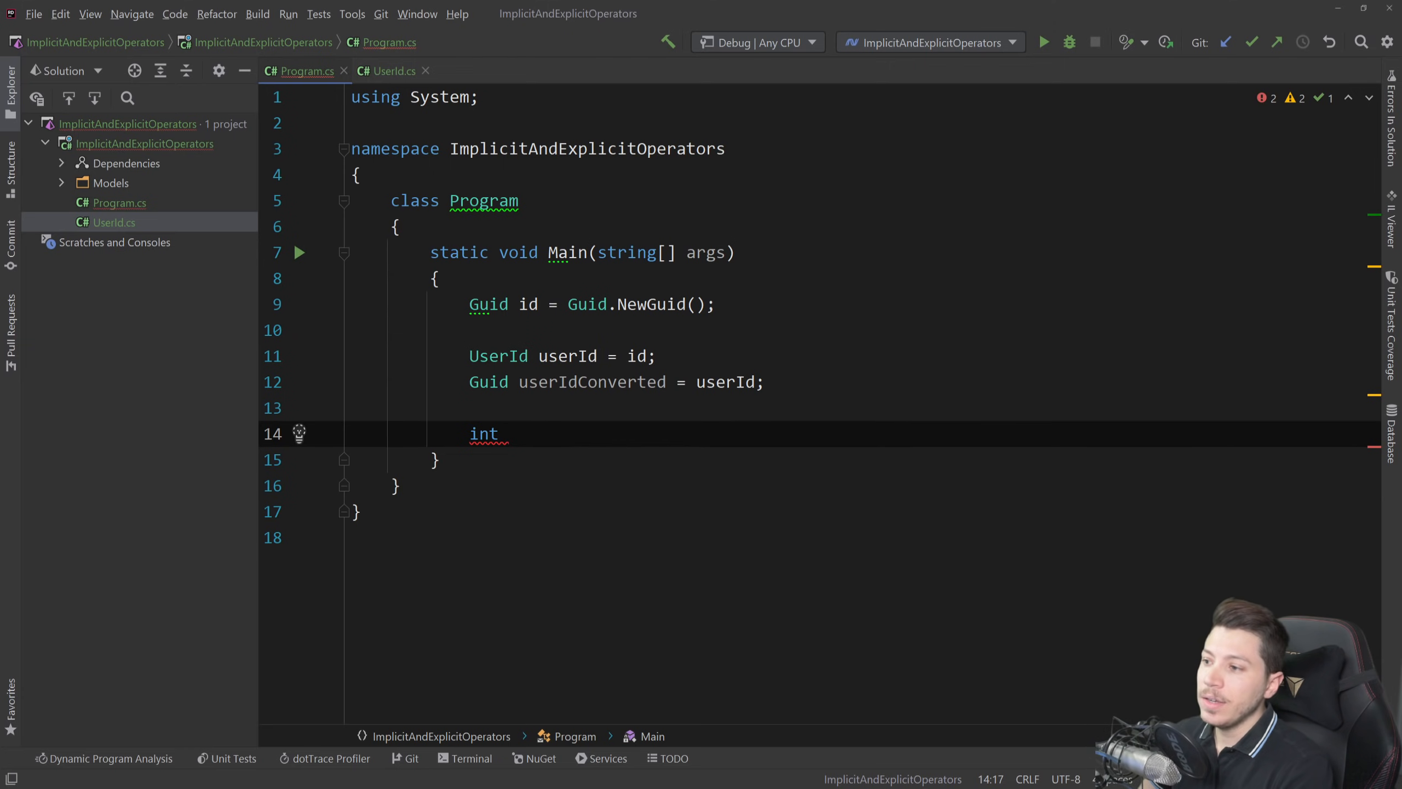
text(someInt =)
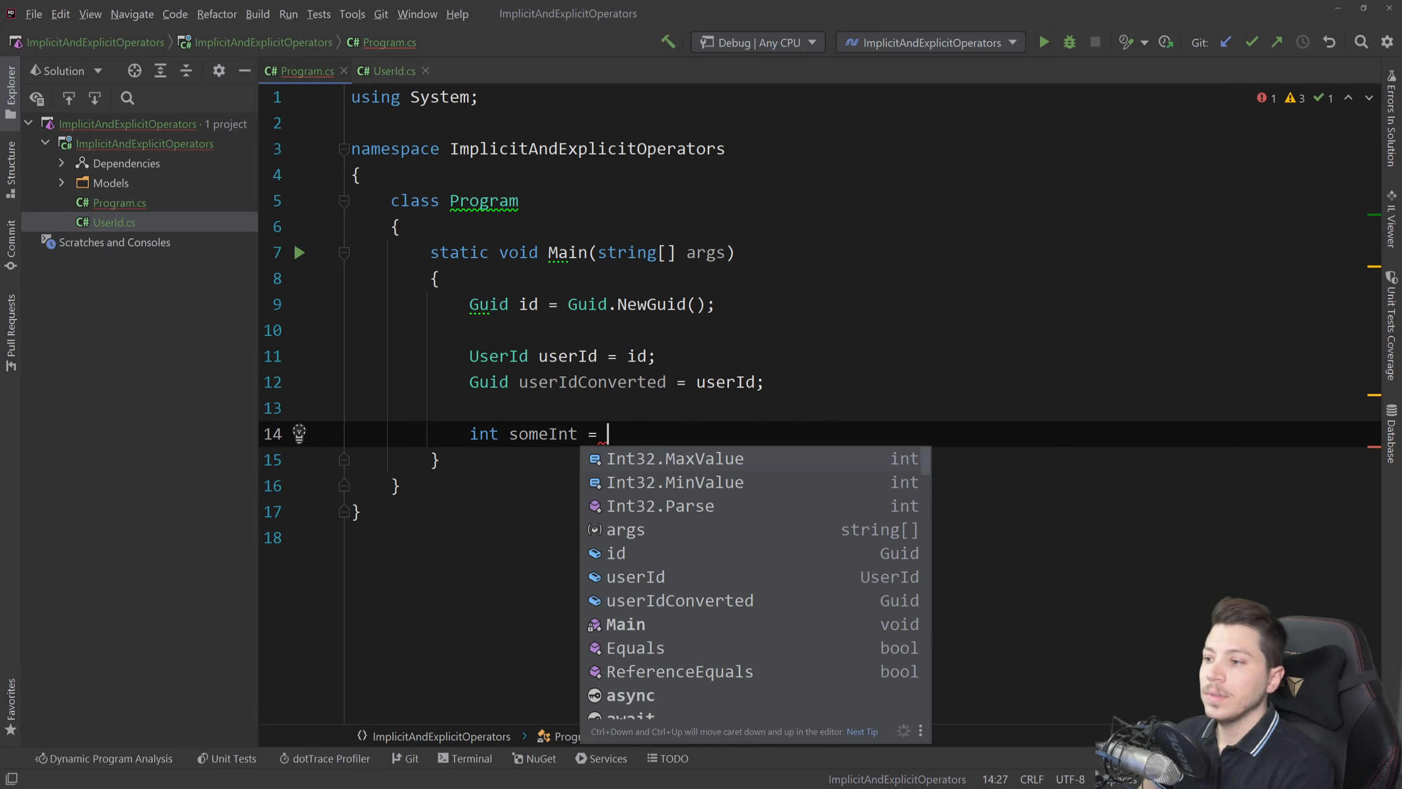
text(420;)
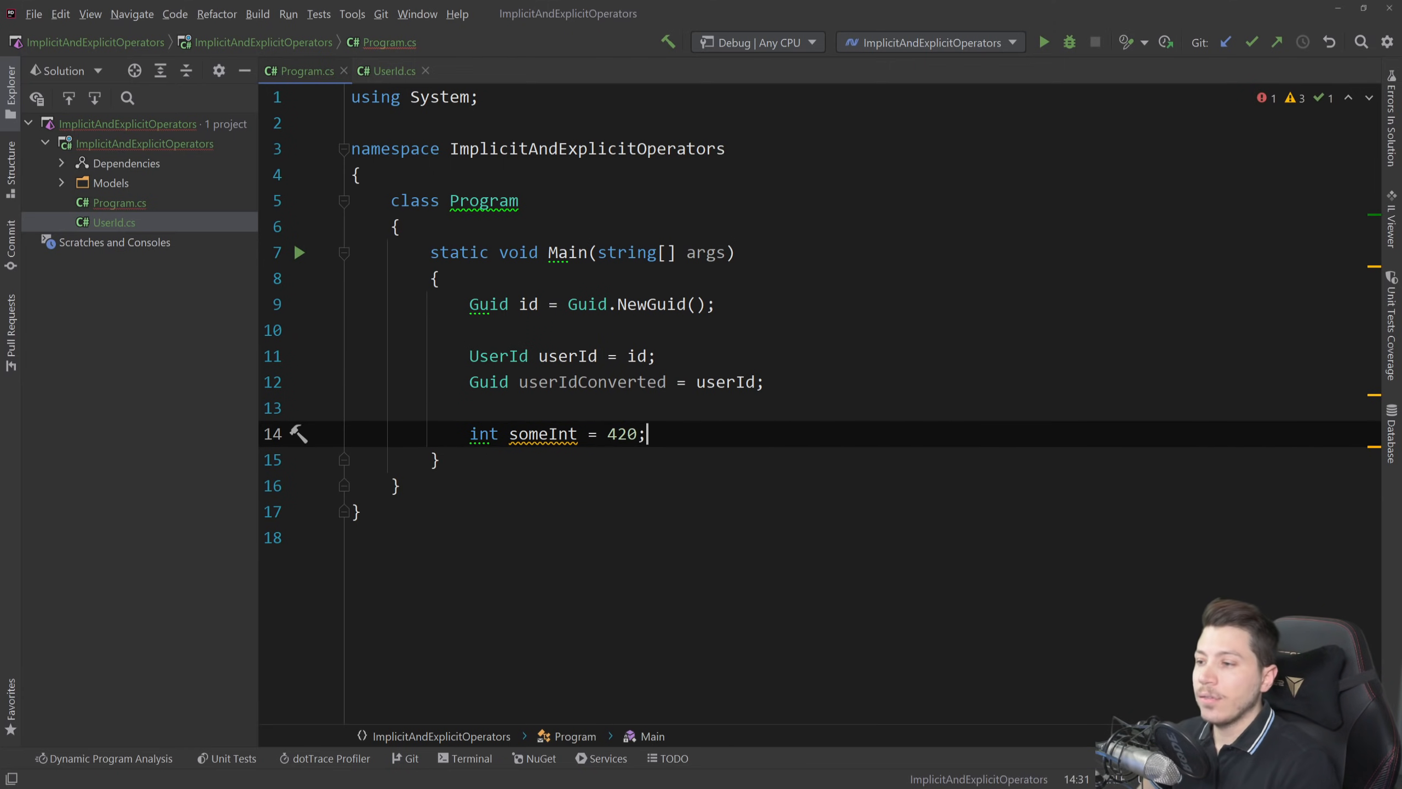
text(long)
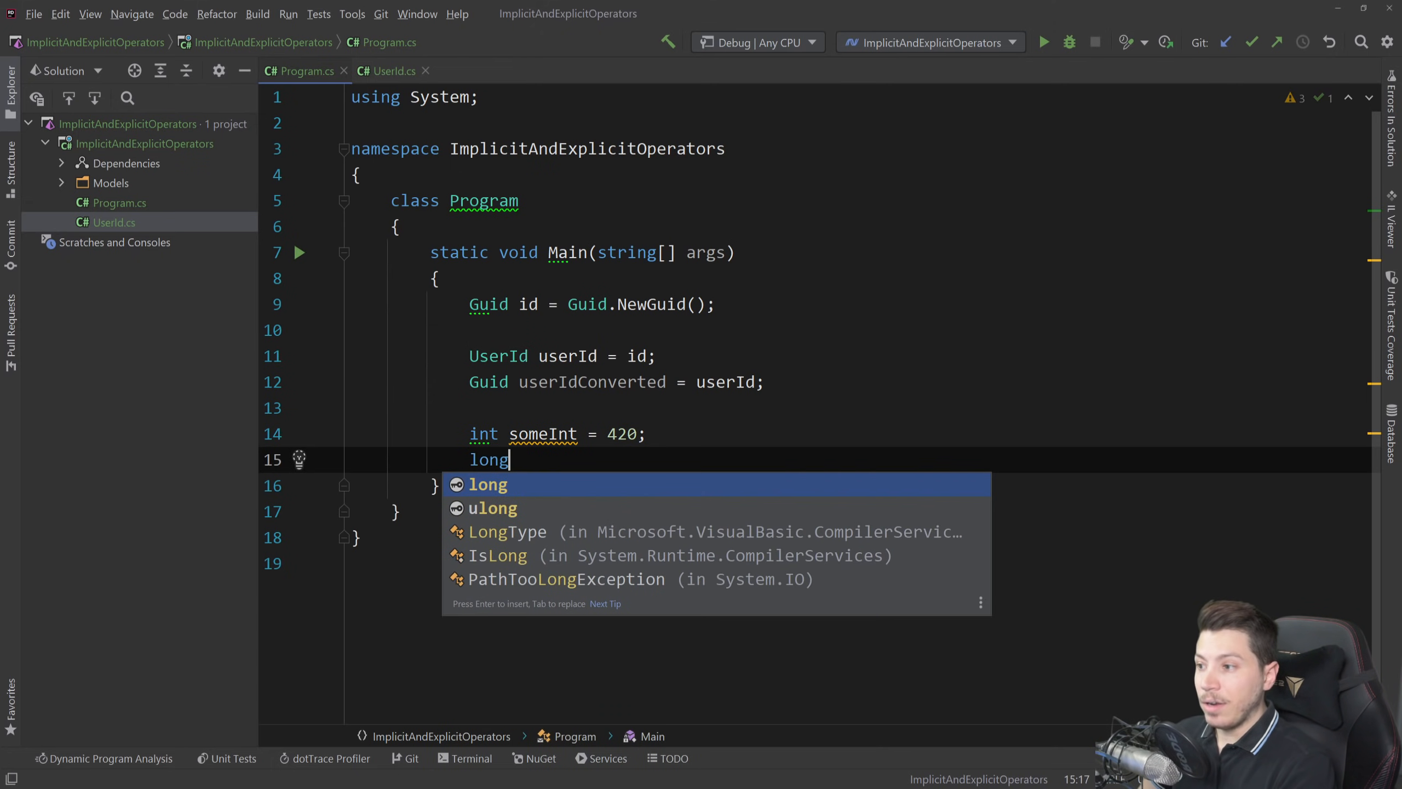
text(biggerI)
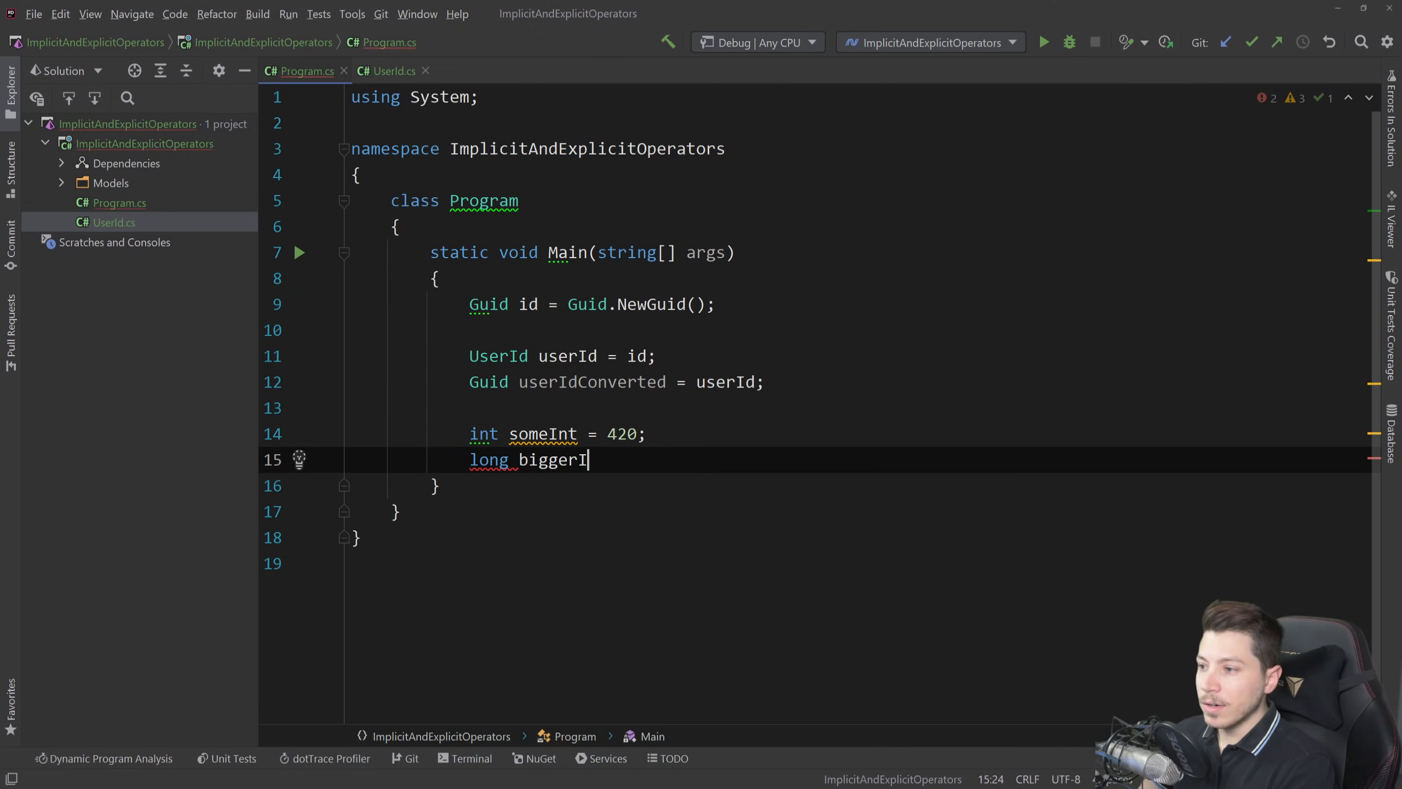
text(nt = someInt;)
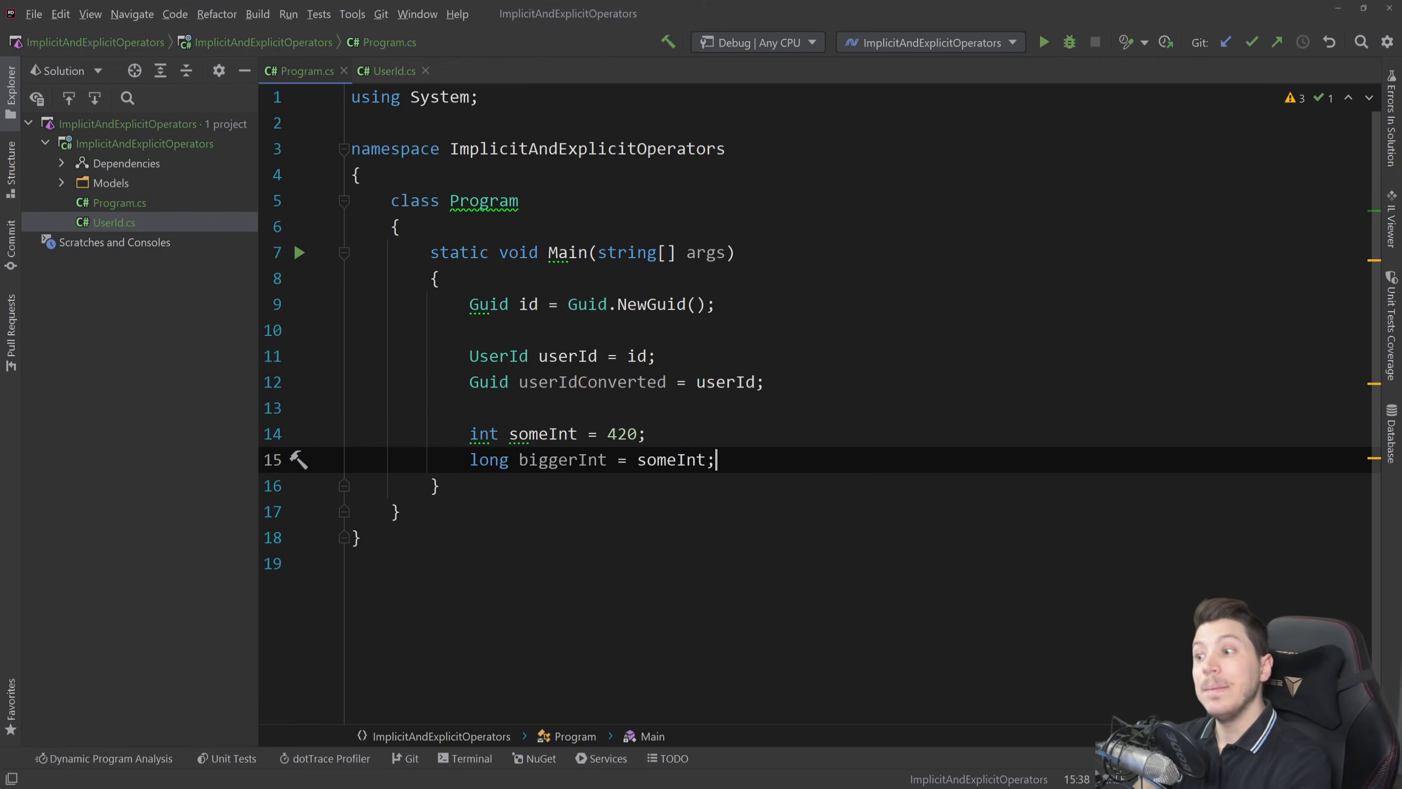
key(Enter)
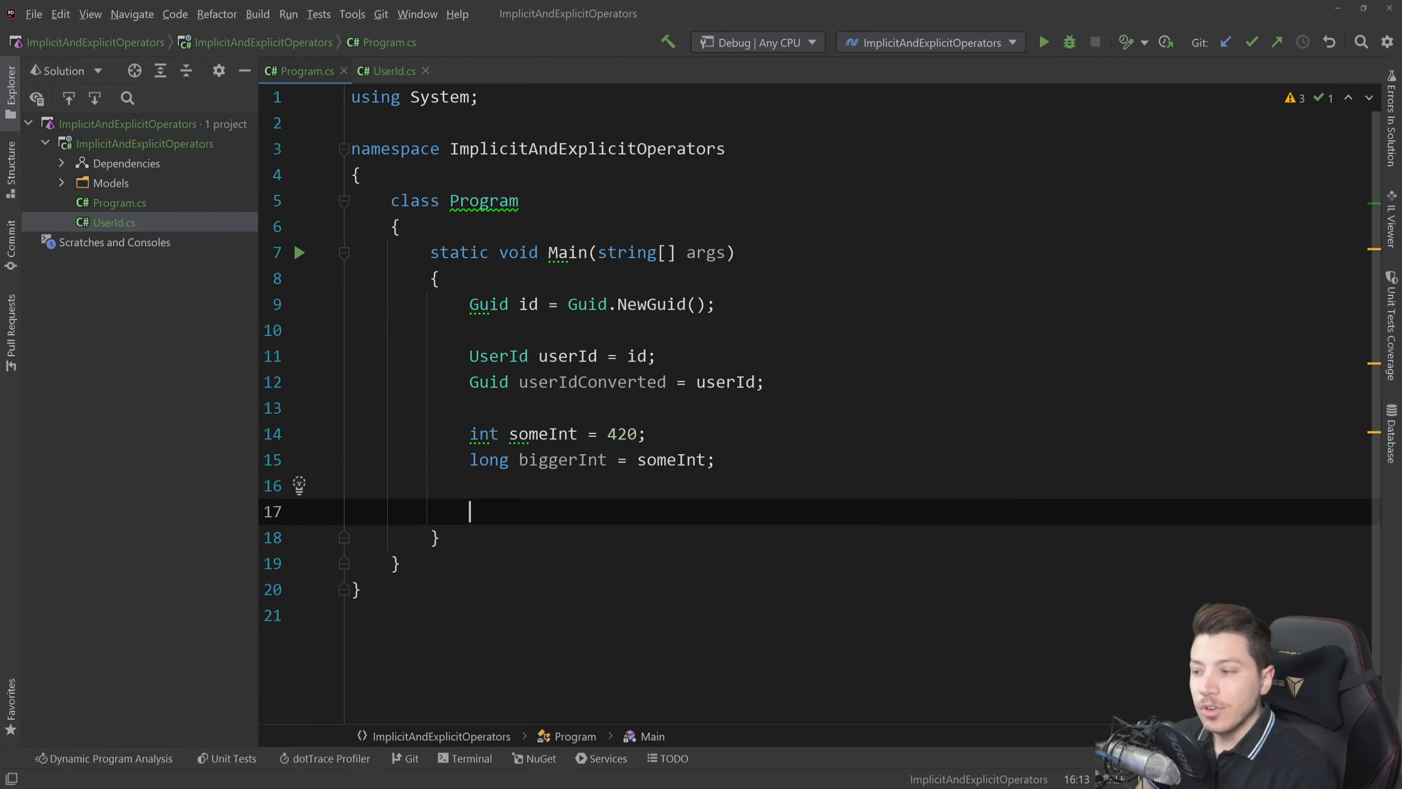
Add 'int someOtherInt = (int)biggerInt;' using an explicit int cast
text(int)
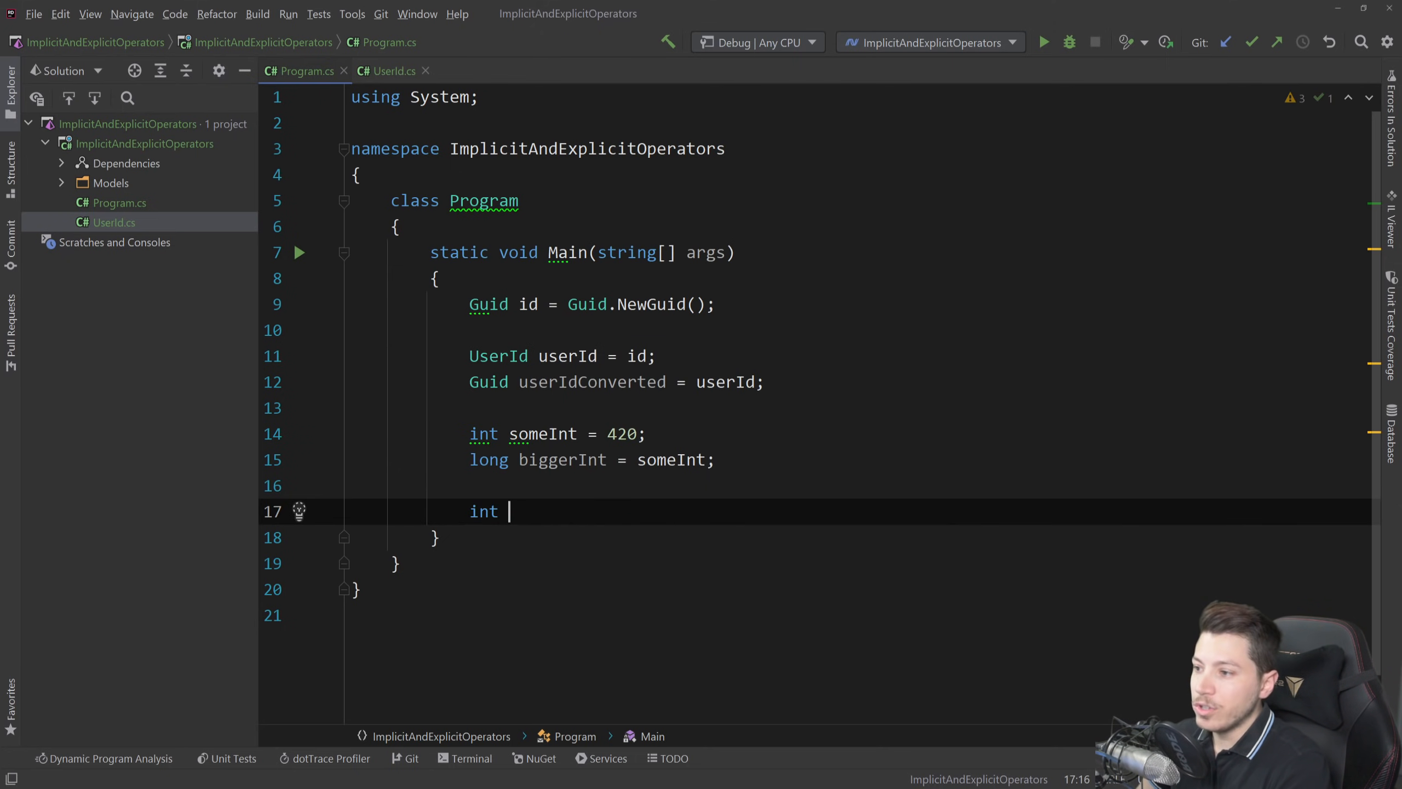
text(someOther)
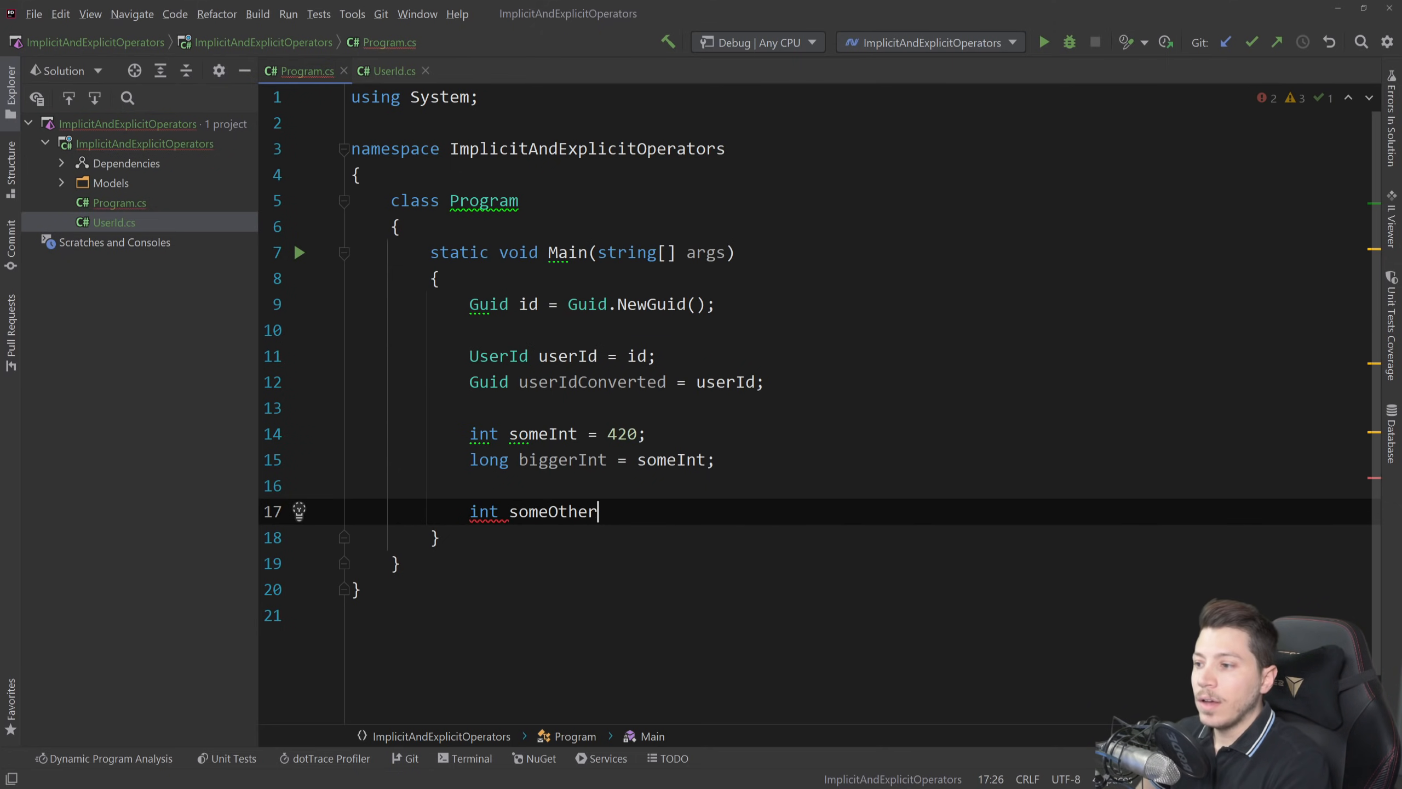
text(Int =)
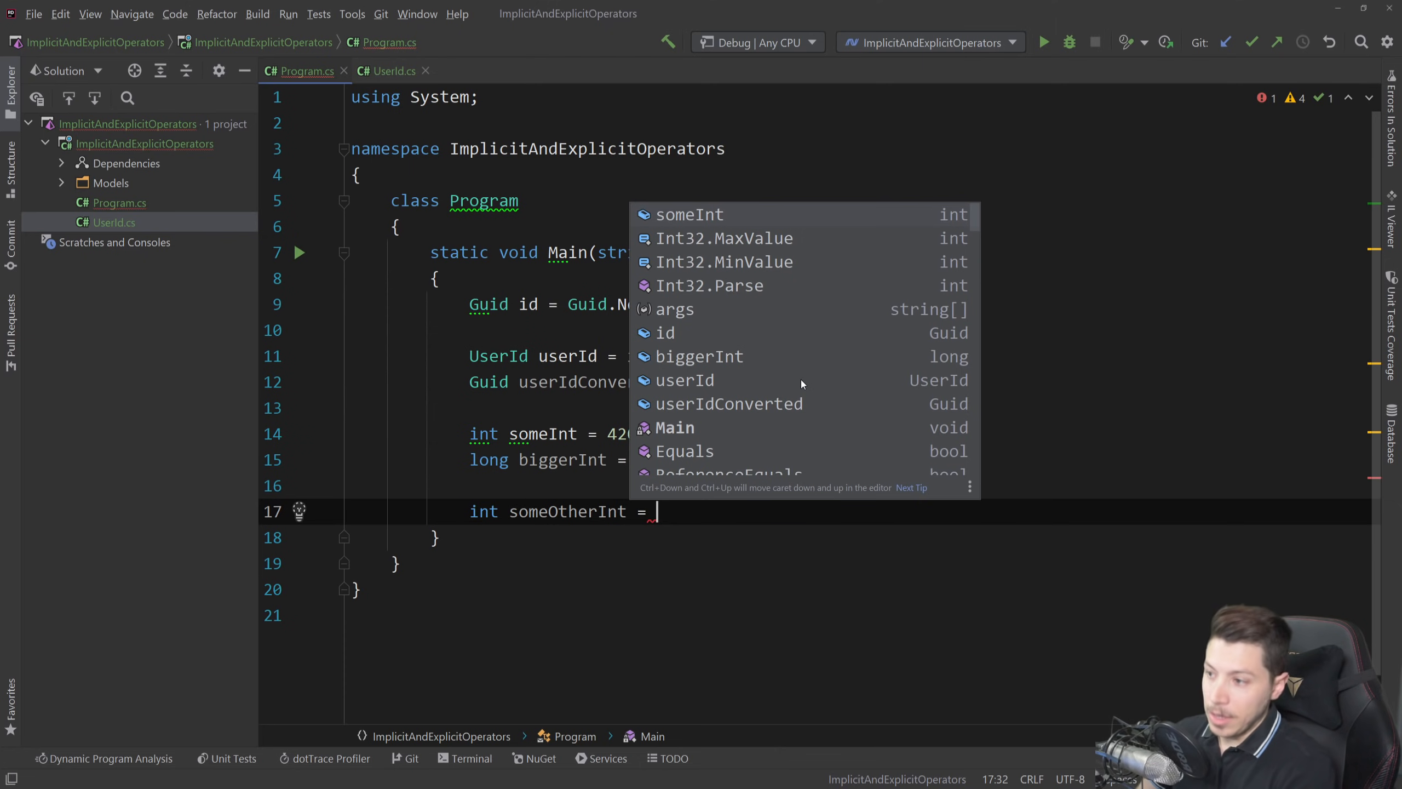
text(biggerInt;)
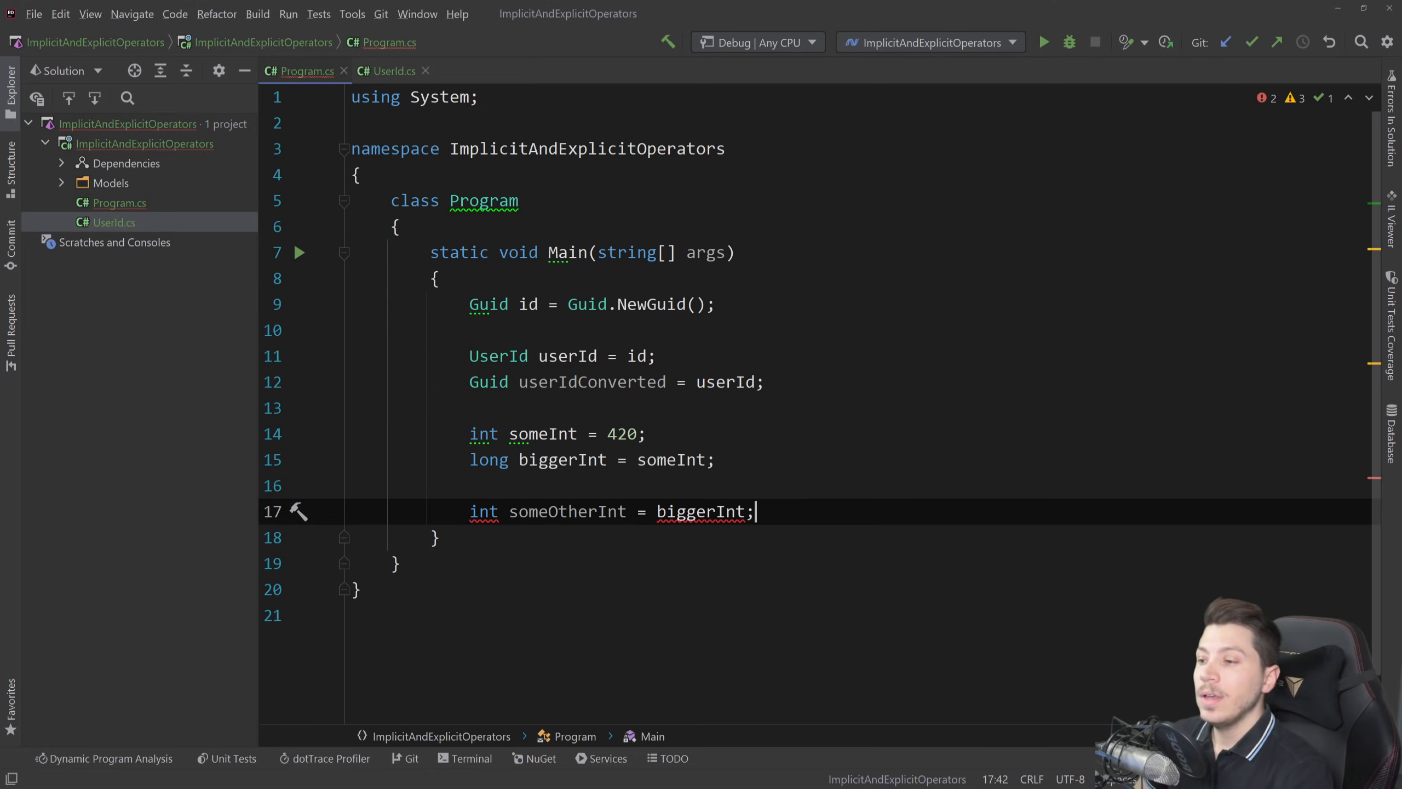
text(())
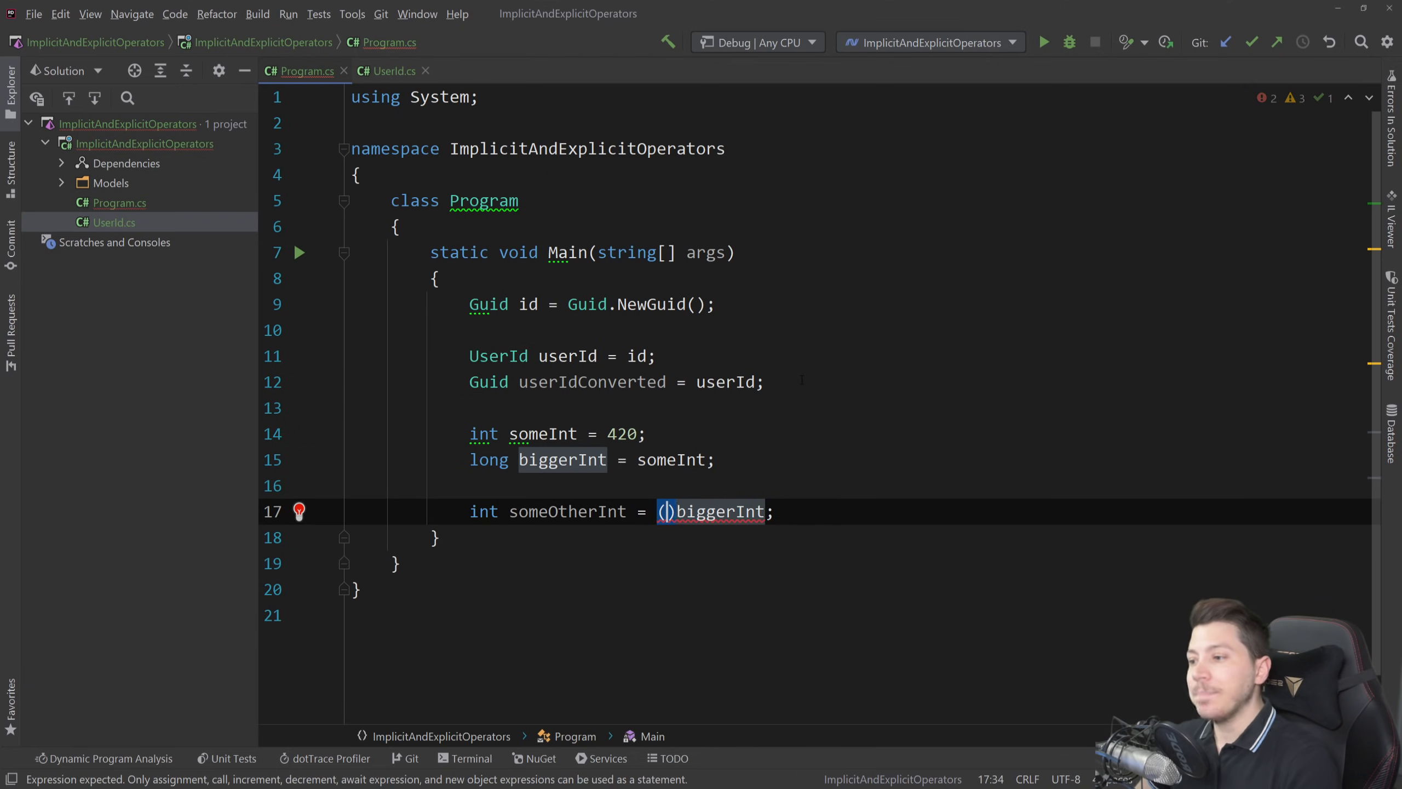
text(i)
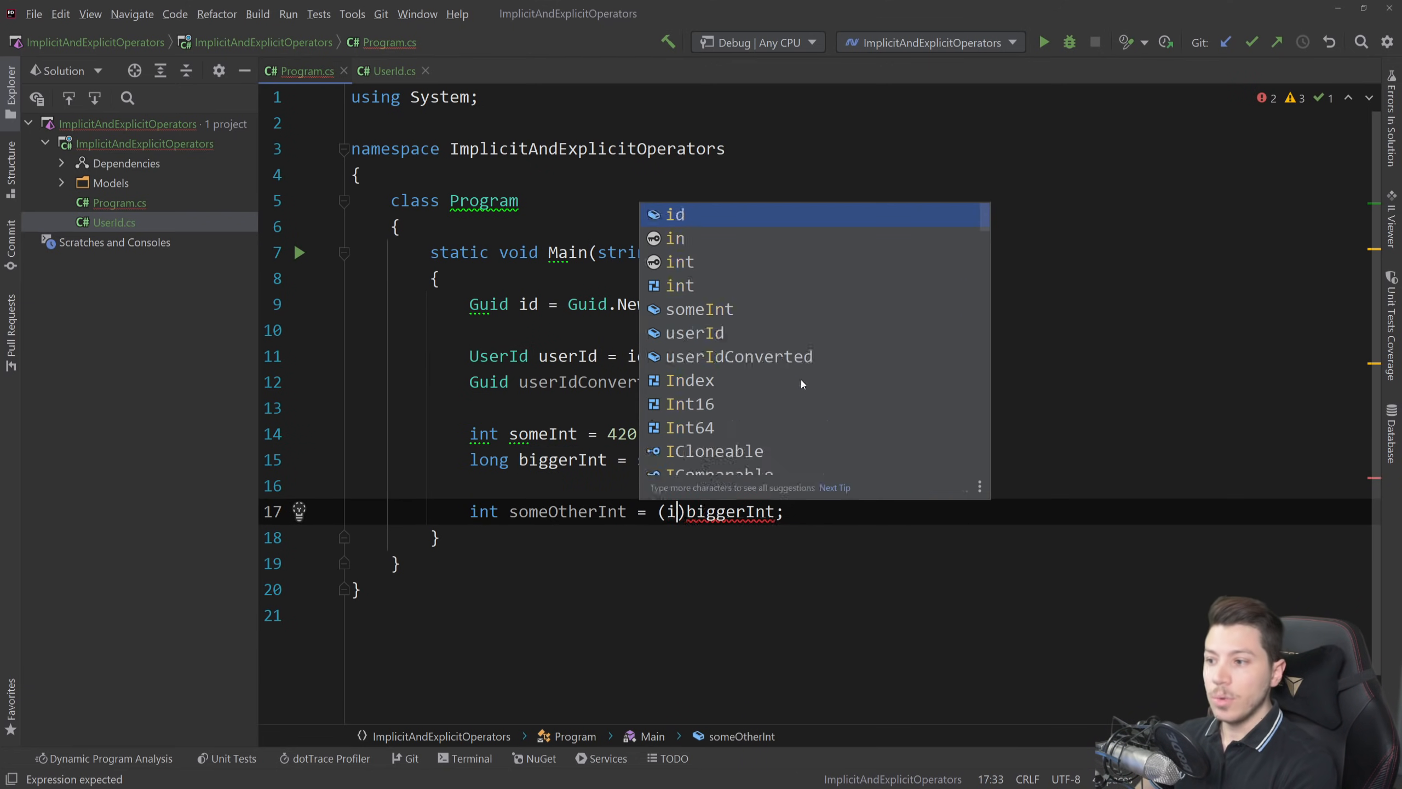
text(ny)
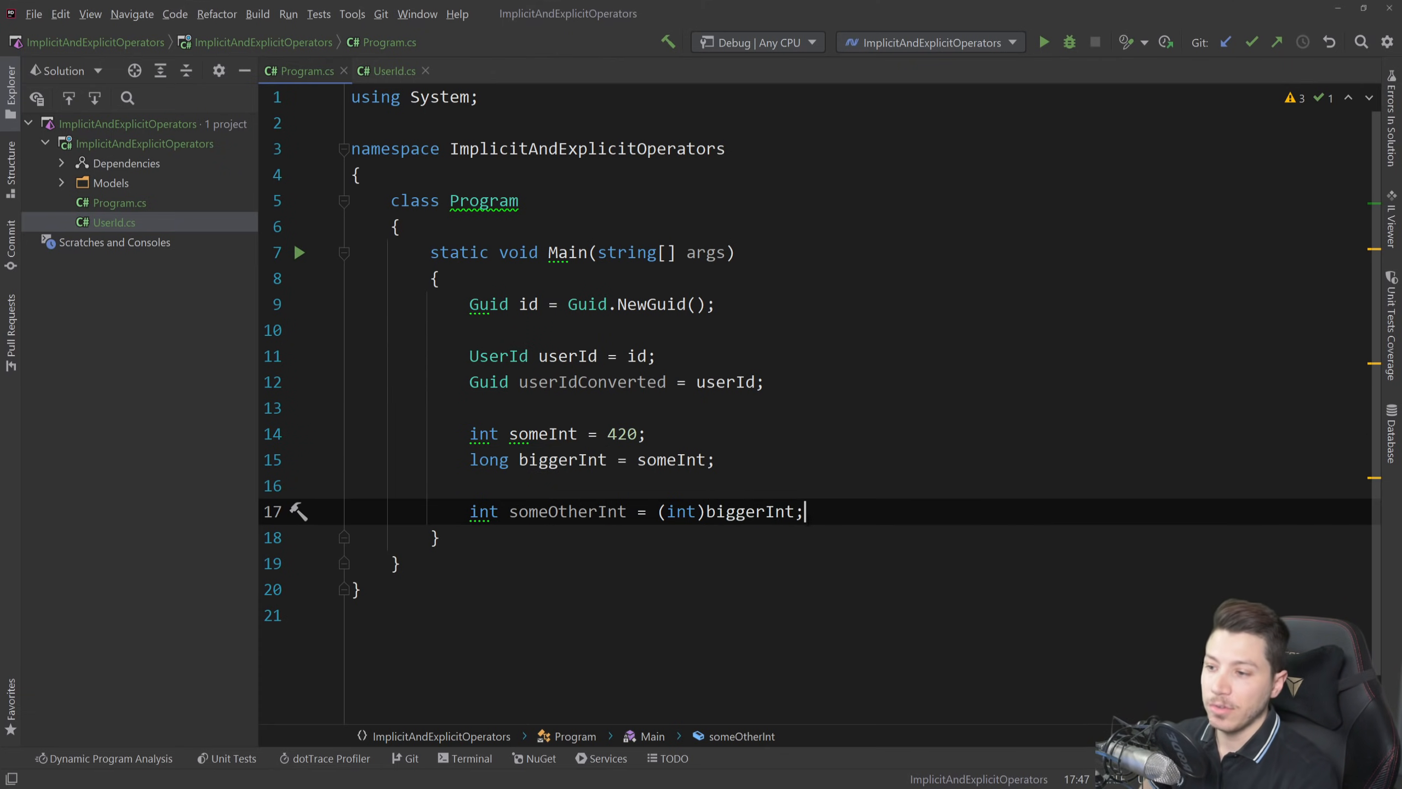
key(enter)
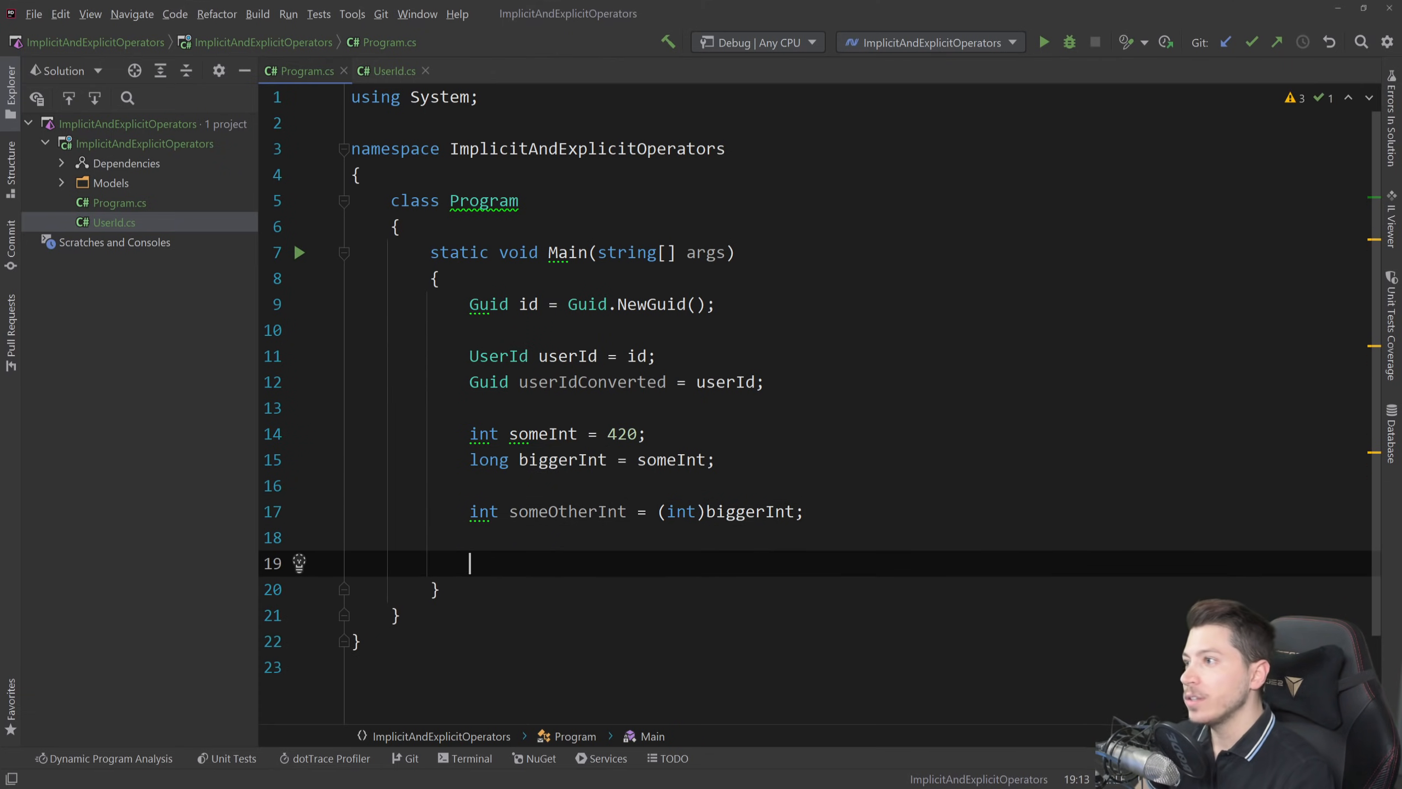
click(387, 71)
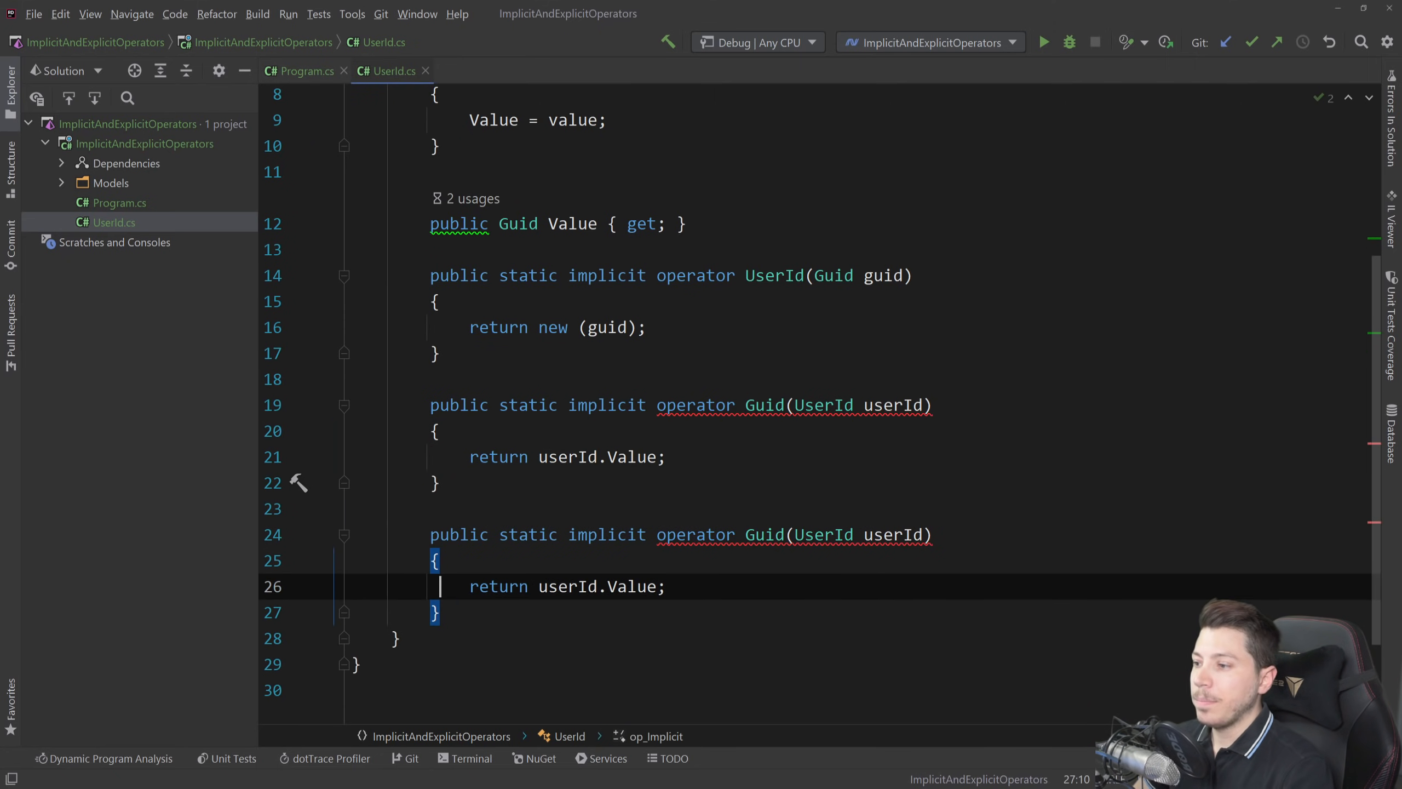
Make the UserId-to-Guid operator explicit and cast userId with (Guid) in Program.cs
text(ex)
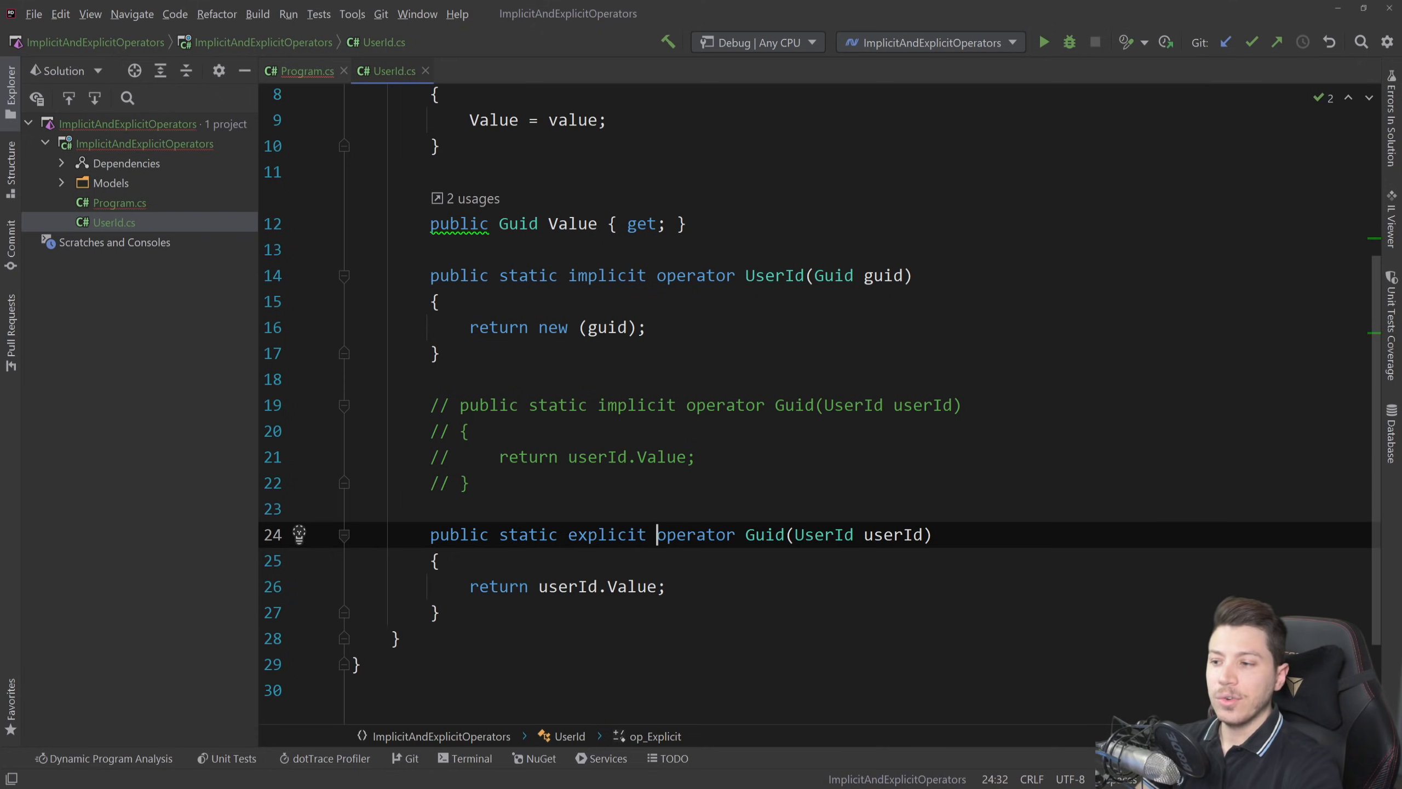
click(305, 71)
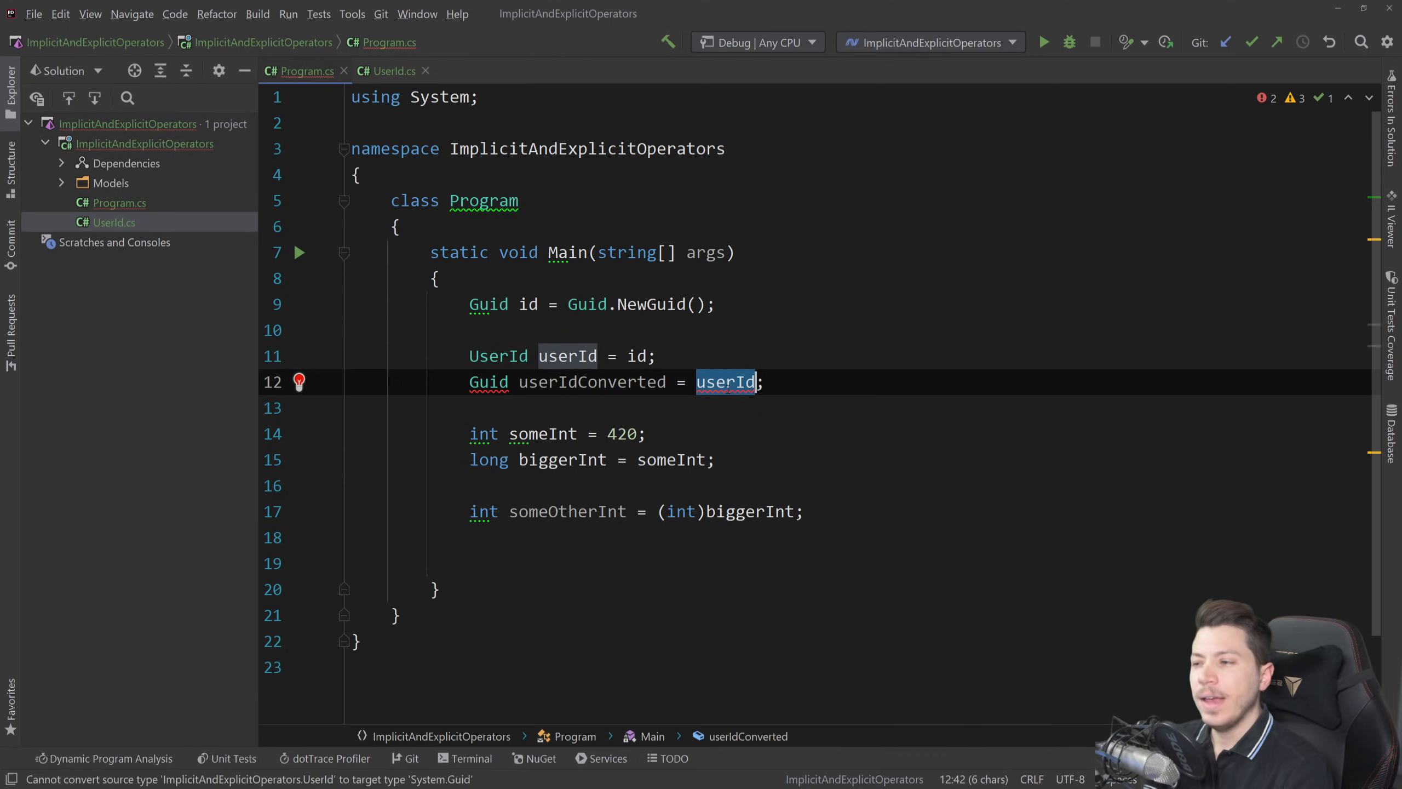
mouse_move(726, 393)
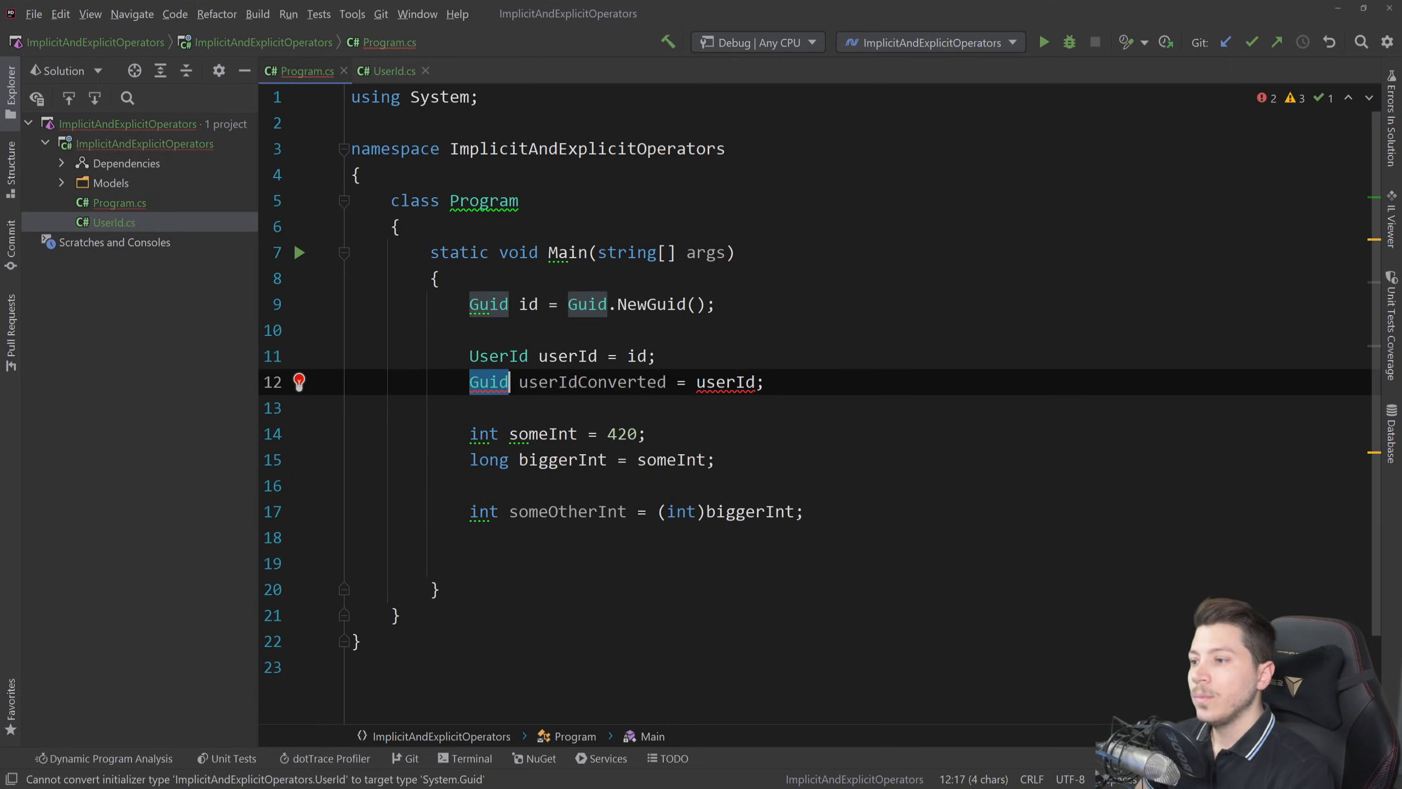
text((Guid))
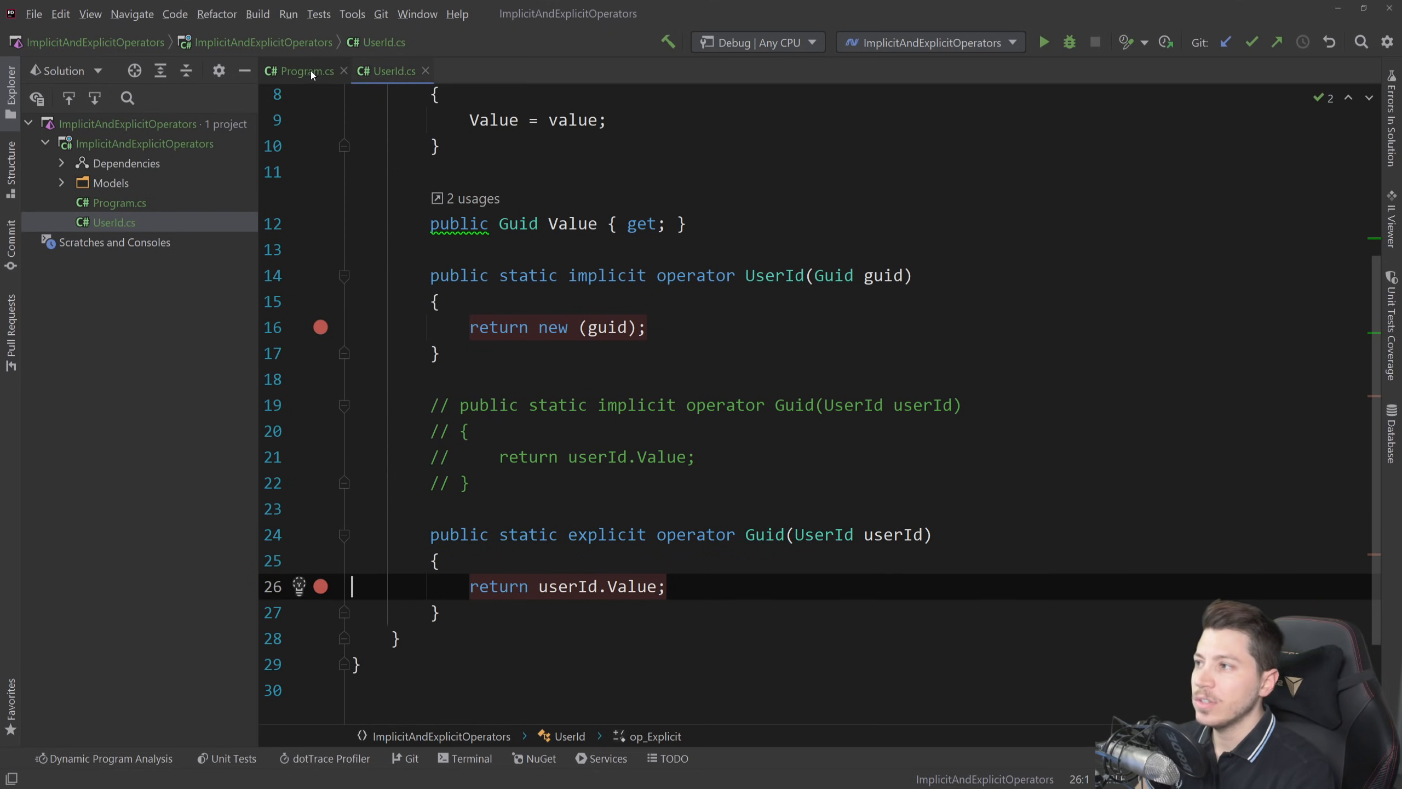
Debug from the line 9 breakpoint into op_Explicit, then stop the session
click(303, 70)
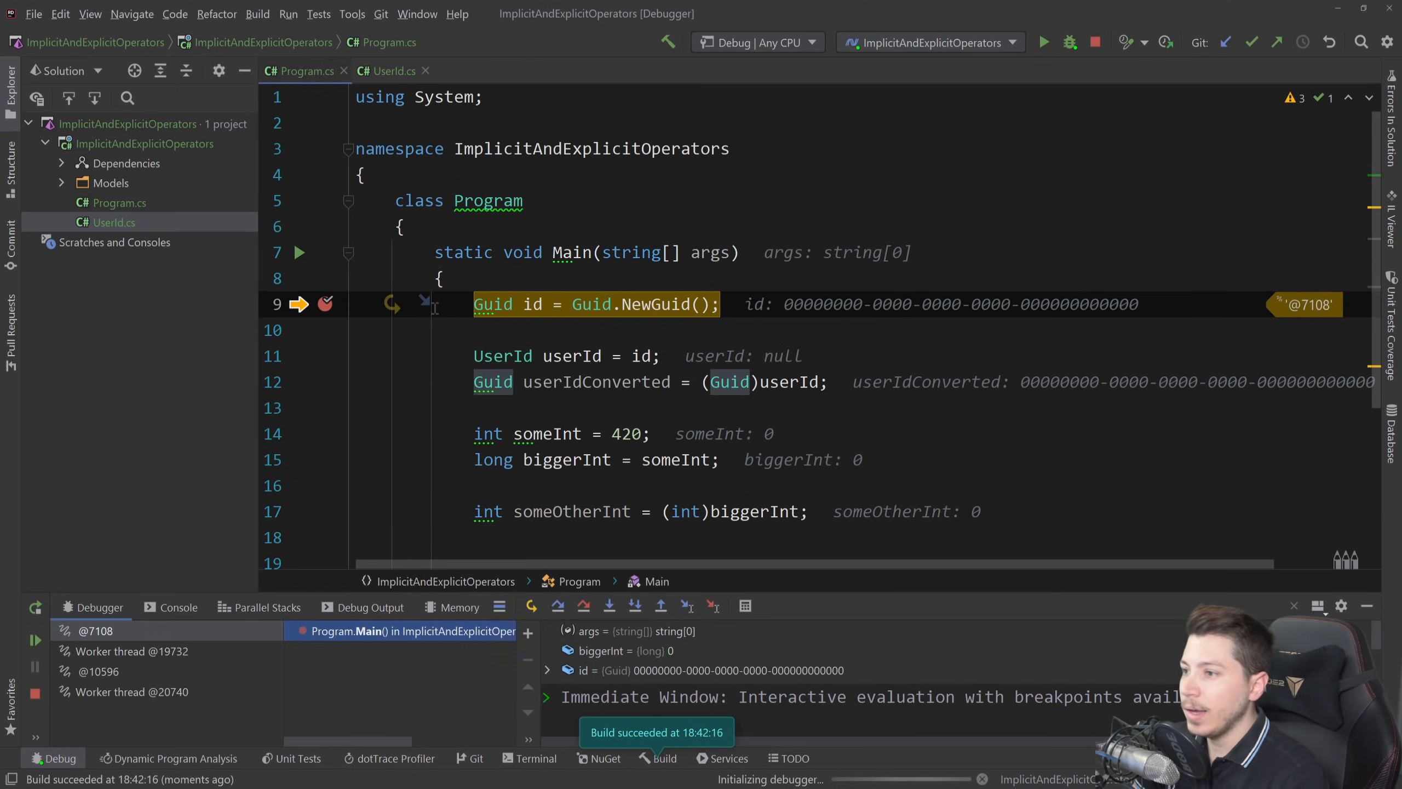
key(F10)
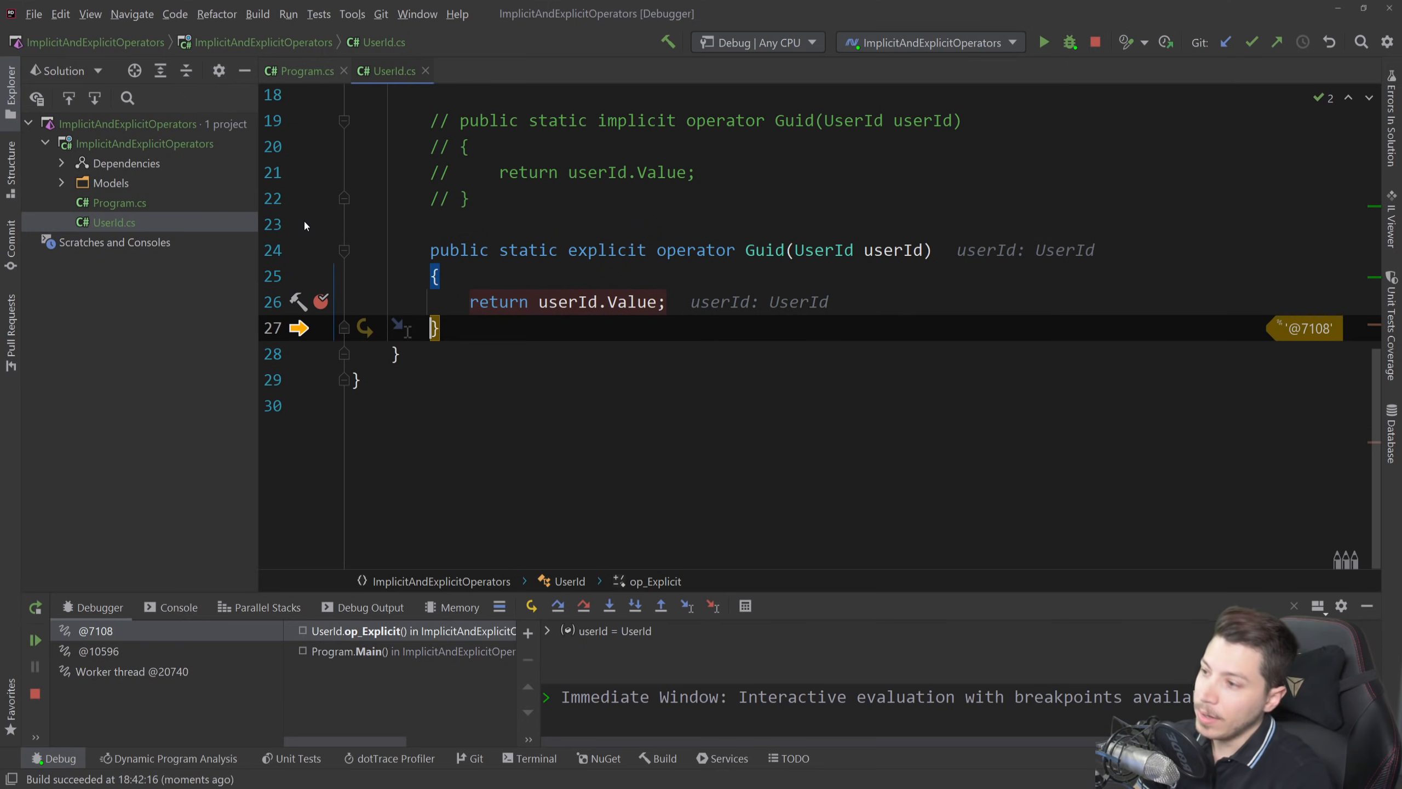
click(304, 71)
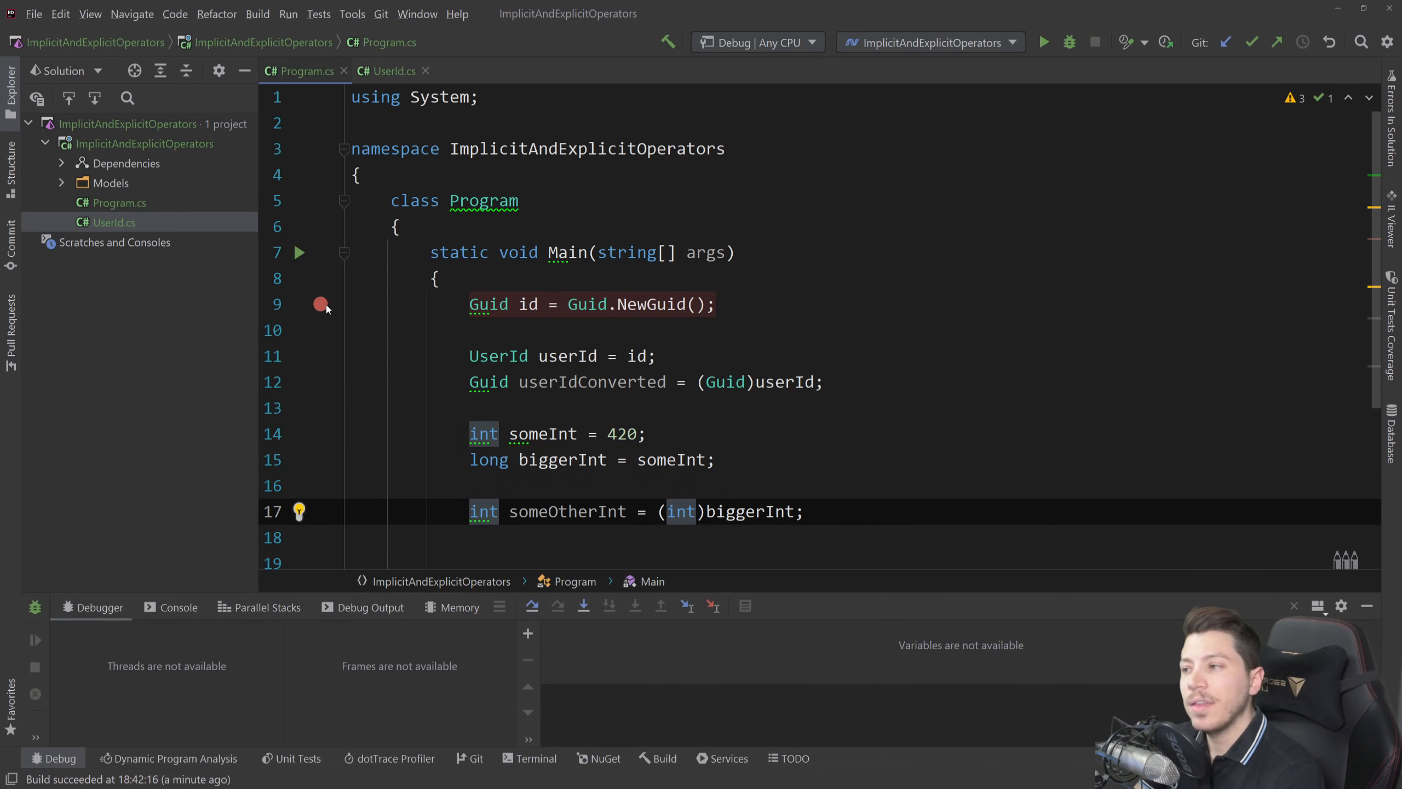
Scroll UserId.cs to line 16 'return new (guid);' and set a breakpoint there
scroll(down, 3)
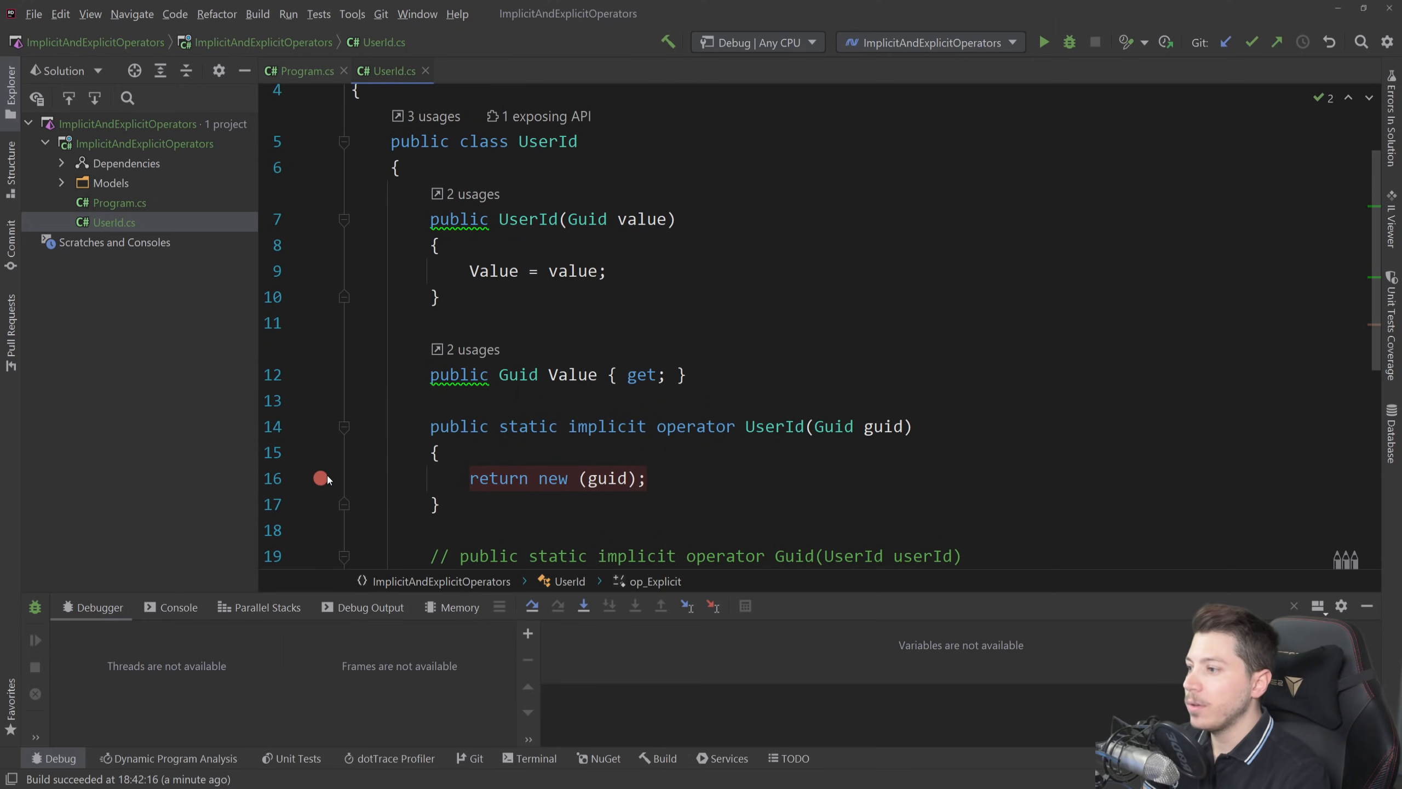
In Main, create a Product with Name "Some product" and Price 69m
click(301, 70)
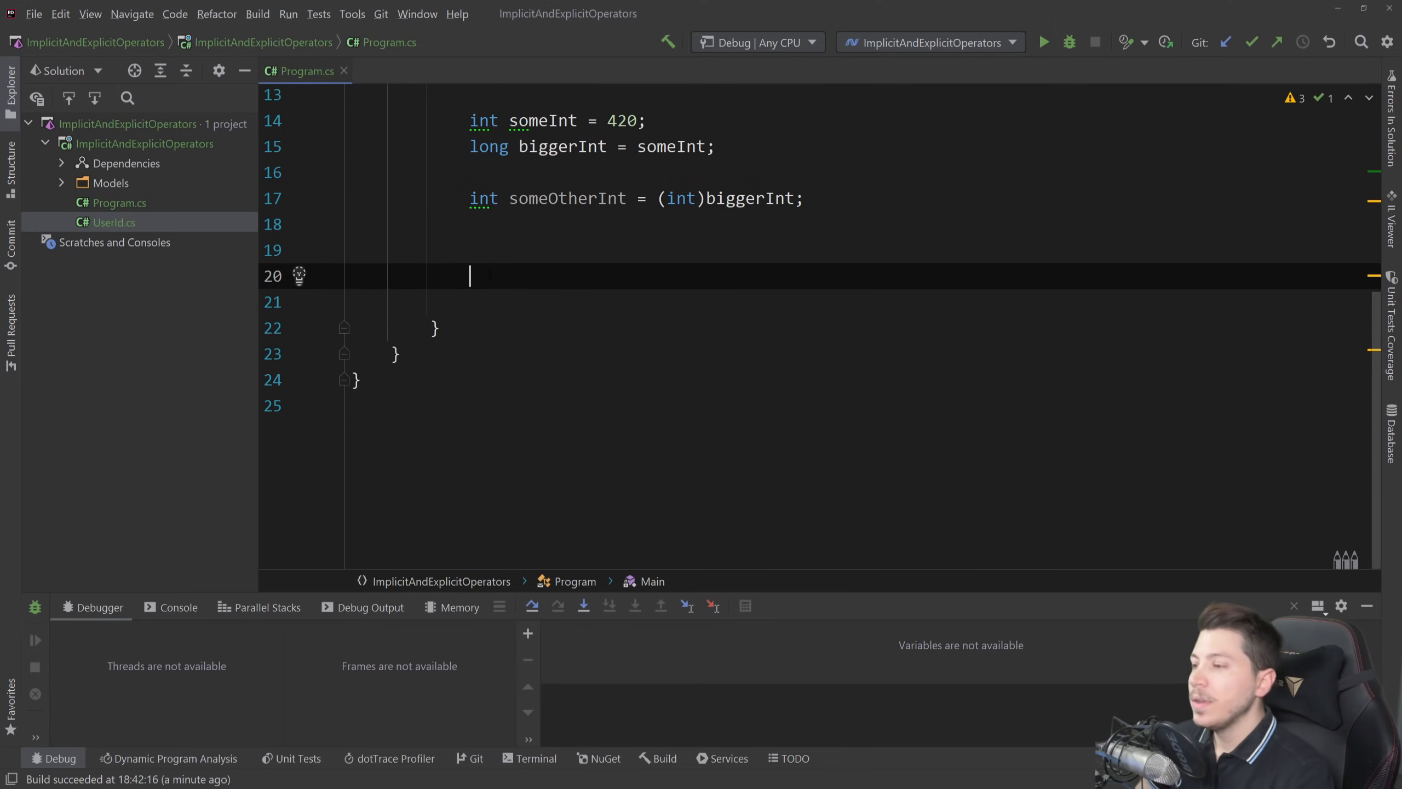
text(var producyt =)
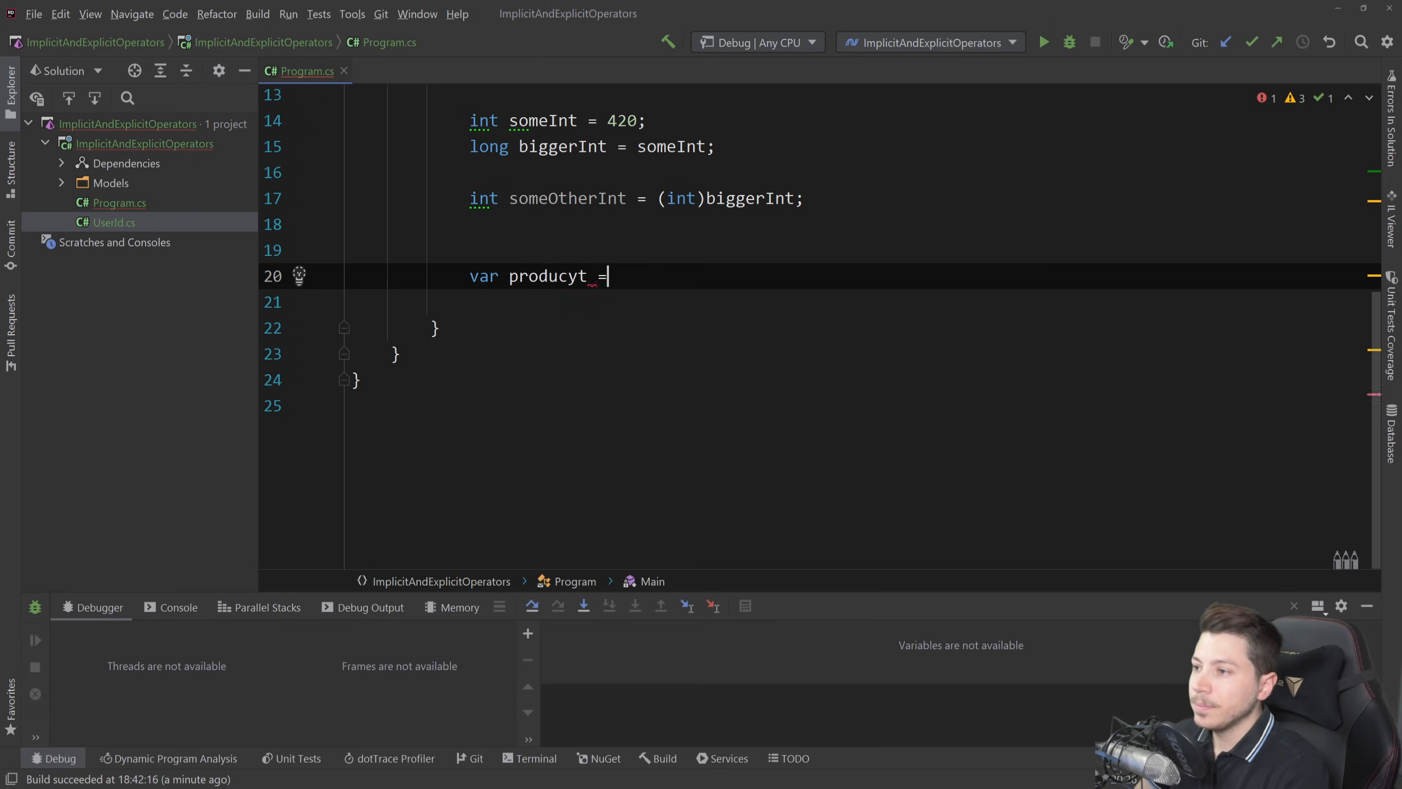
text(product =)
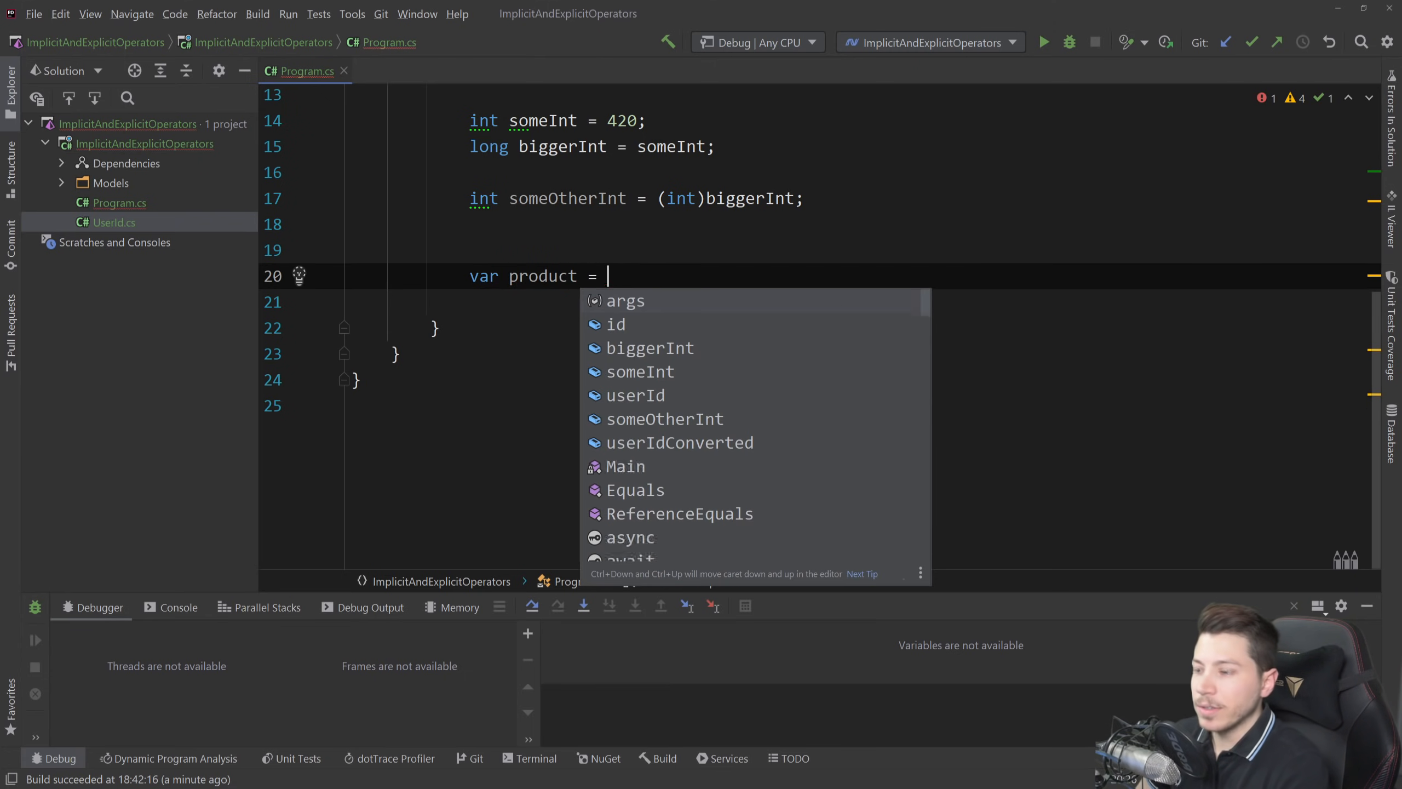
text(new Product)
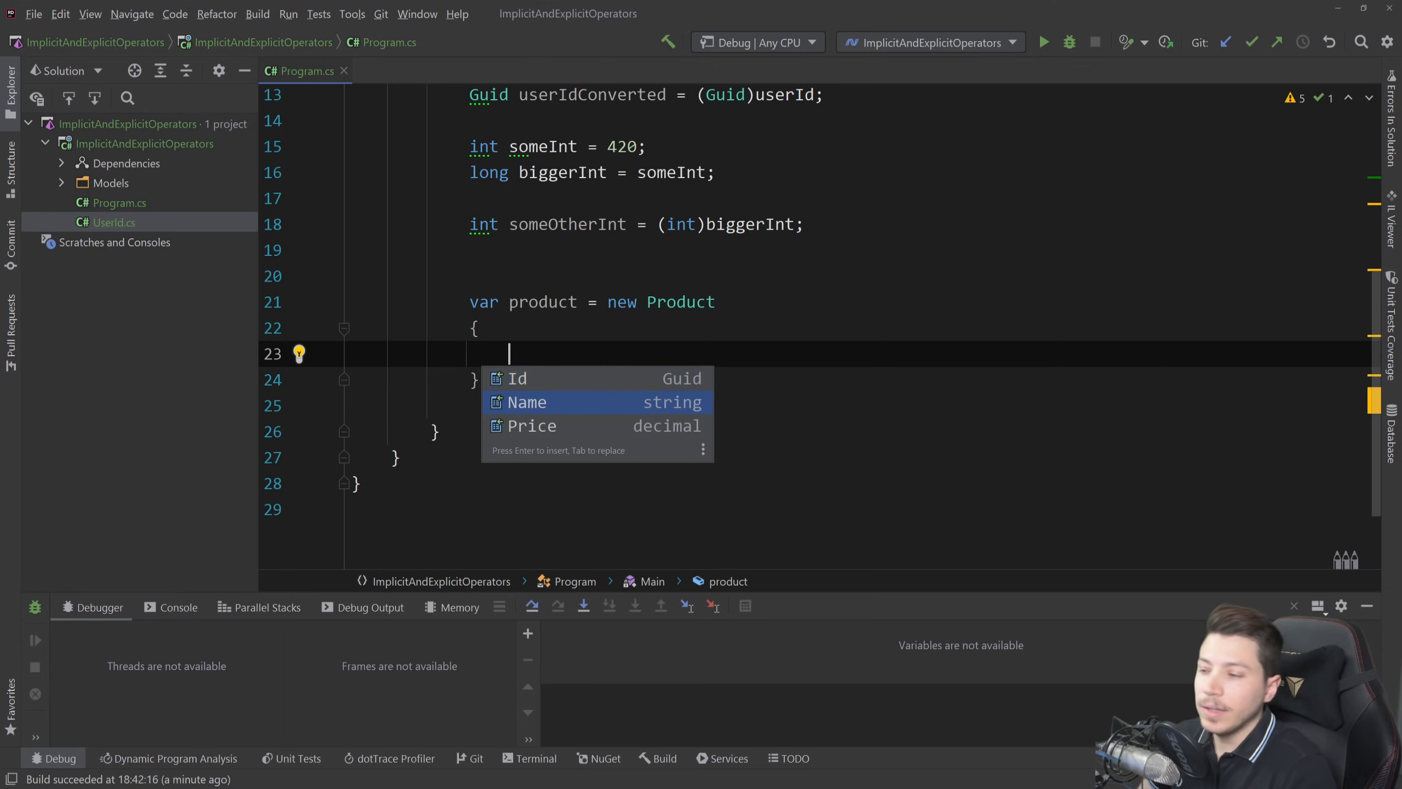
text(Name = "Some b)
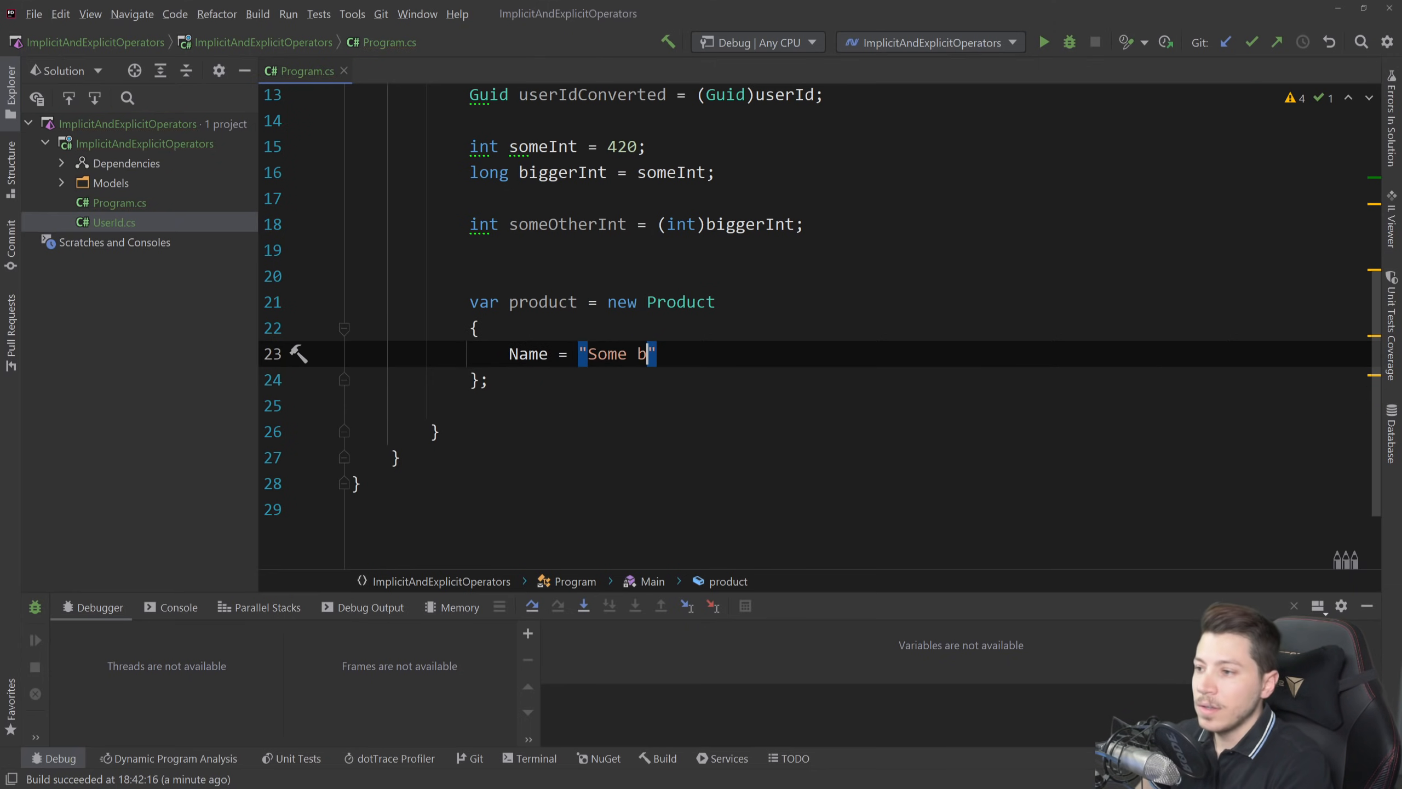
text(roduct)
text(Price = ")
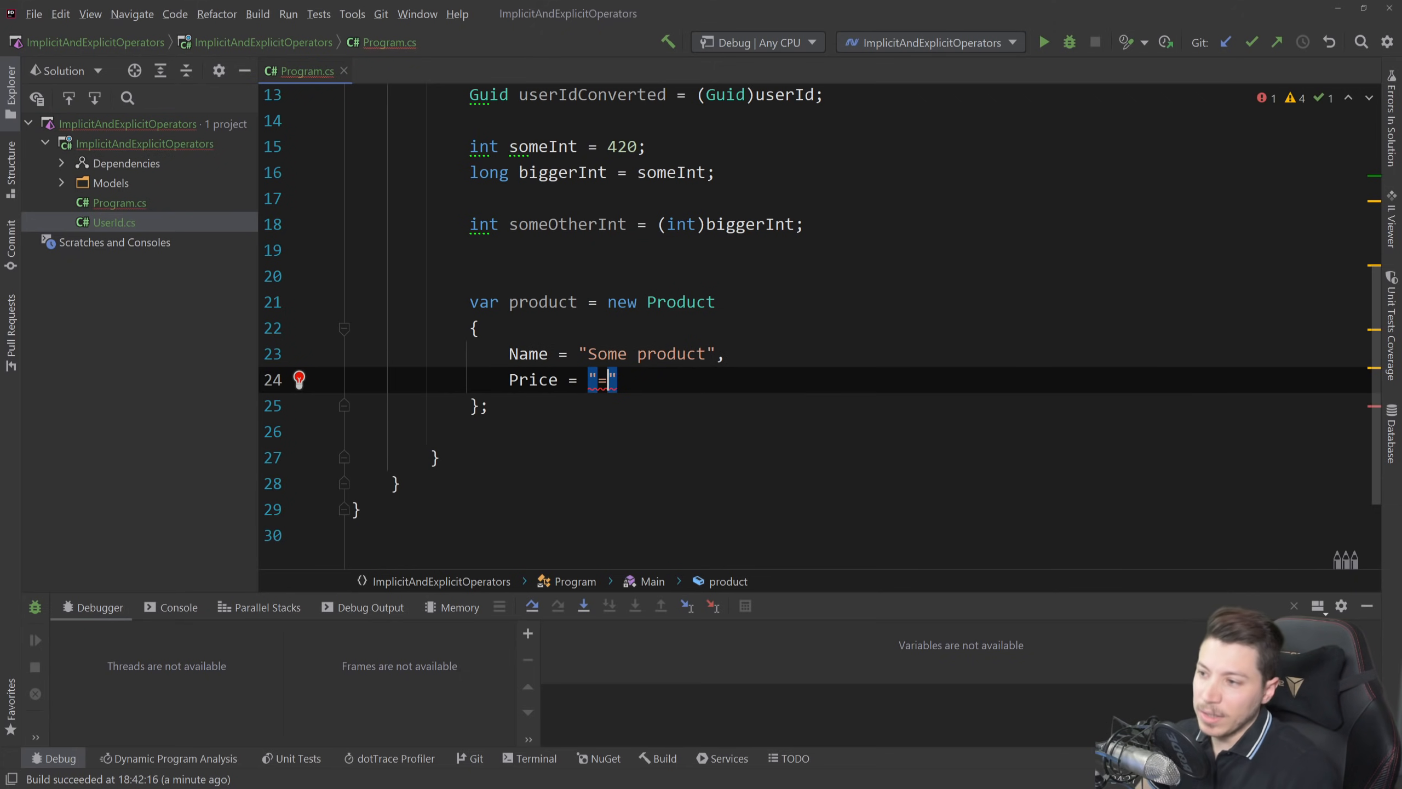
text(69)
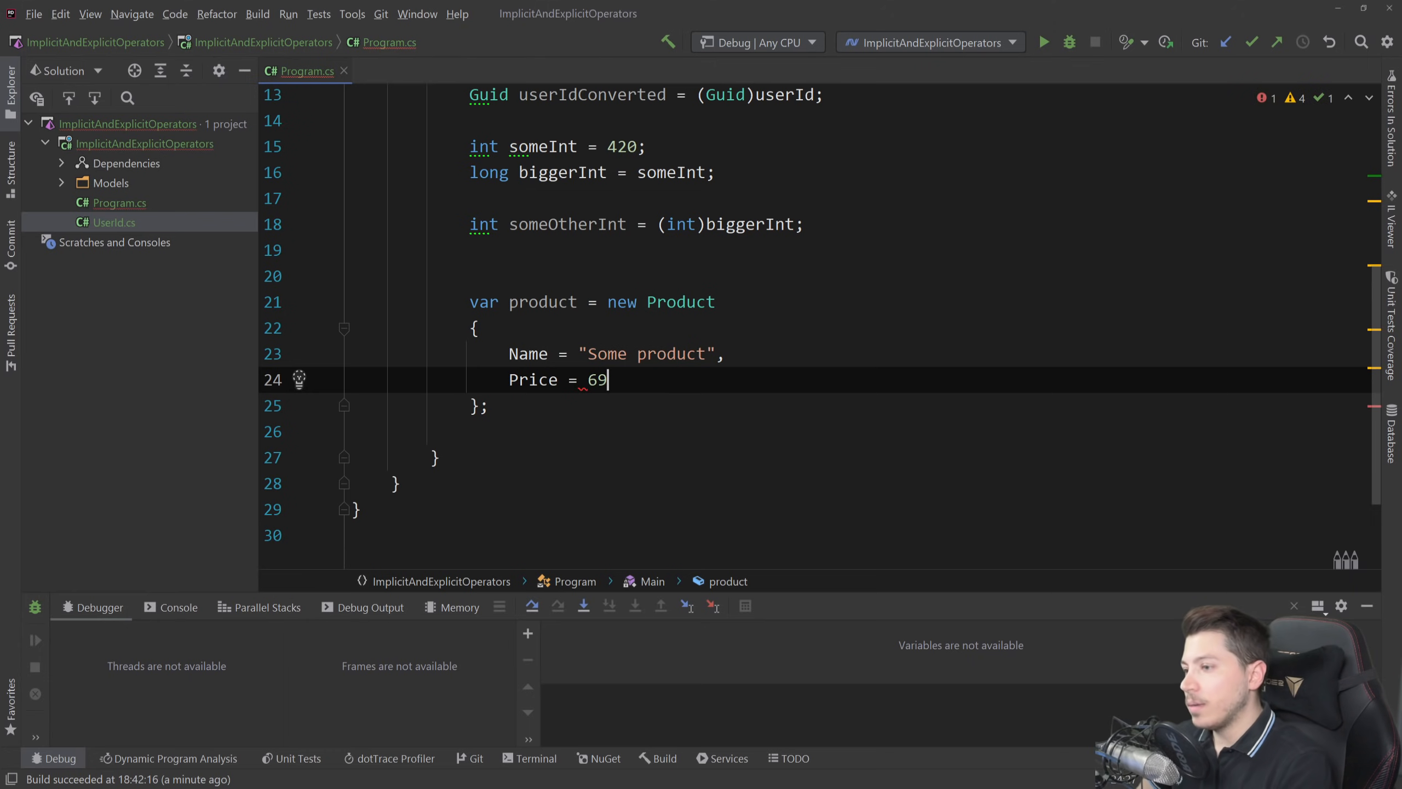
text(m)
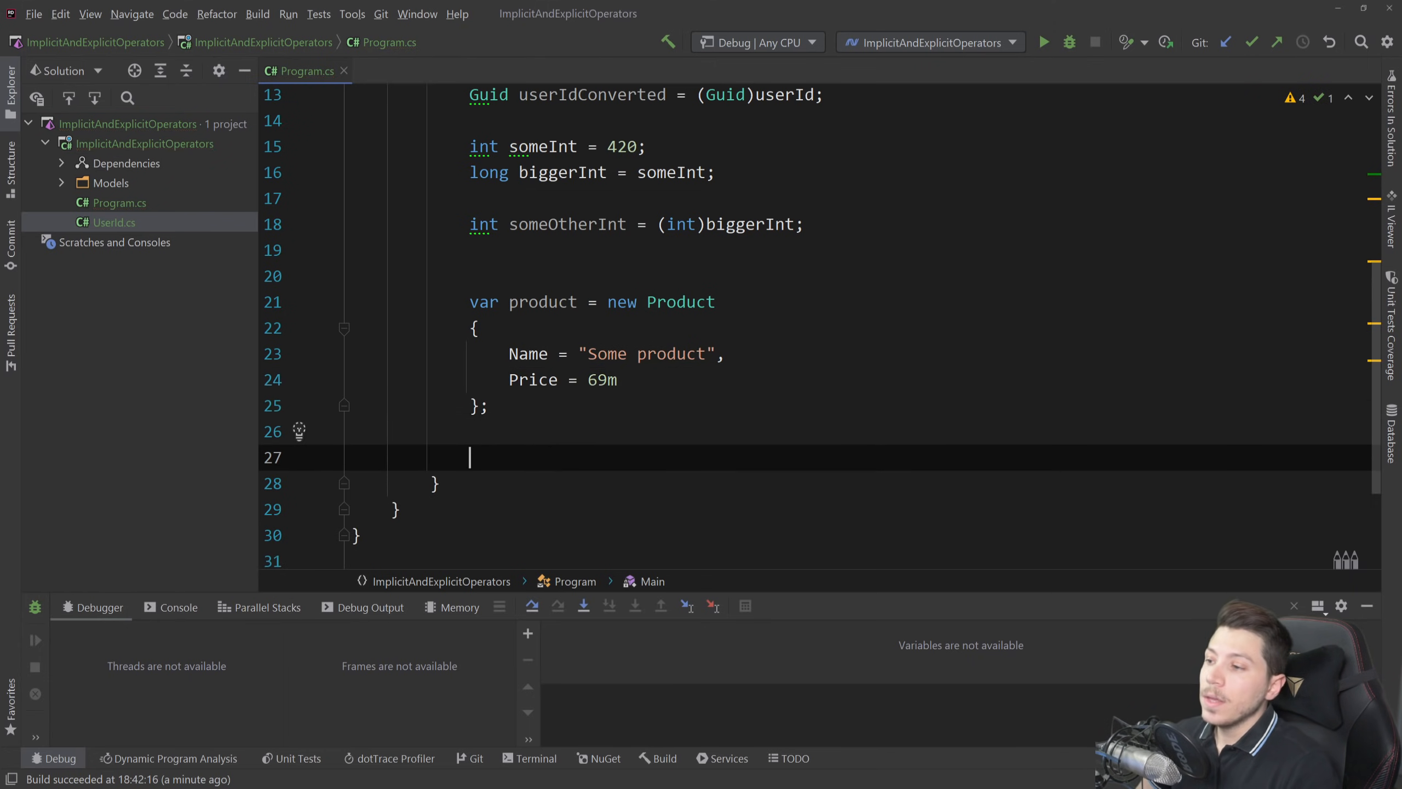
Assign product to a ProductDto variable: 'ProductDto productDto = product;'
scroll(down, 3)
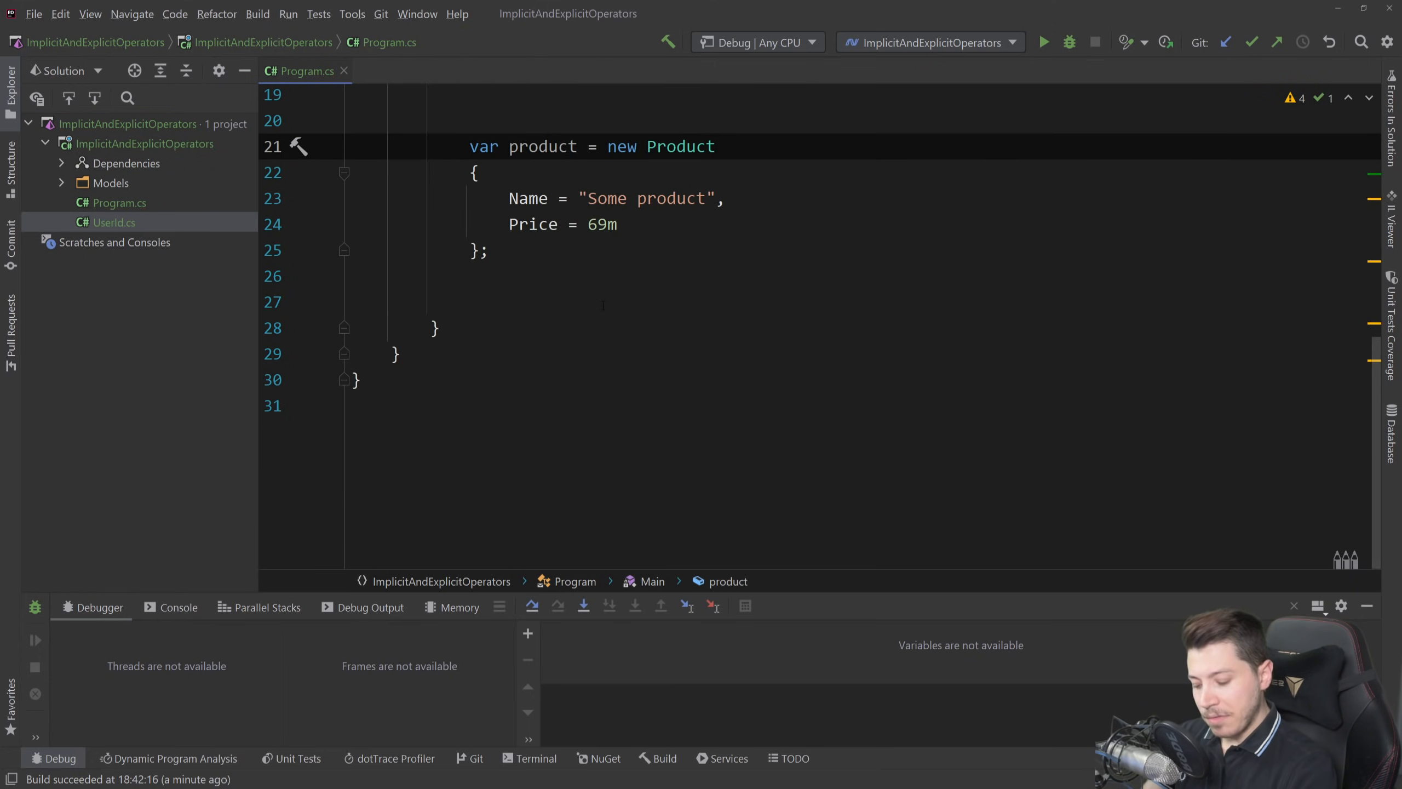
text(var productD)
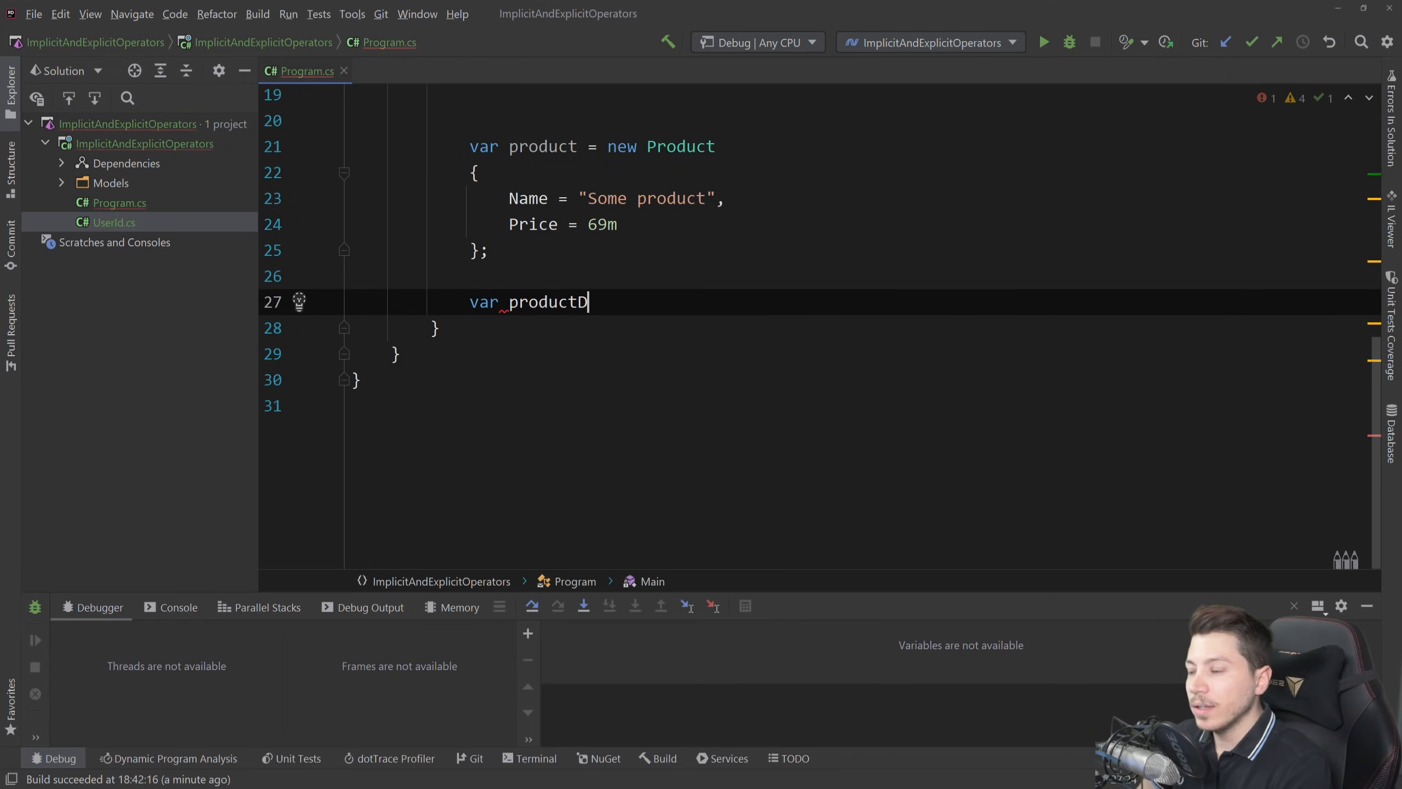
text(to = p)
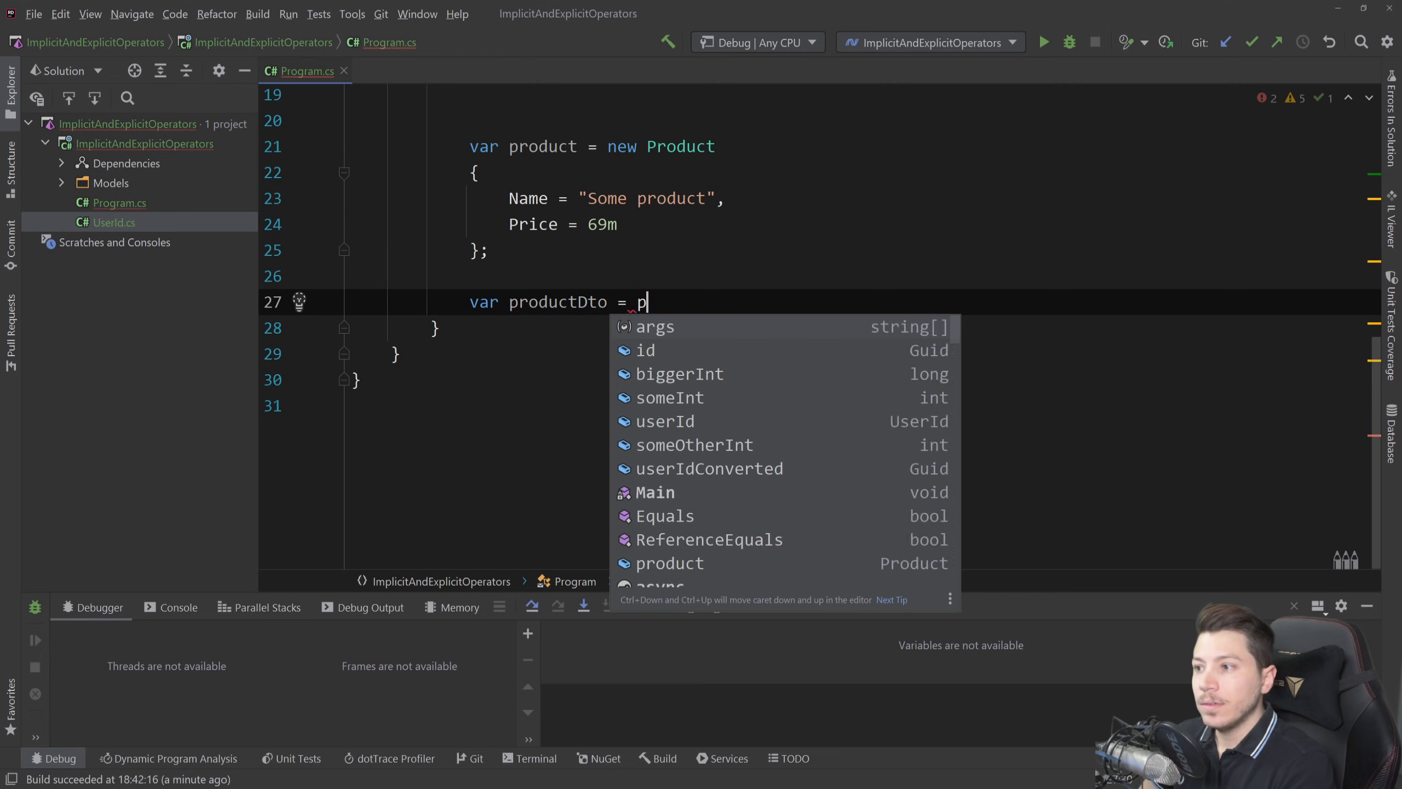
text(roduct;)
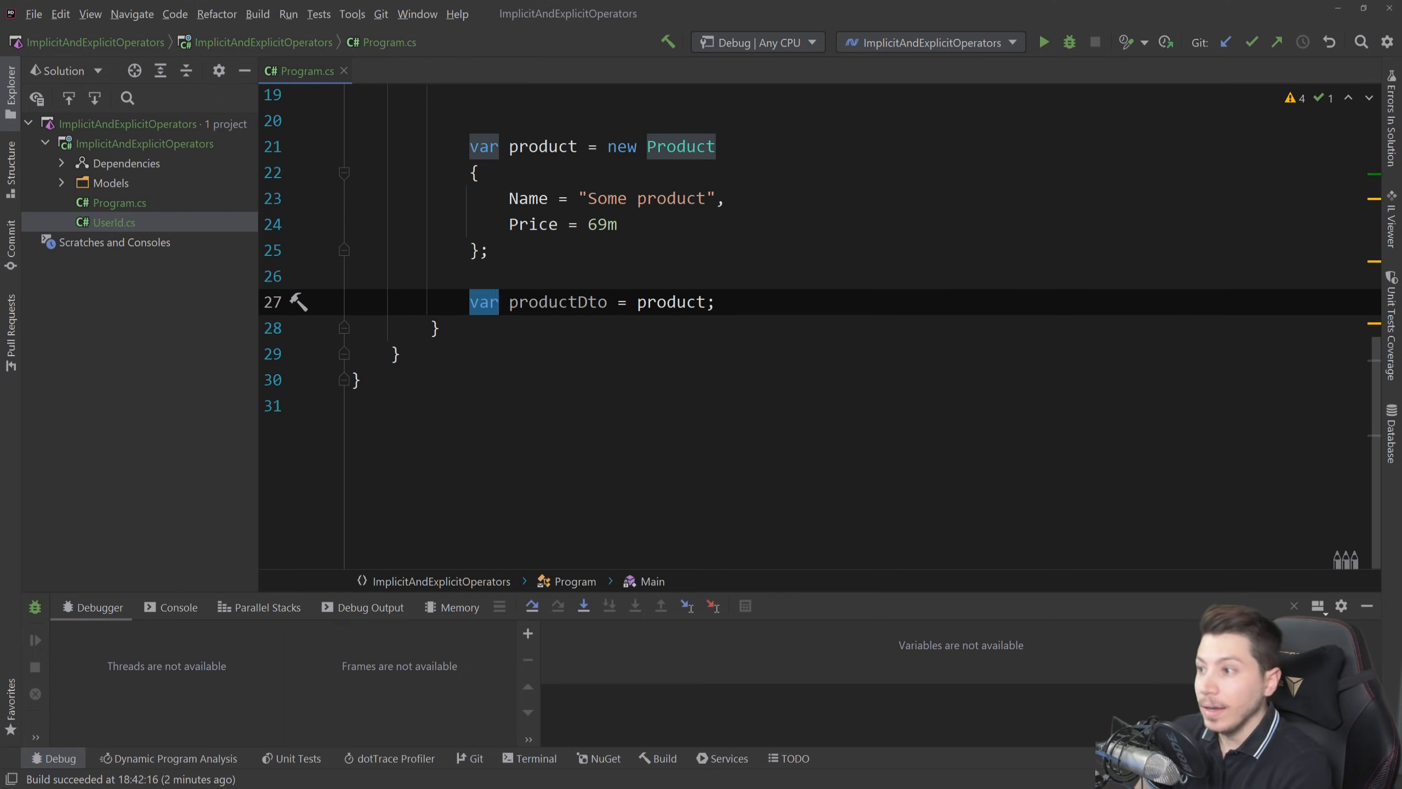
text(ProductDto)
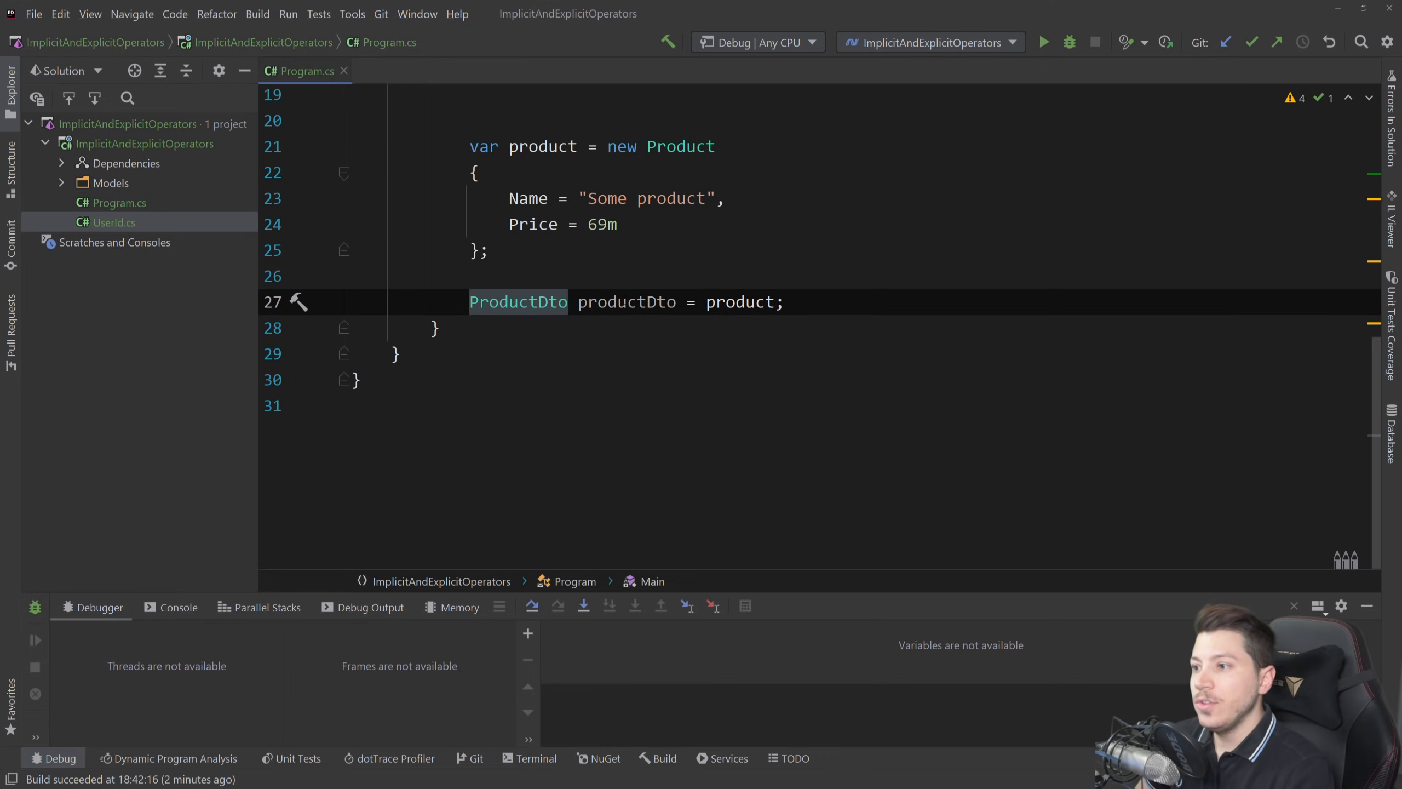
mouse_move(680, 146)
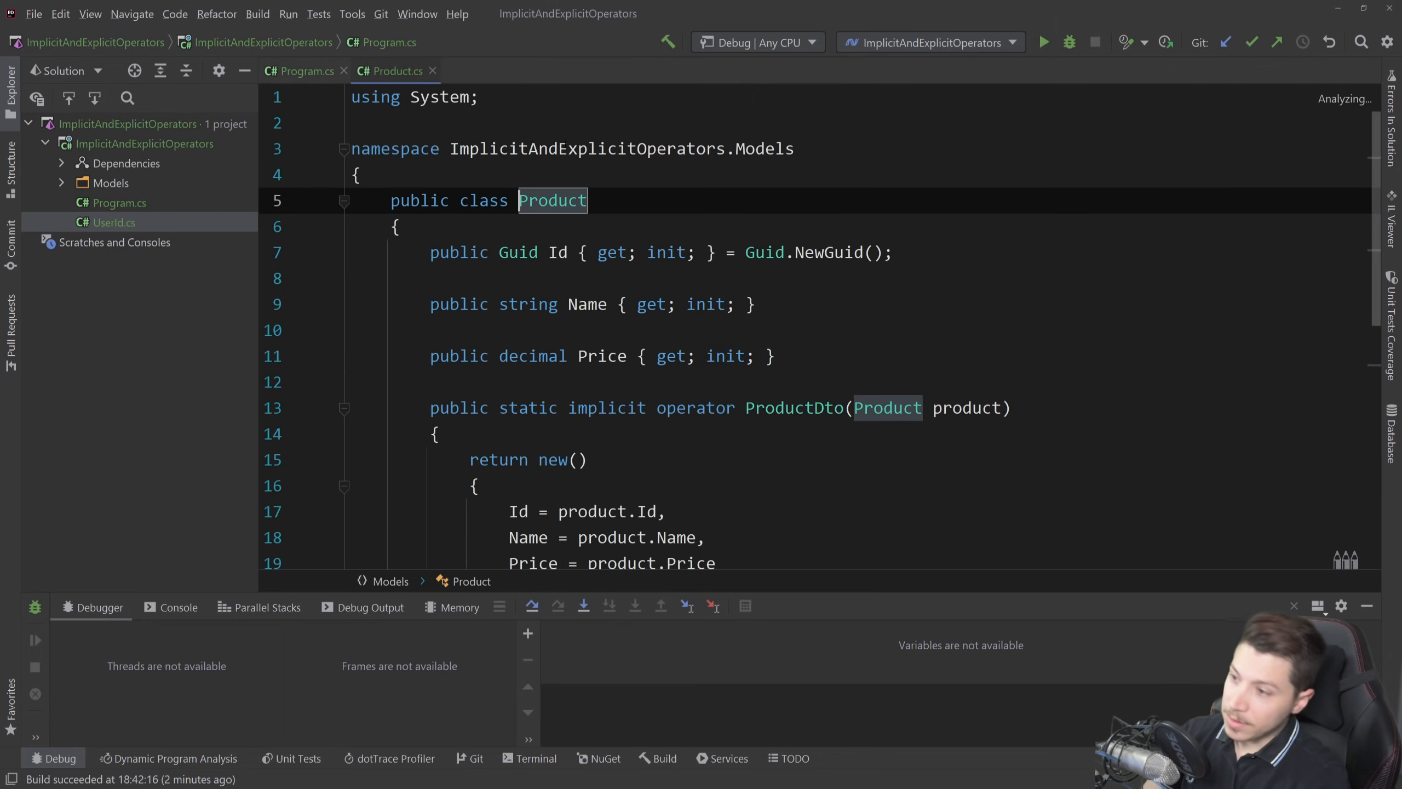
Set a breakpoint on the Product creation at line 21 and start a debug run
scroll(down, 3)
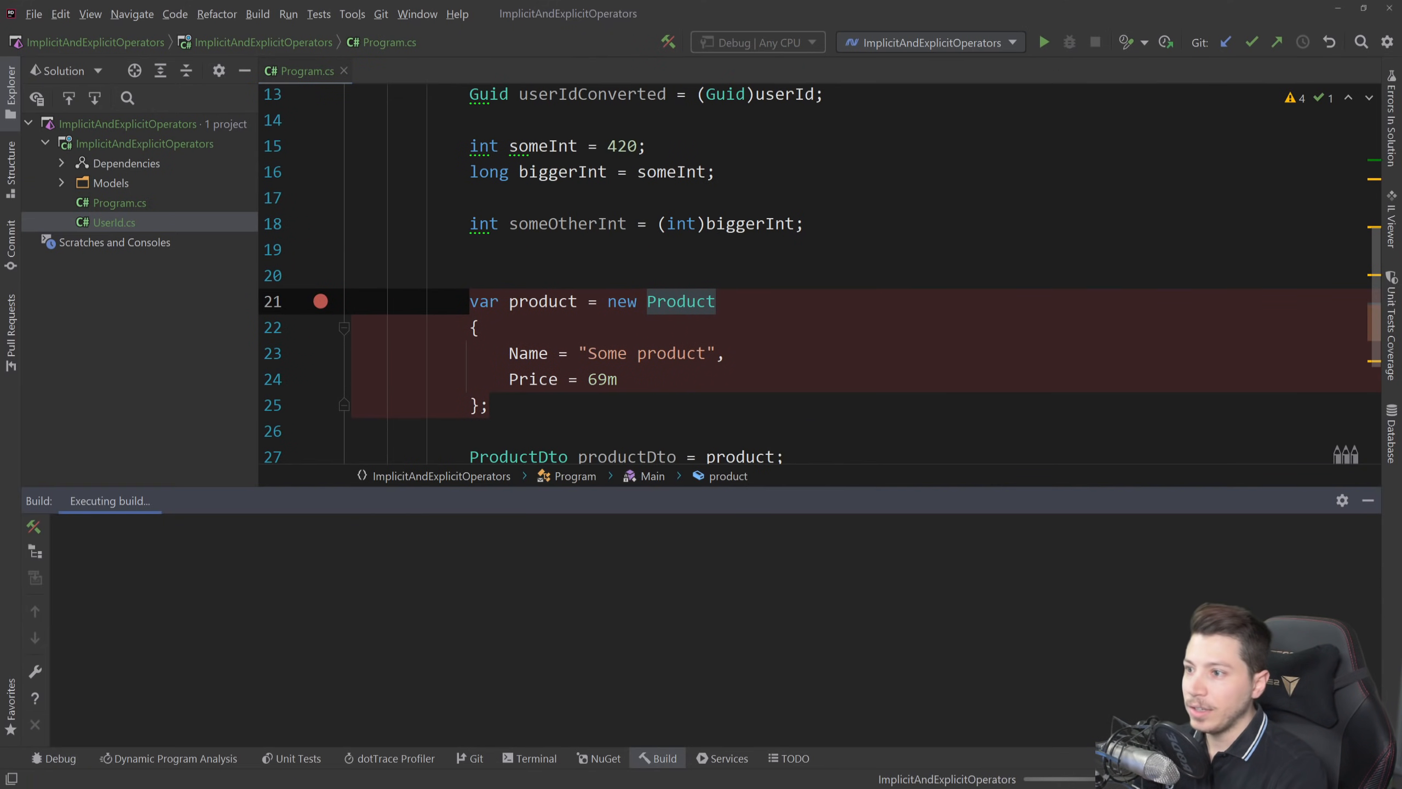
Step to line 28 and inspect productDto's Id, Name and Price values
click(1070, 43)
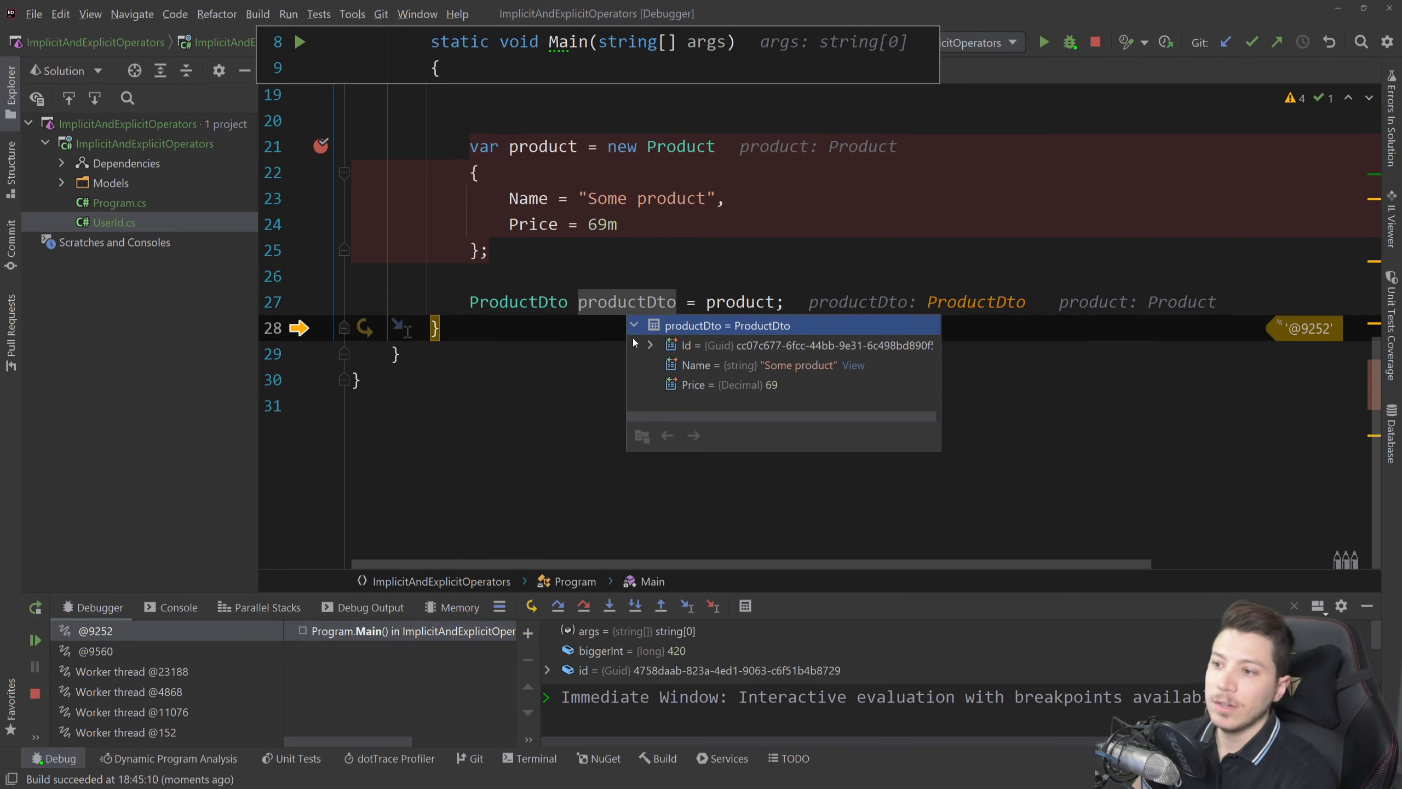
click(1094, 42)
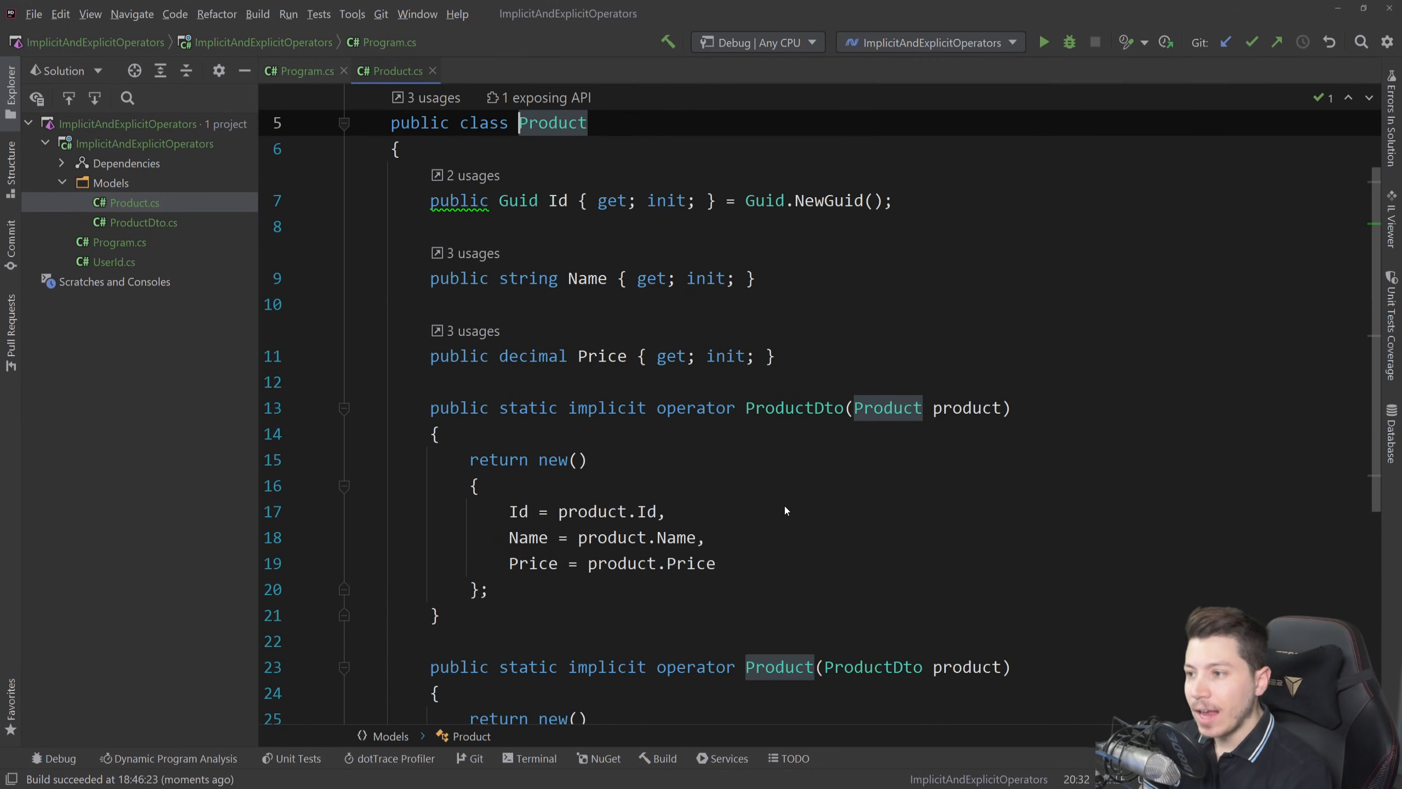
Declare productDto with var and cast product with (ProductDto) in Main
click(300, 70)
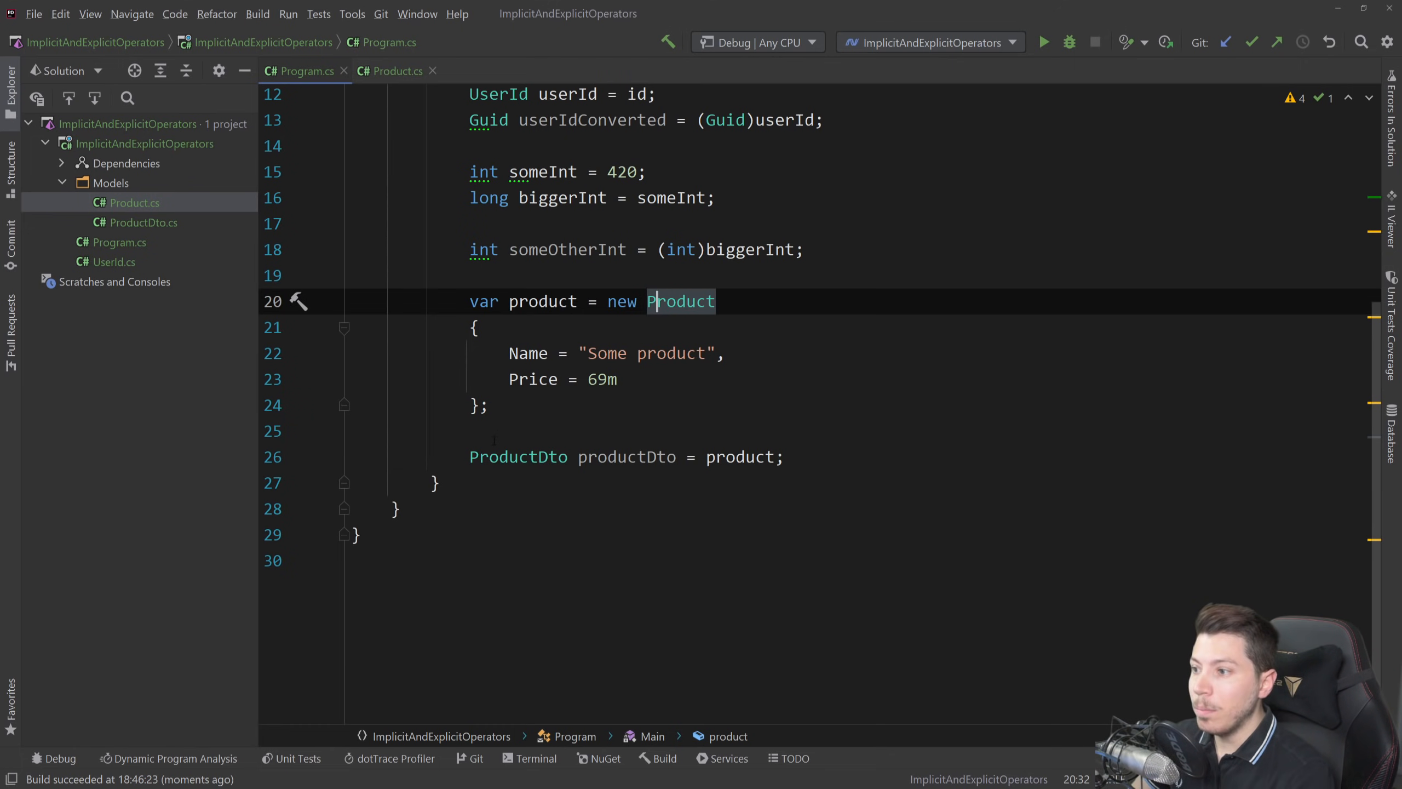
text(var)
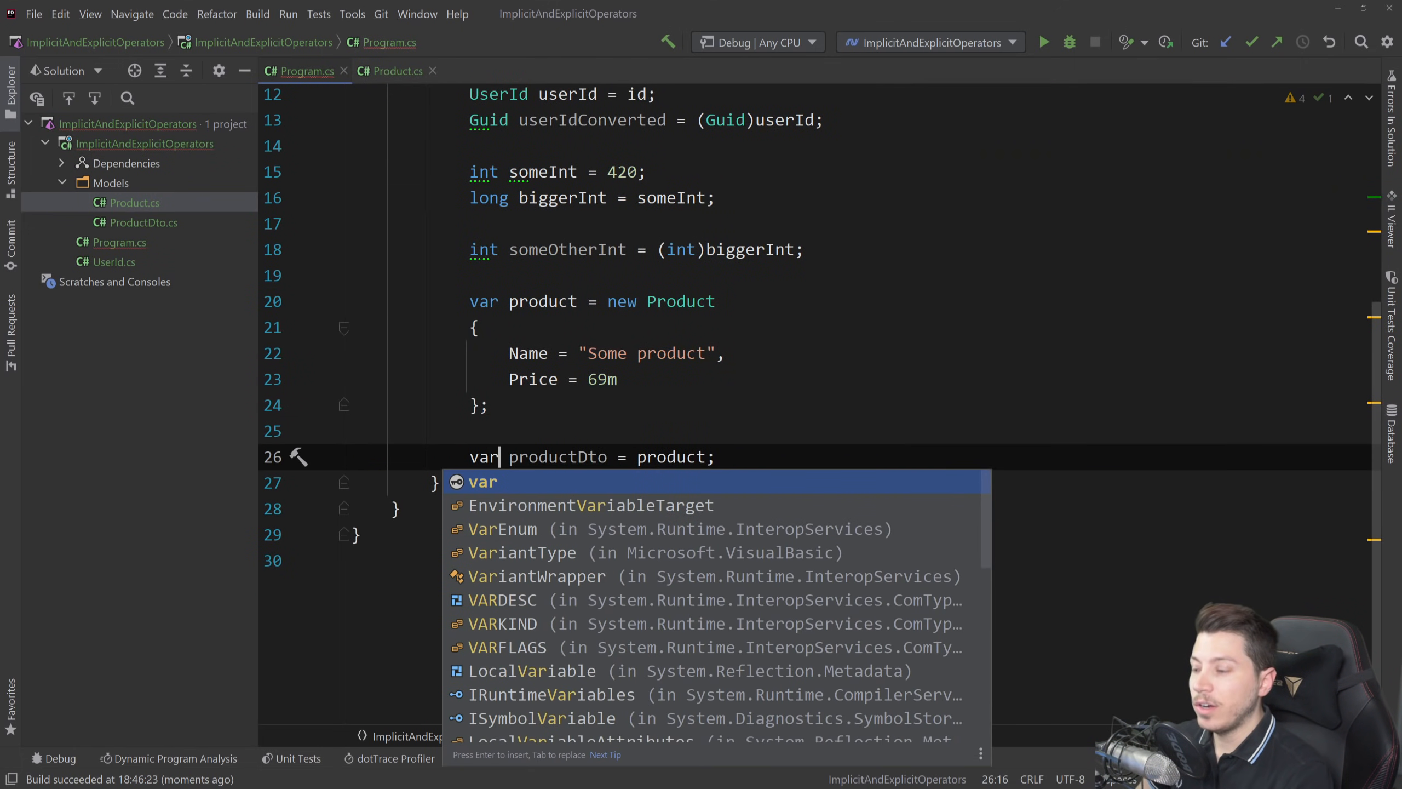
text(ProductDto)
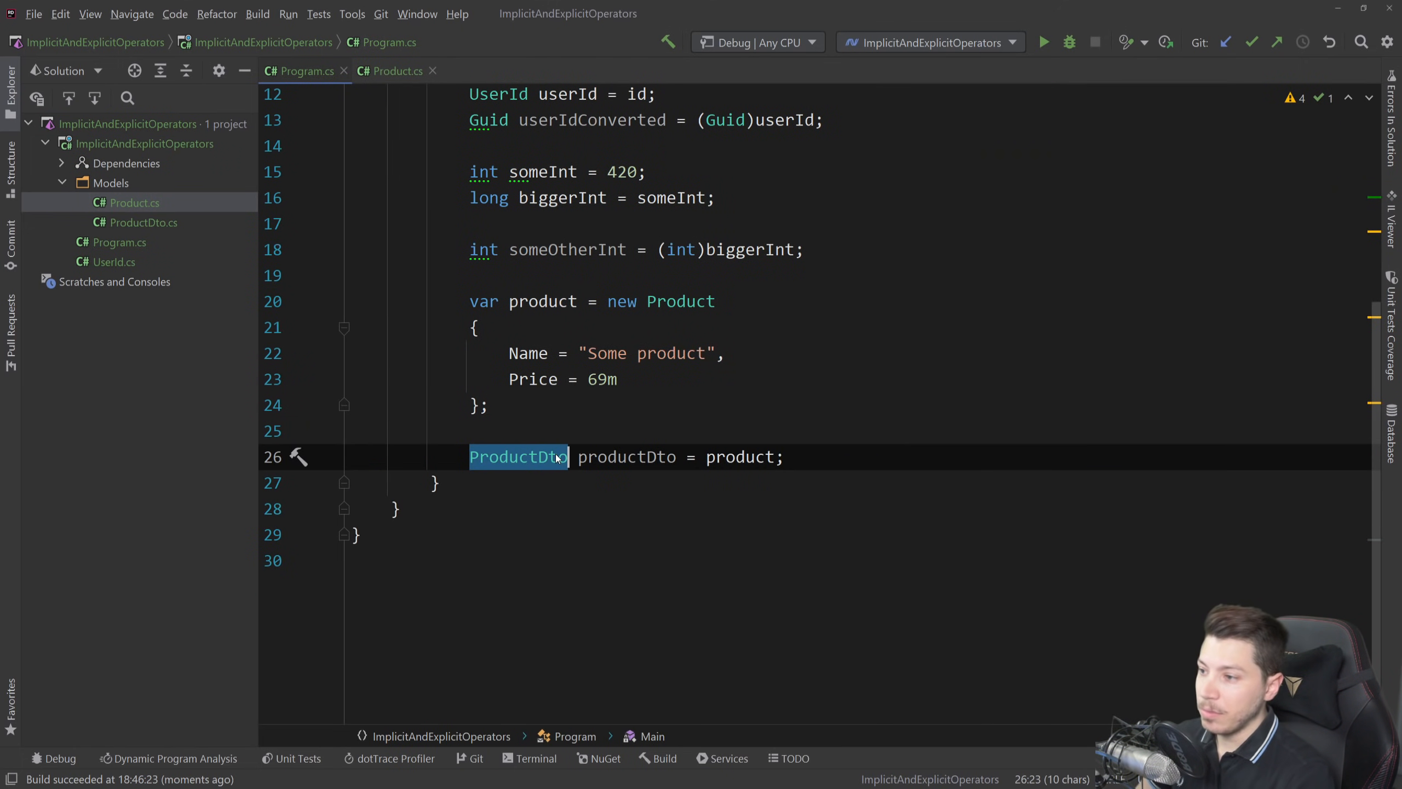
text(var)
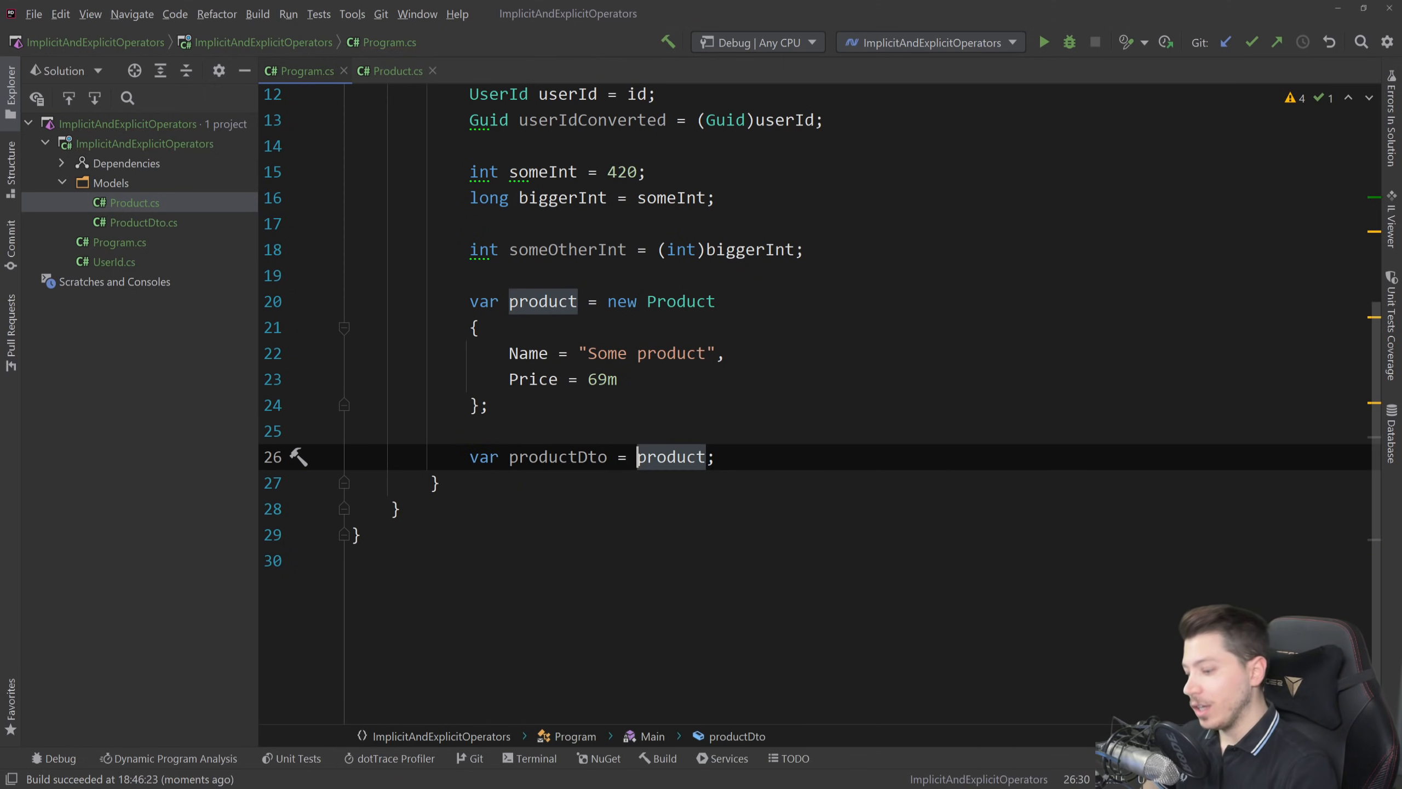
text((ProductDto))
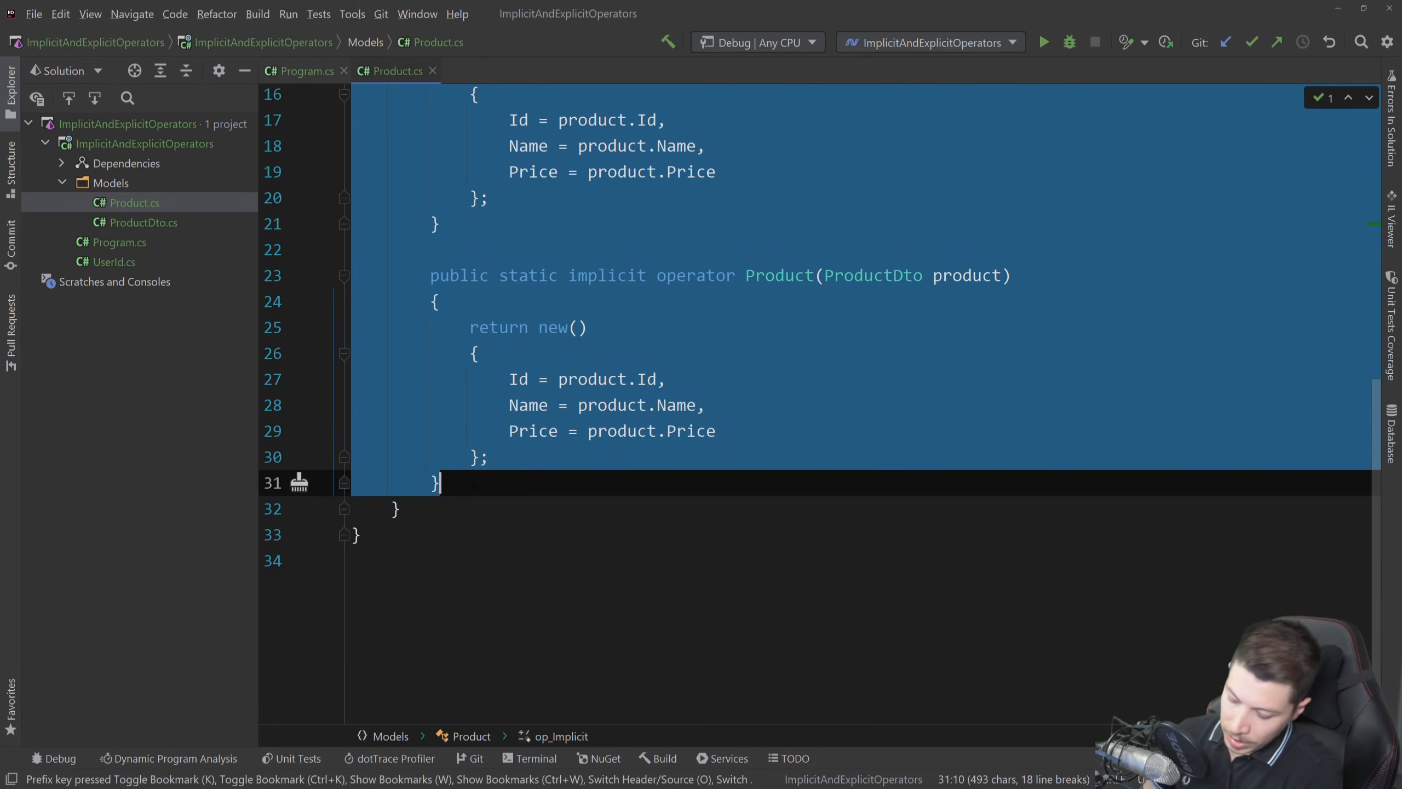
Change Product's operator from ProductDto from implicit to explicit
click(305, 71)
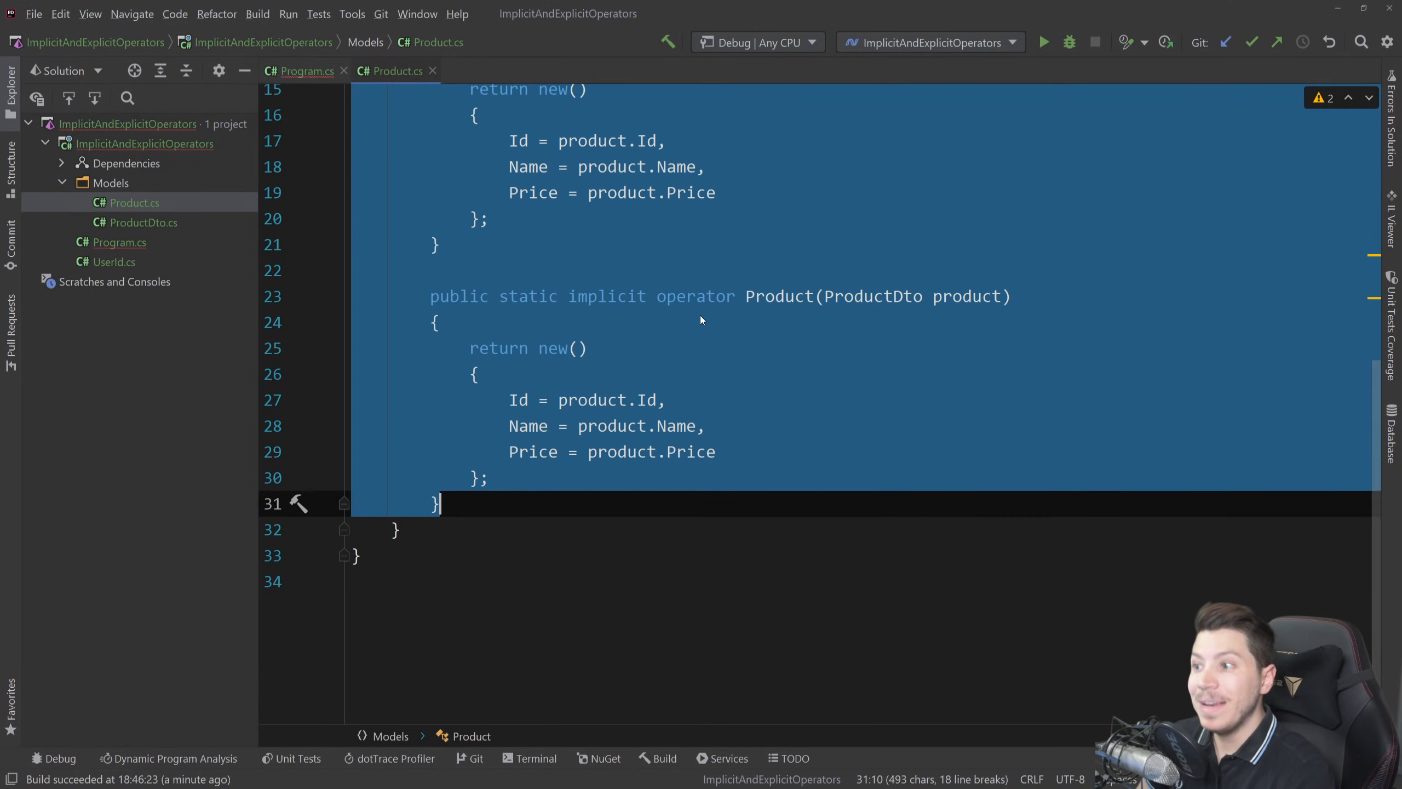
click(305, 70)
text(ex)
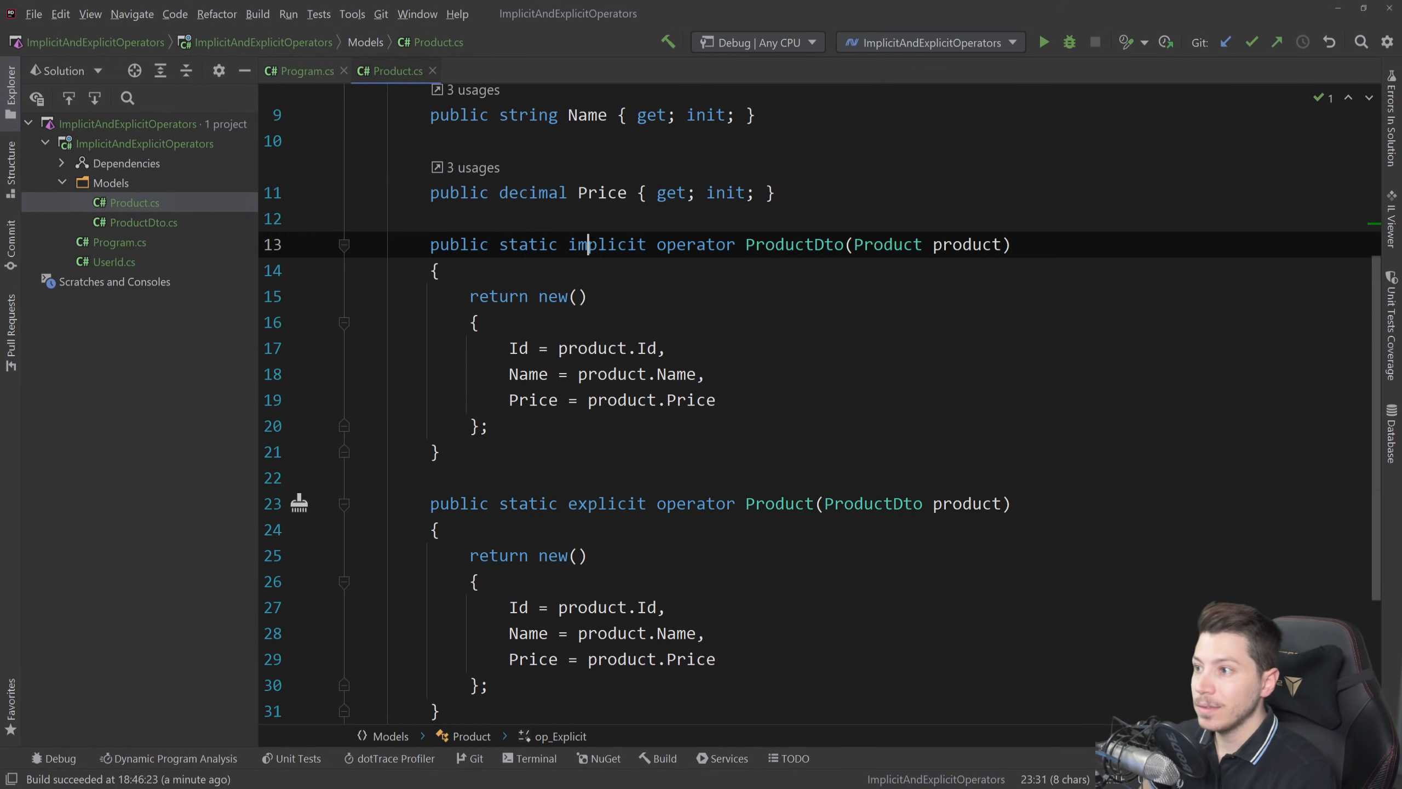
click(304, 70)
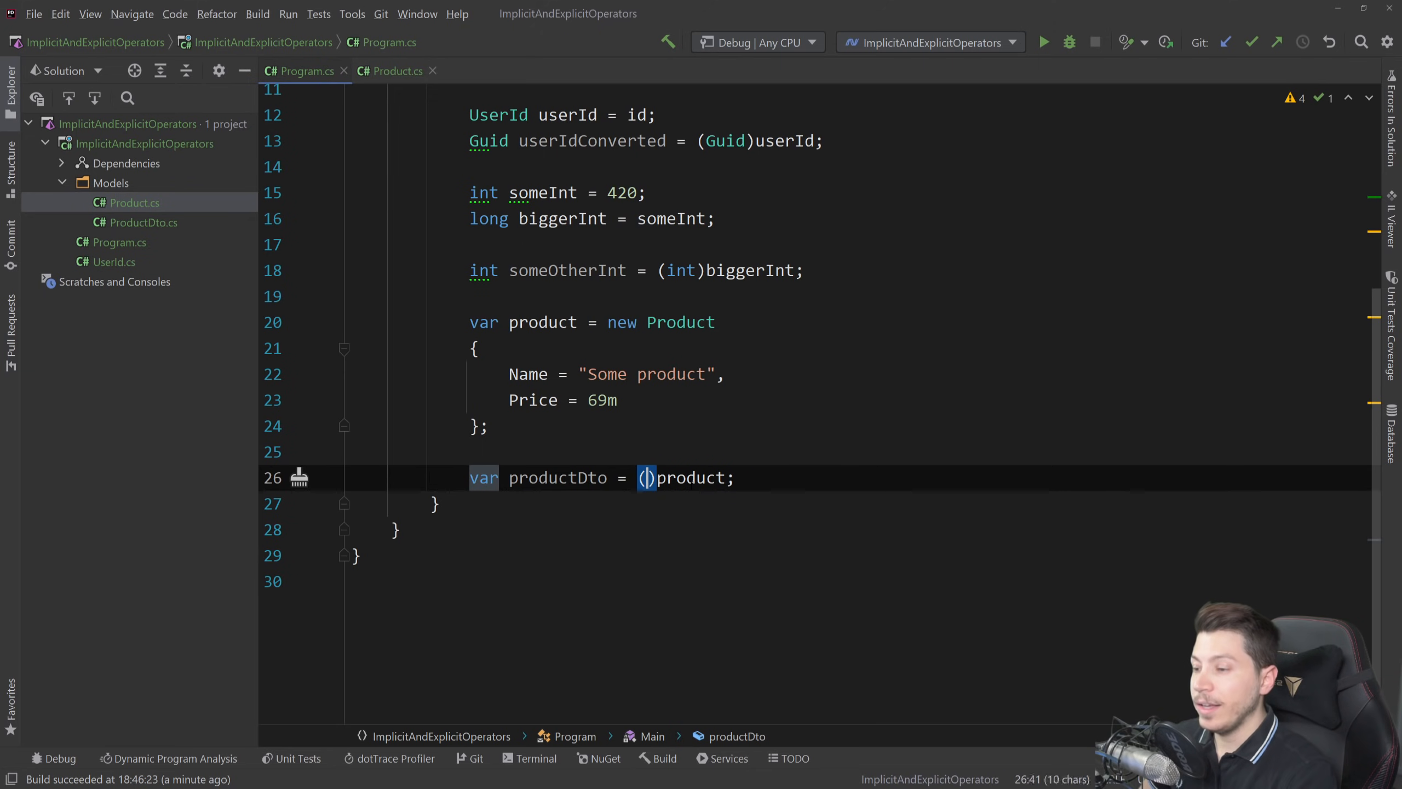